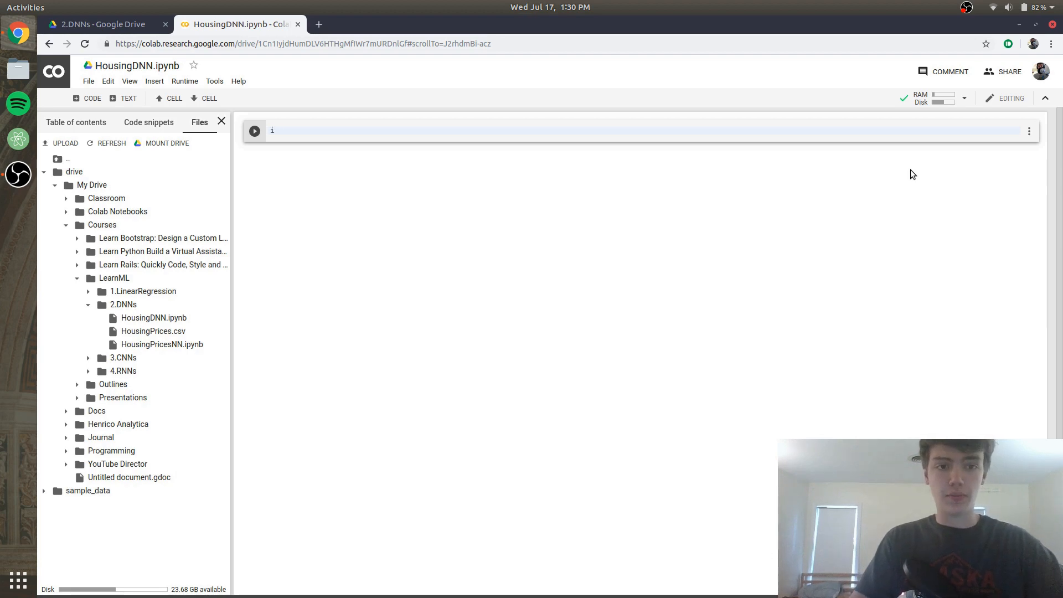
Write and run the first cell importing keras, numpy as np and pandas
text(mport k)
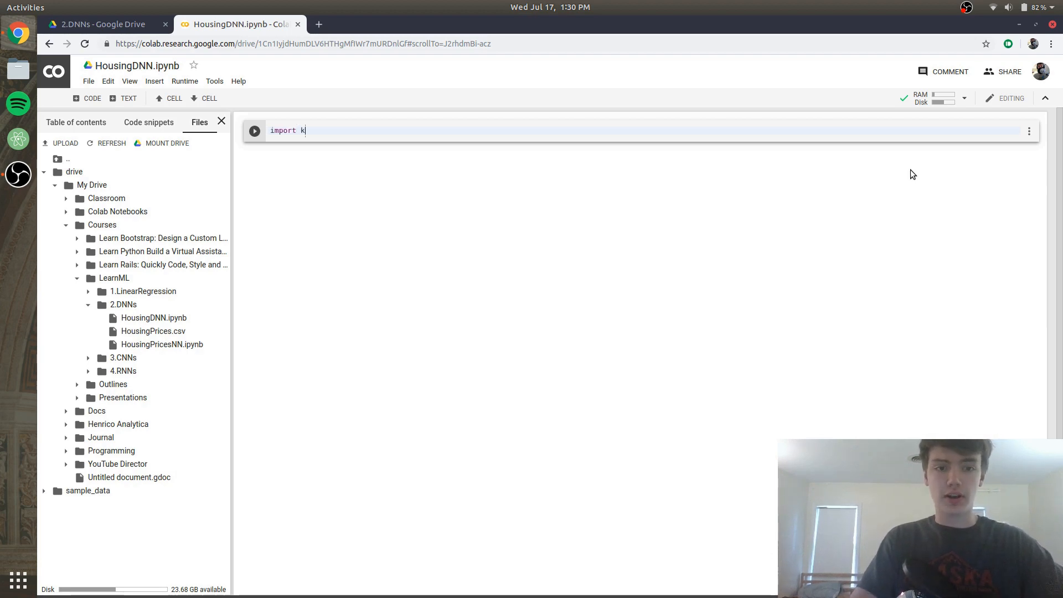
text(eras)
text(import n)
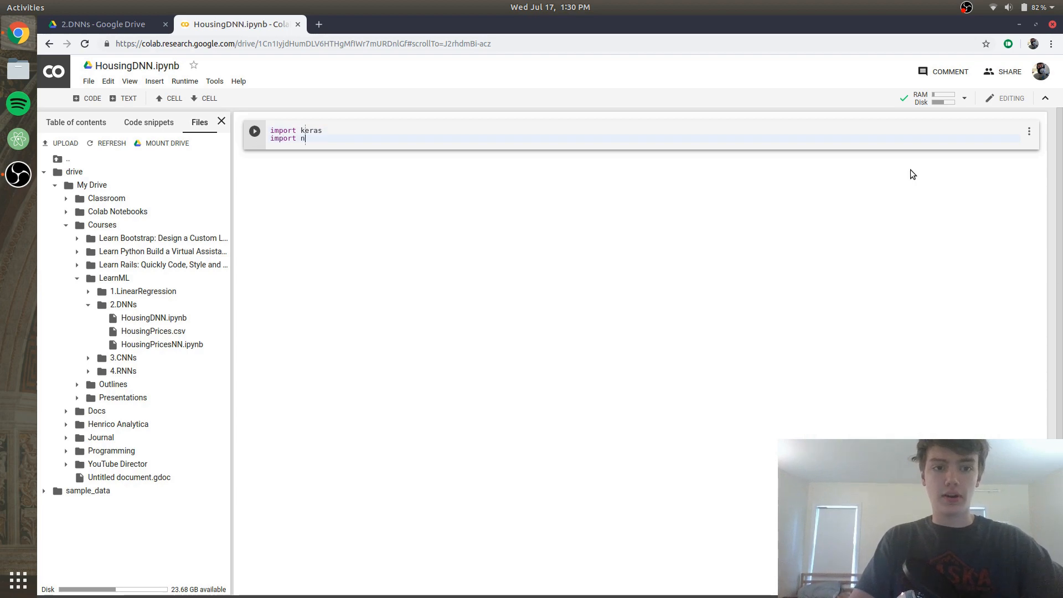
text(umpy as np)
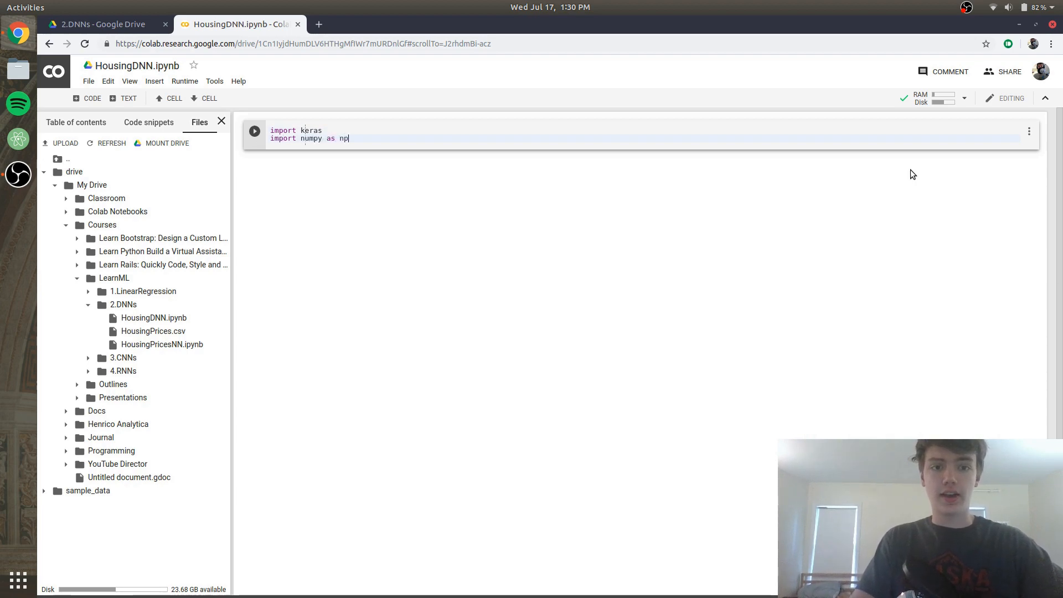
key(Return)
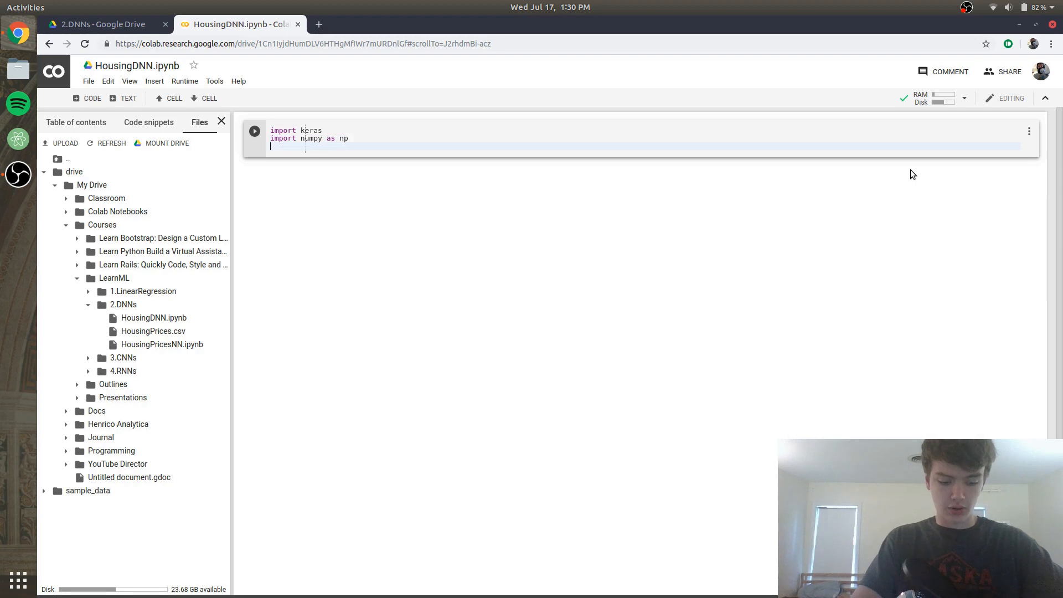
text(import pandas as pd)
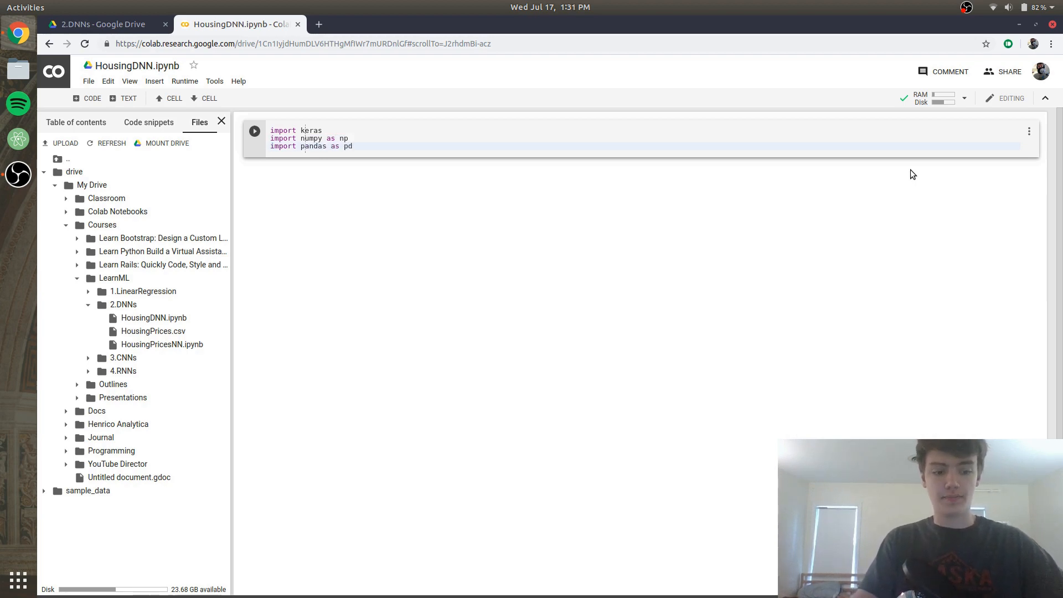
click(255, 130)
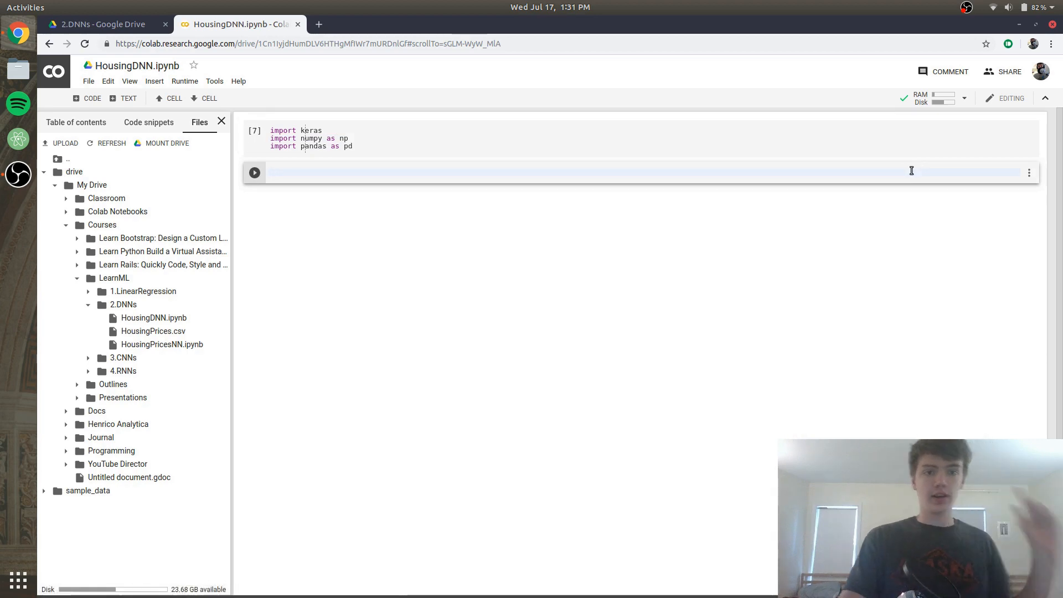
mouse_move(823, 288)
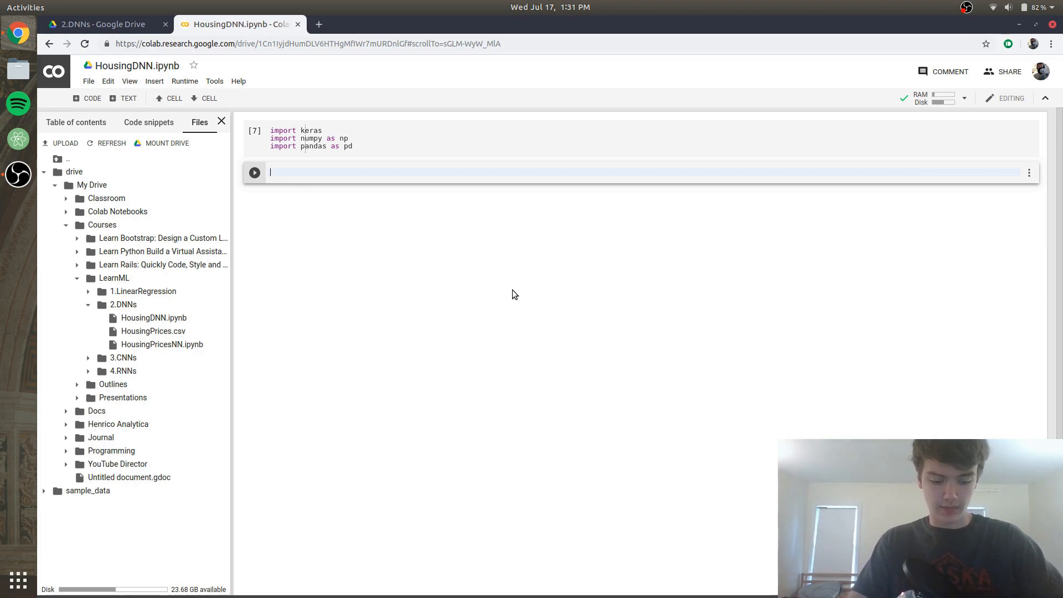
Write df = pd.read_csv with the Drive path to 2.DNNs/HousingPrices.csv
text(df =)
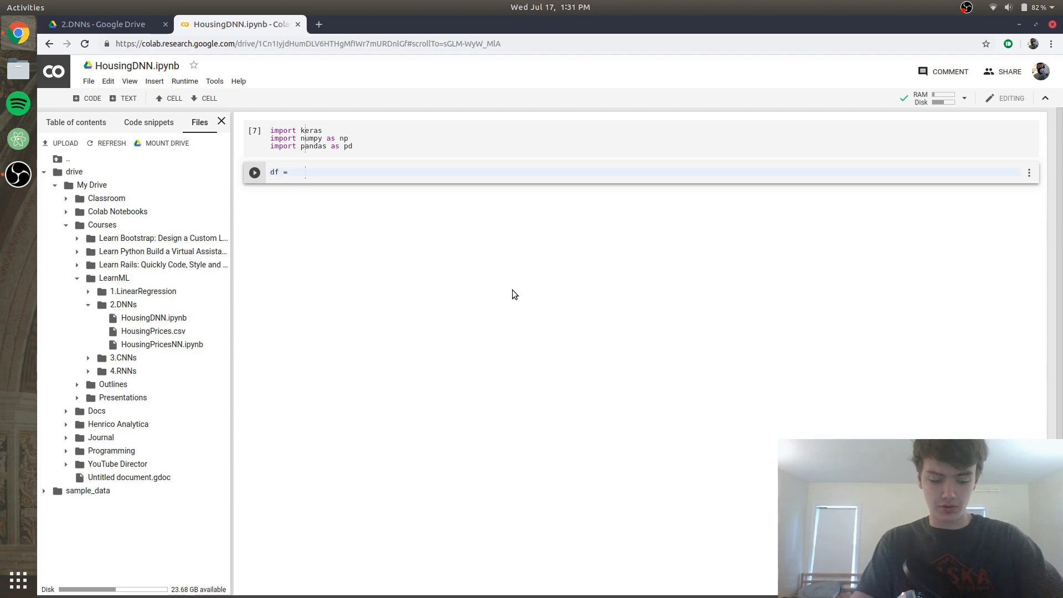
text(pd.re)
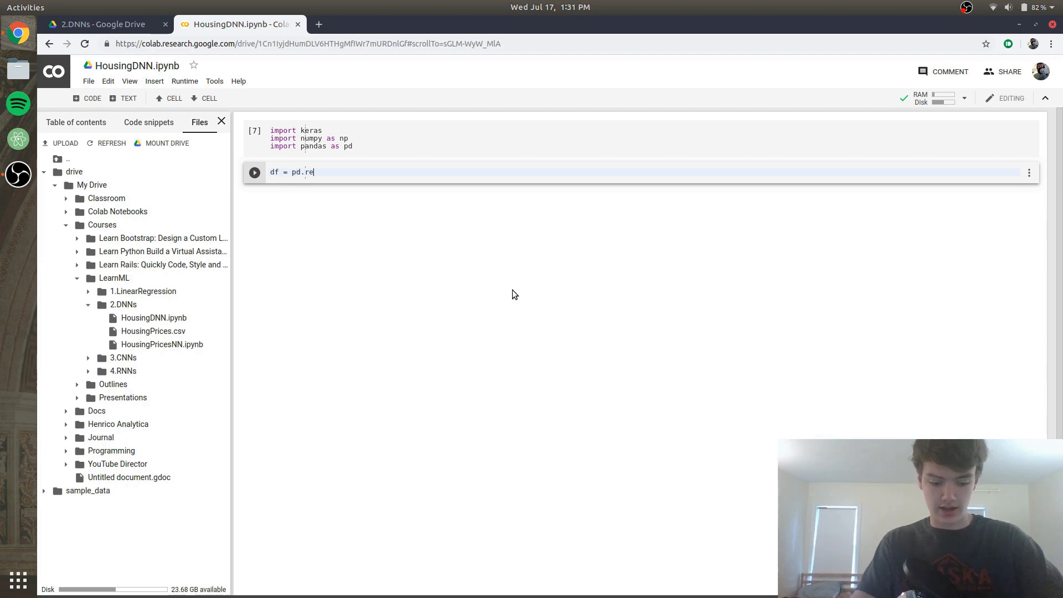
text(ad_c)
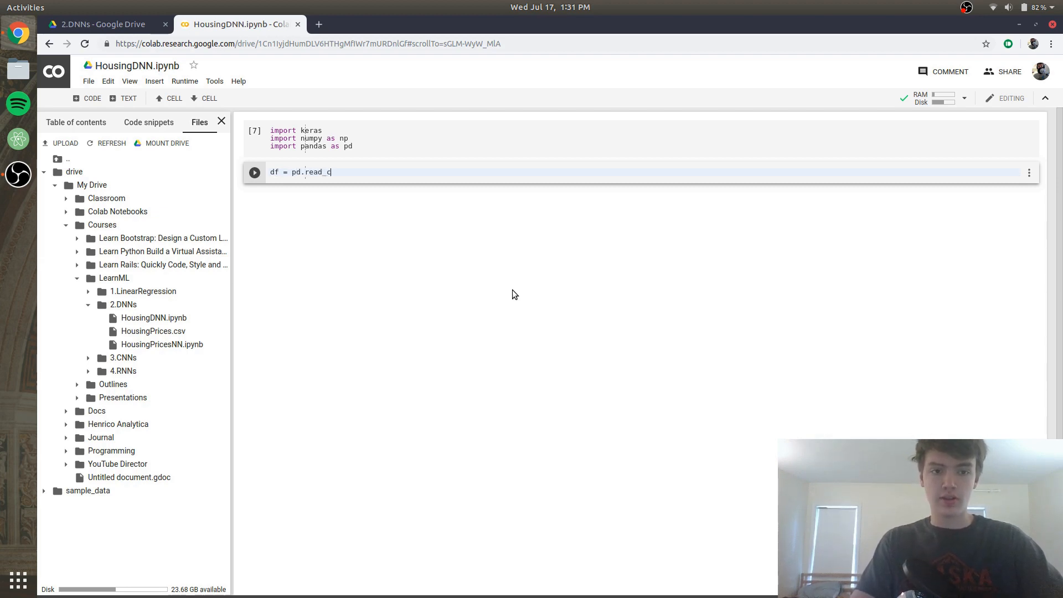
text(sv())
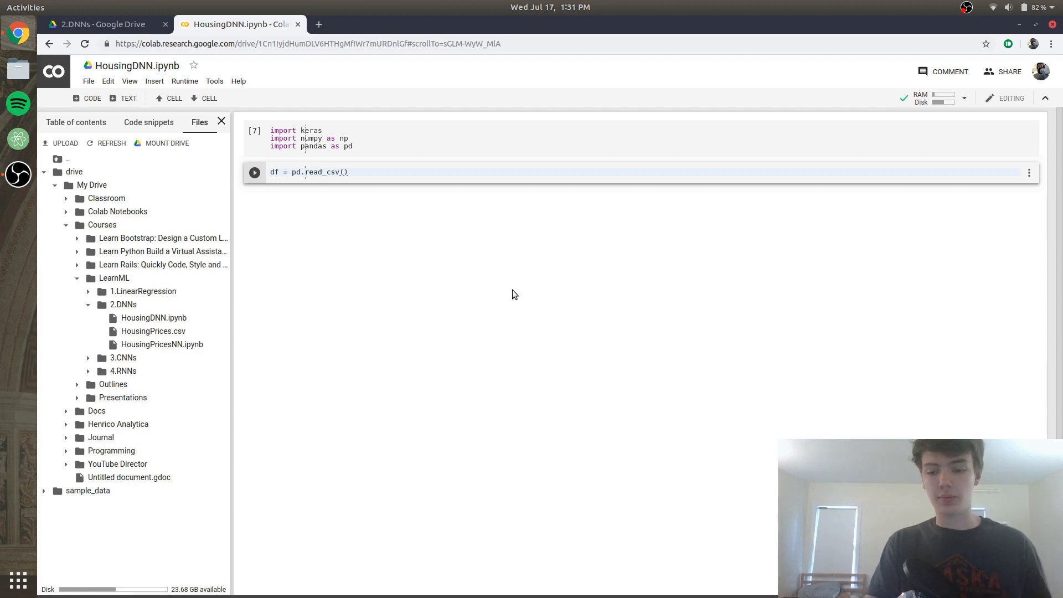
text('')
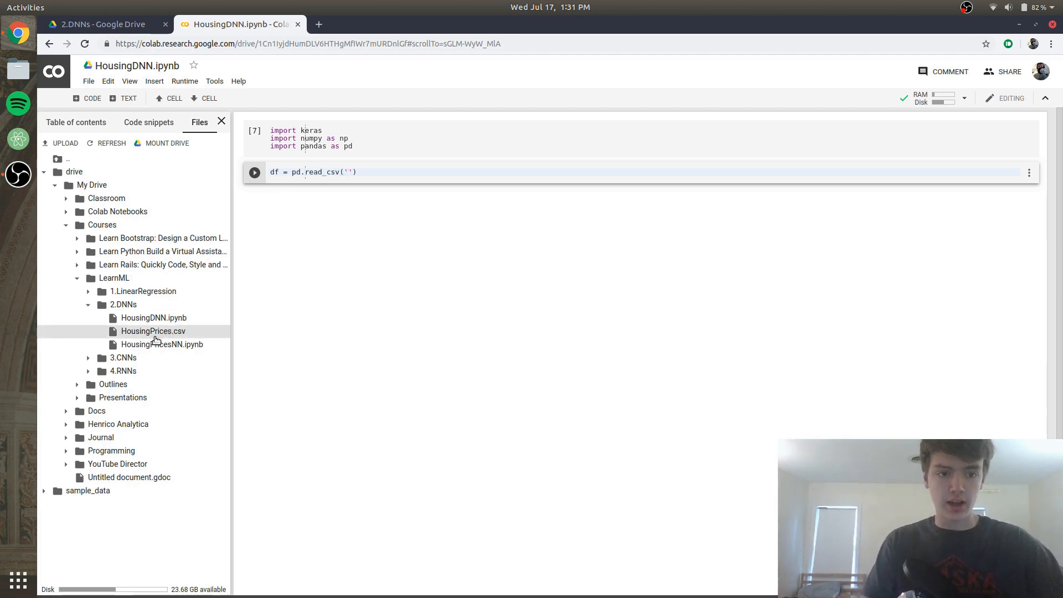
mouse_move(152, 331)
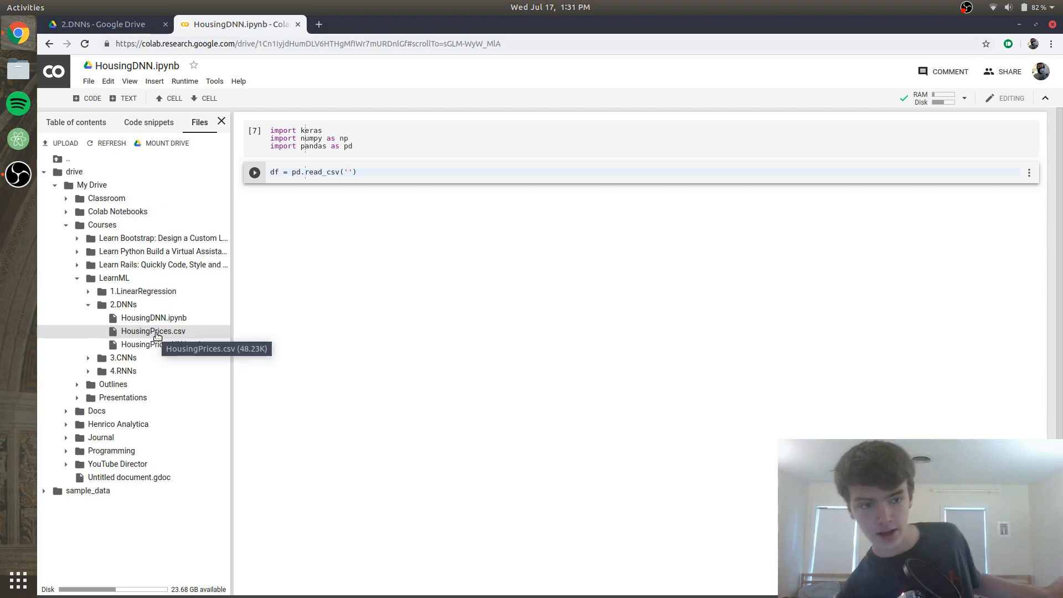
right_click(153, 331)
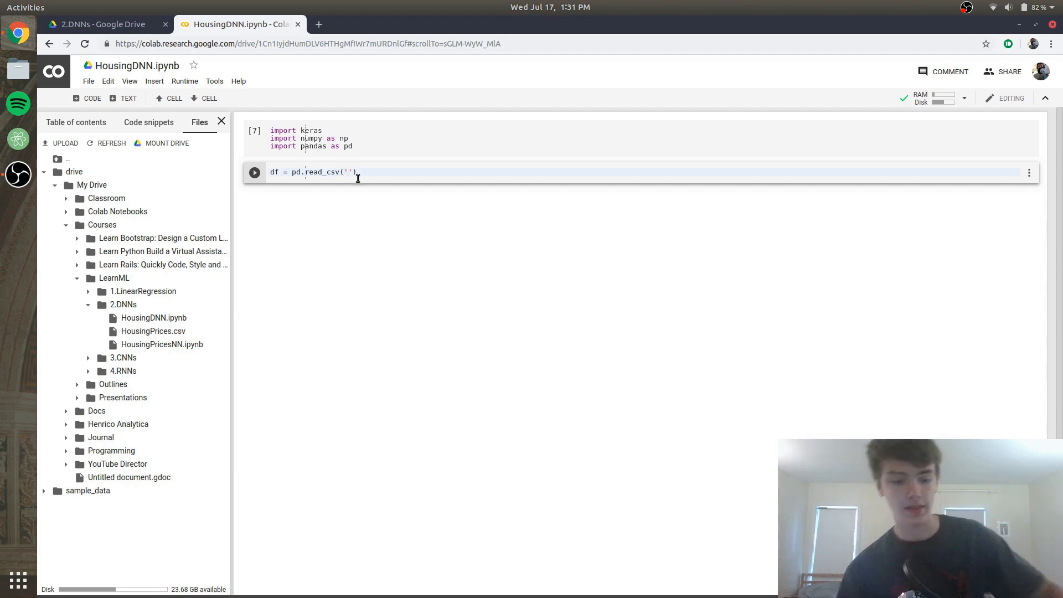
text(/content/drive/My Drive/Courses/LearnML/2.DNNs/HousingPrices.csv)
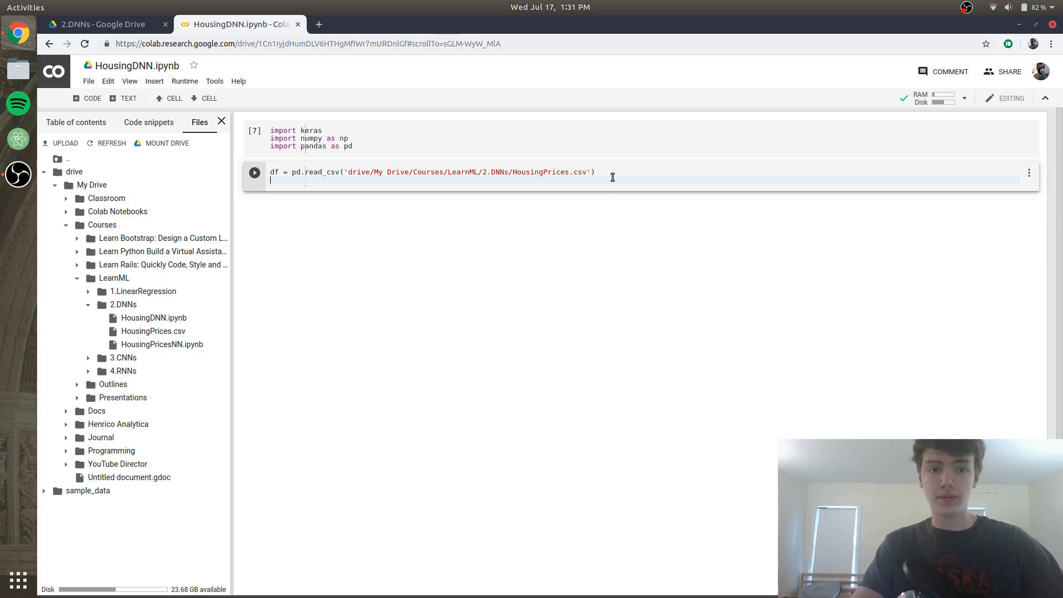
Add df.head() and run the cell to preview the first five rows
text(df.hea)
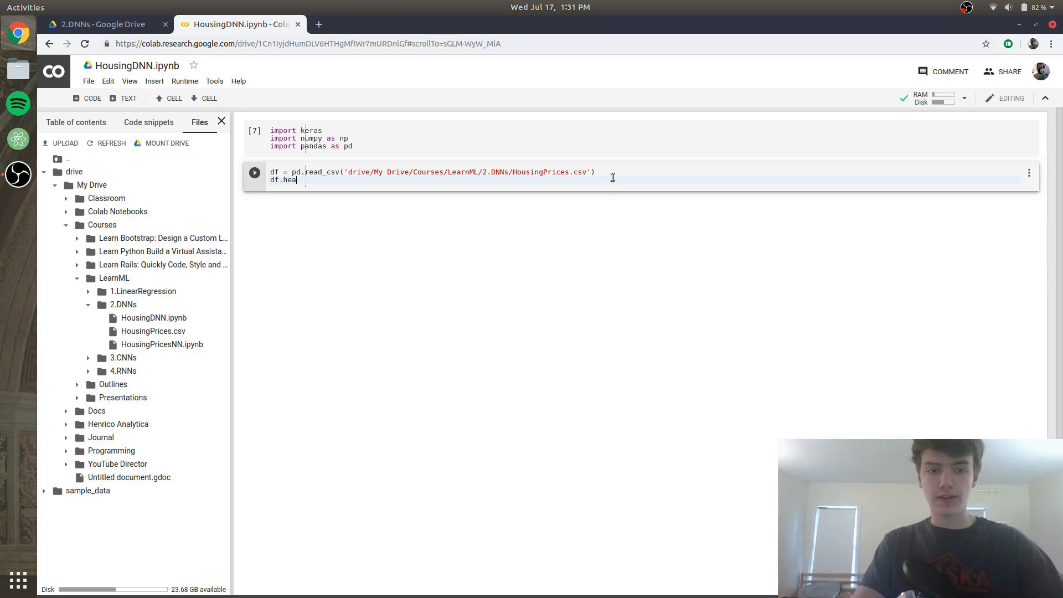
text(())
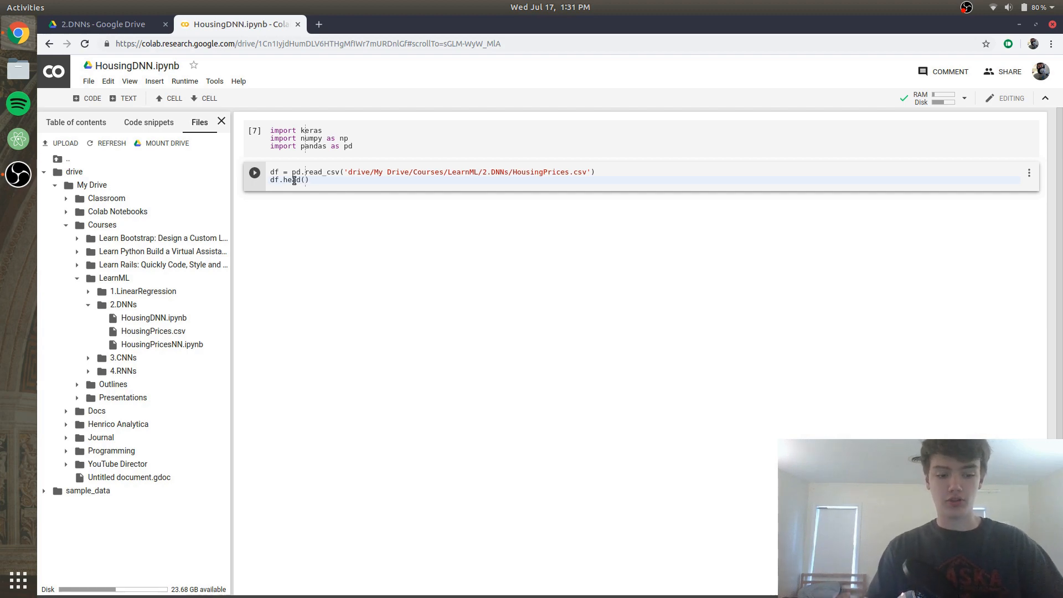
click(255, 172)
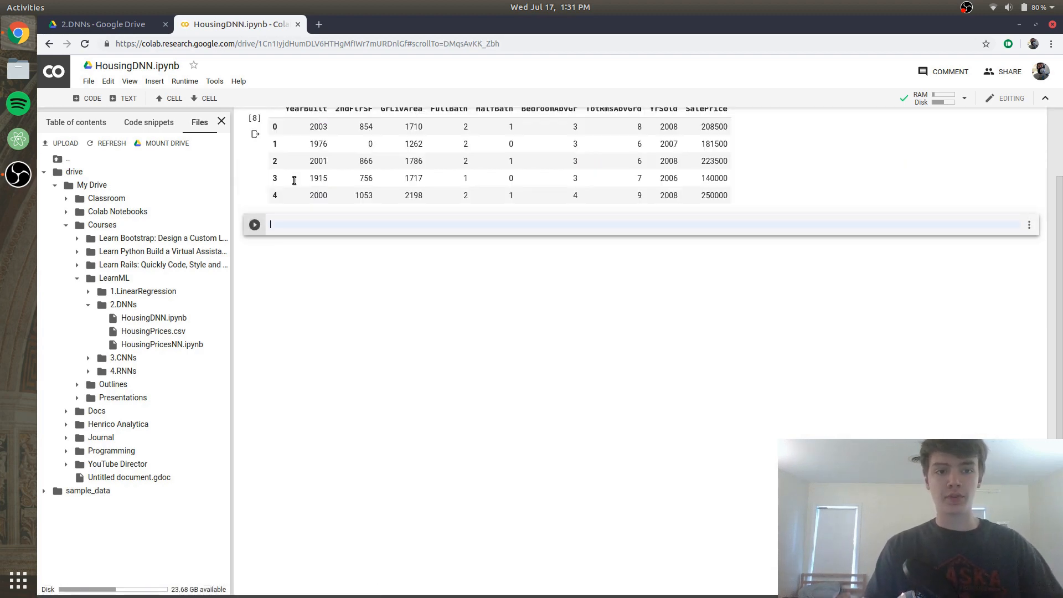
scroll(up, 3)
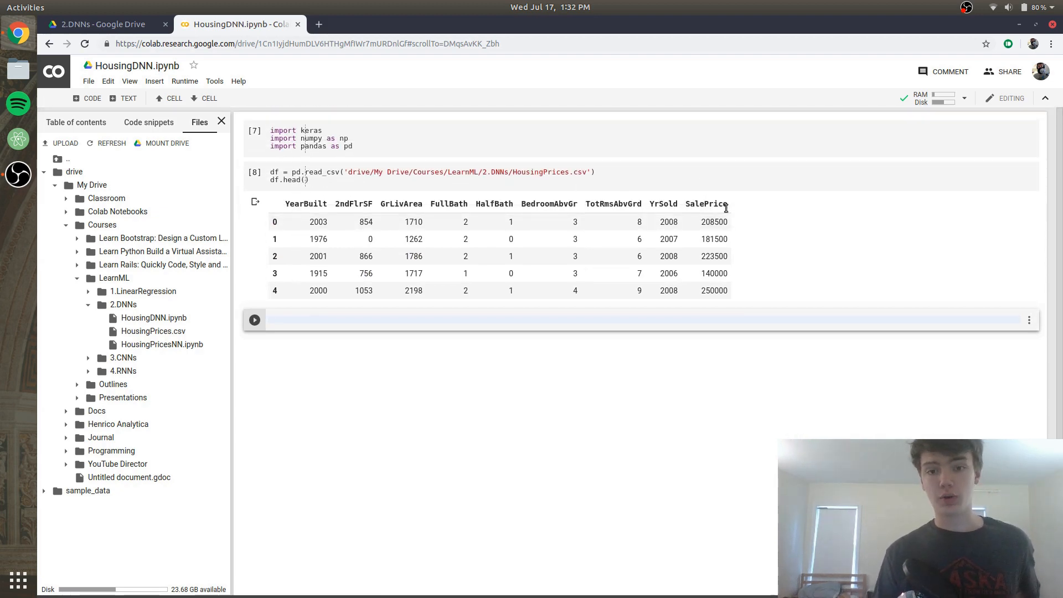
mouse_move(310, 204)
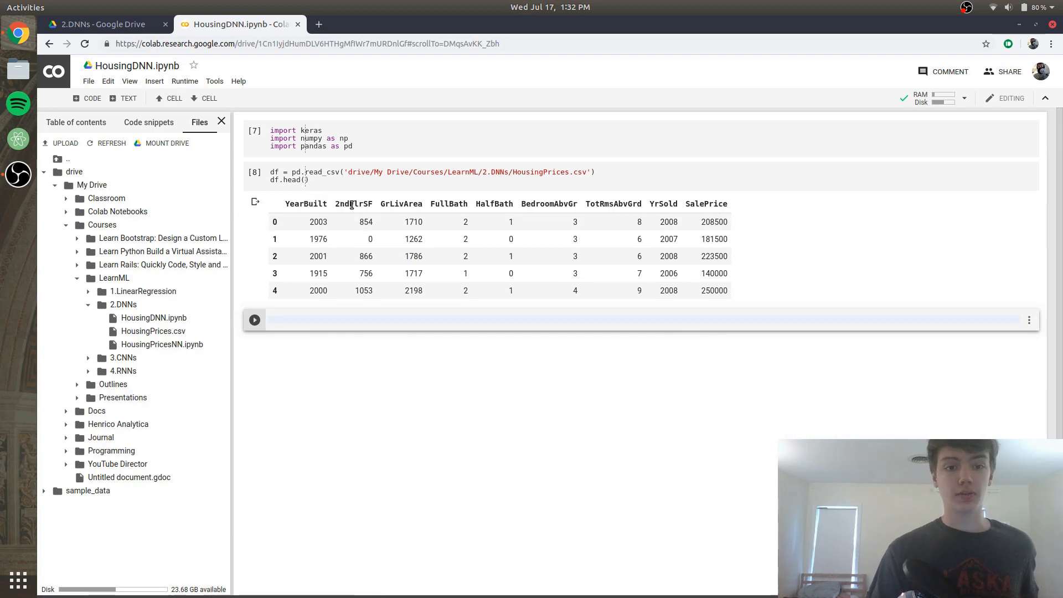
mouse_move(431, 207)
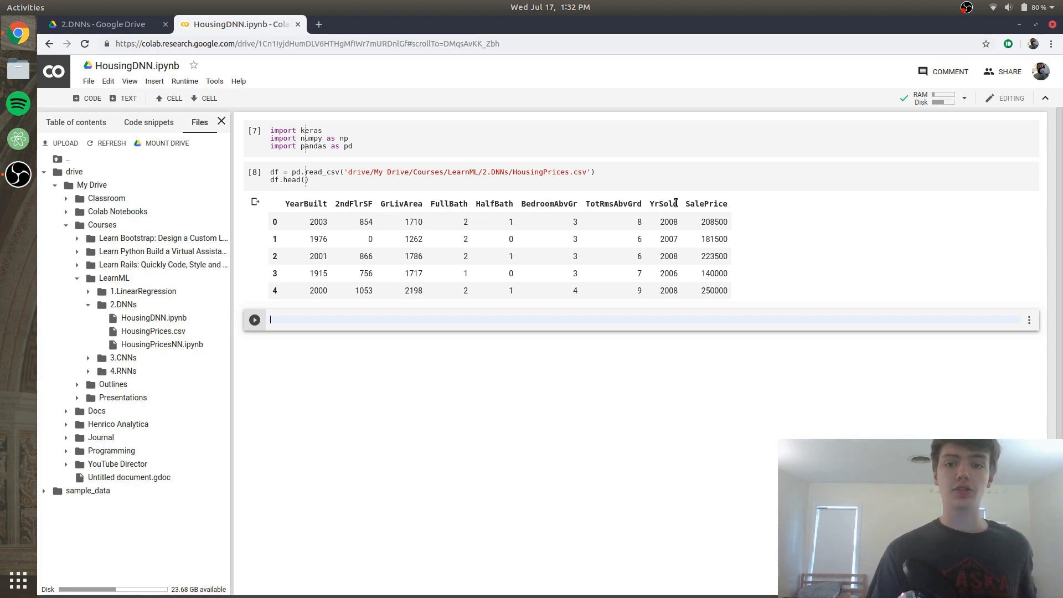
mouse_move(542, 314)
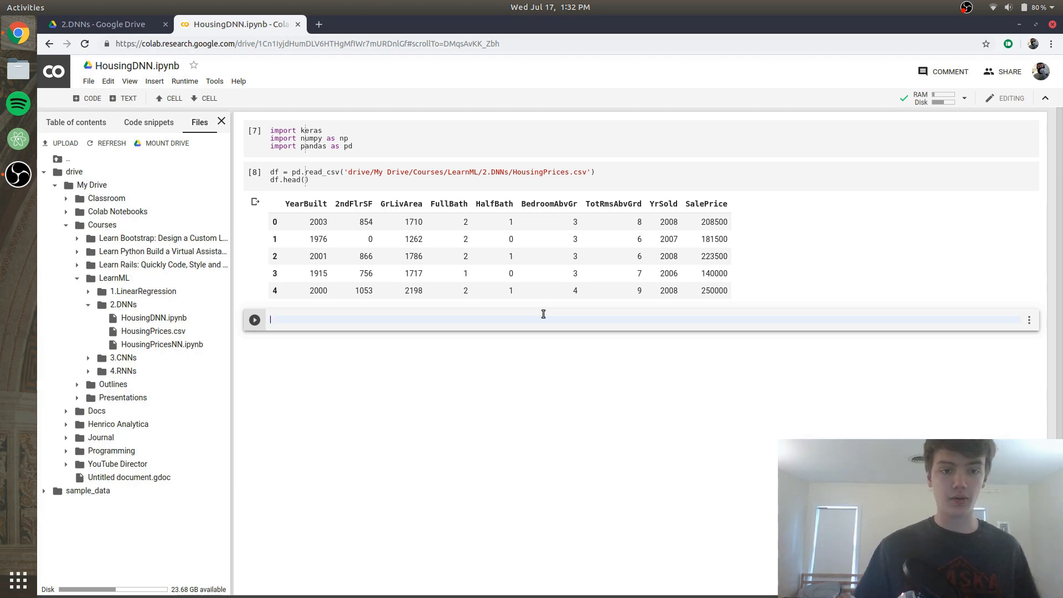
Define X = df.drop(columns=['SalePrice']) as the feature set
text(x)
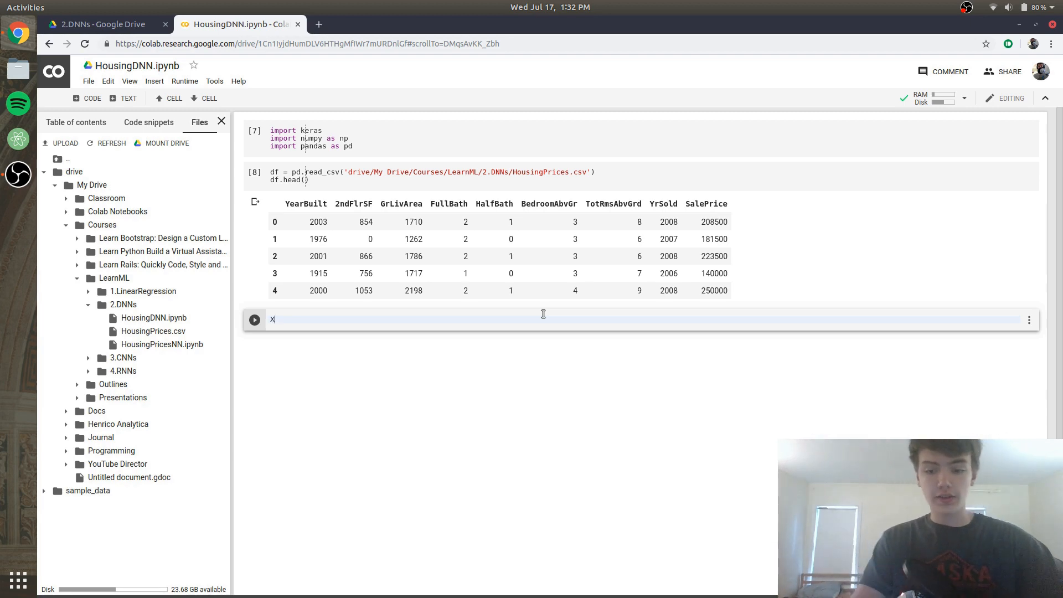
text(=)
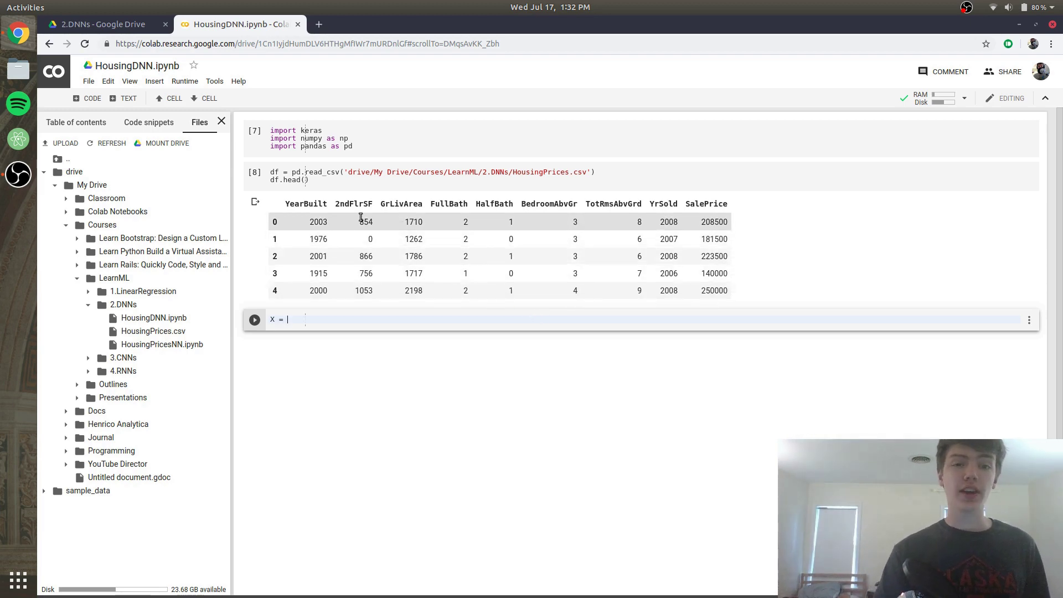
mouse_move(303, 212)
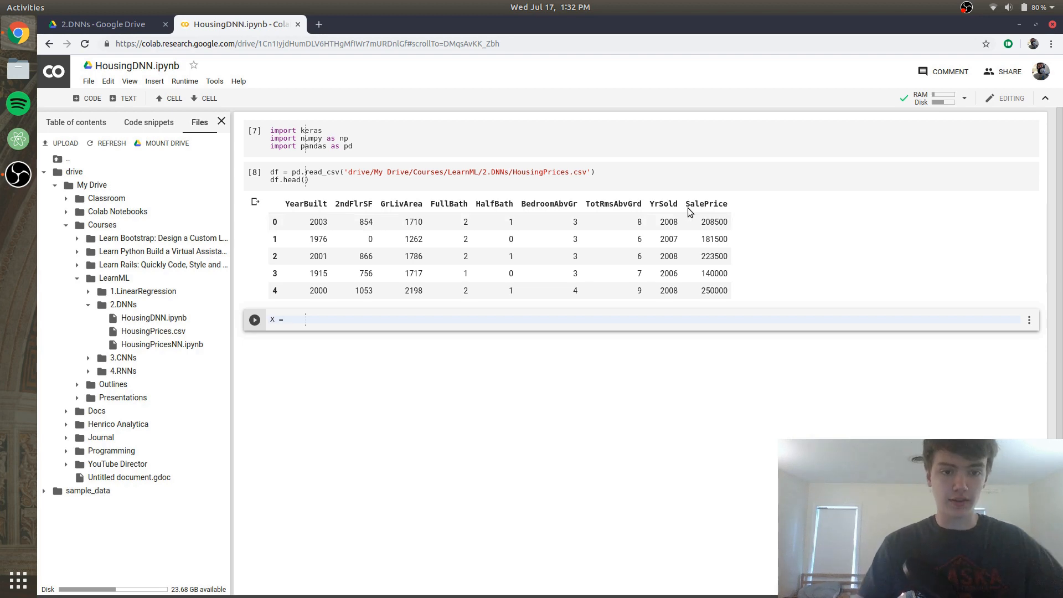
text(df)
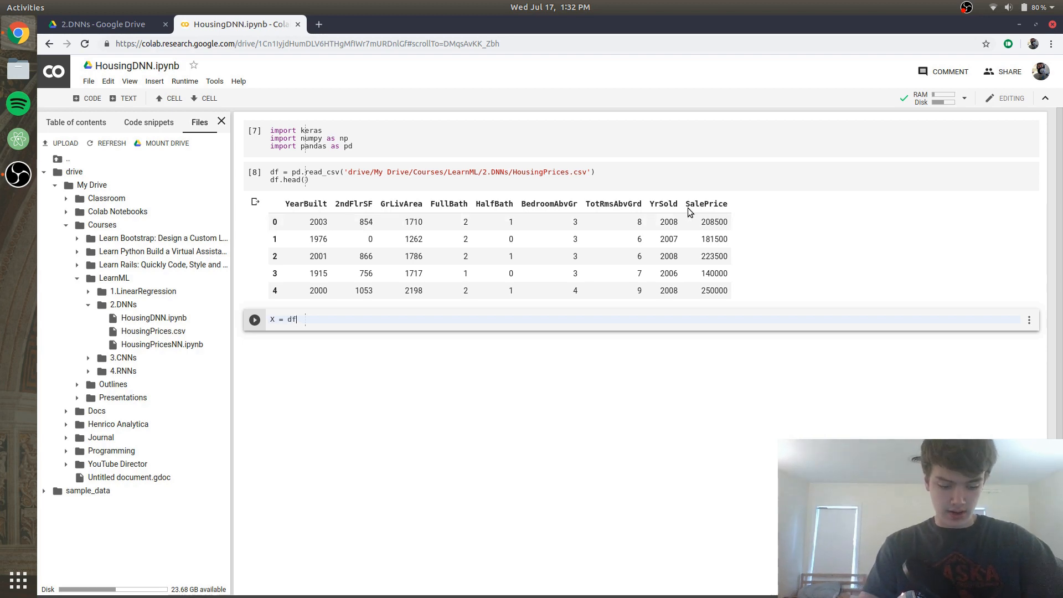
text(.drom)
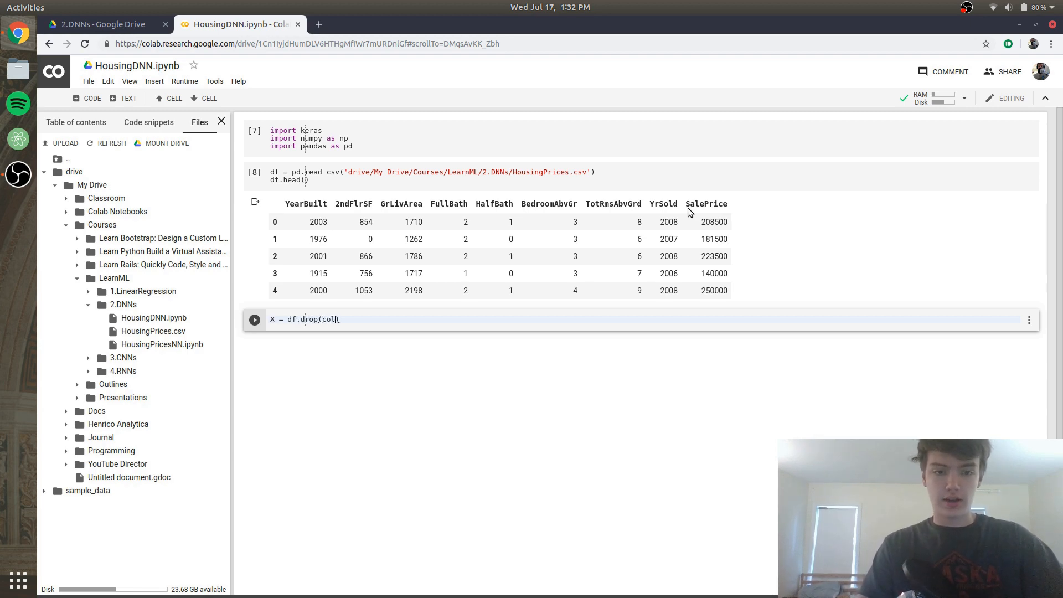
text(columns=)
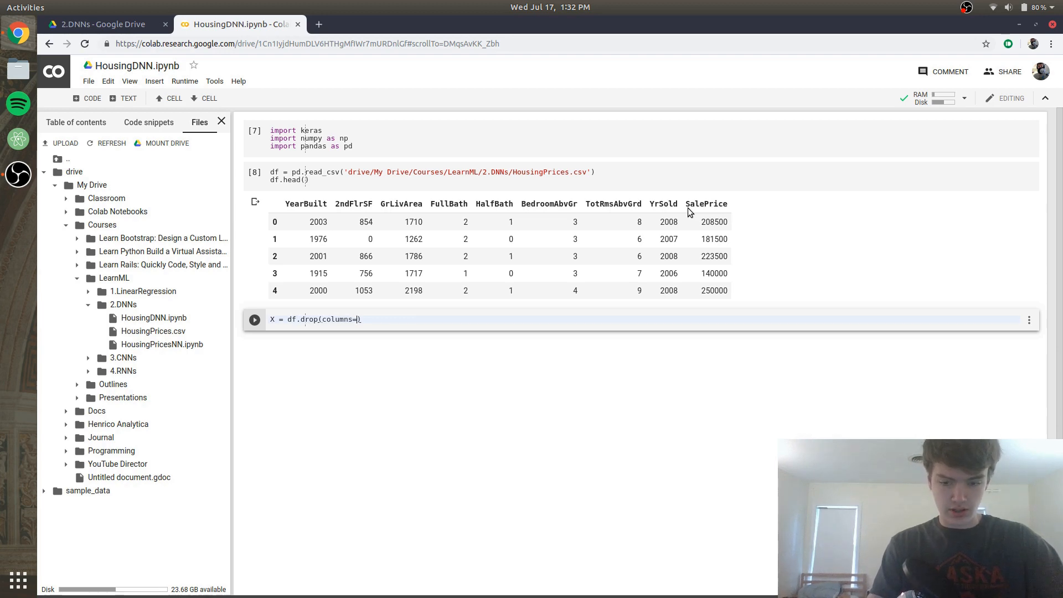
text([])
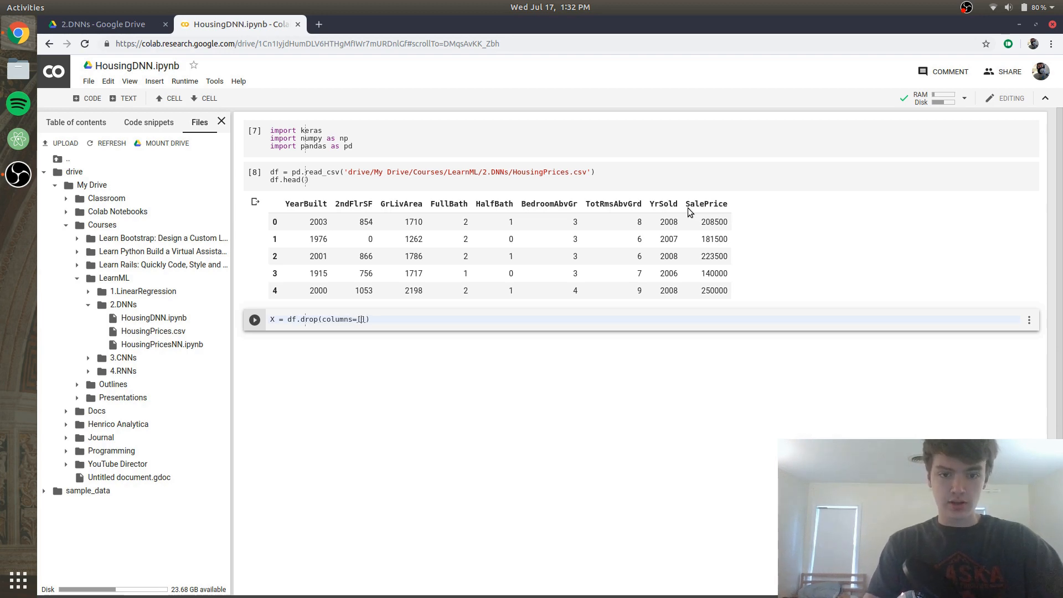
text('SalePrice')
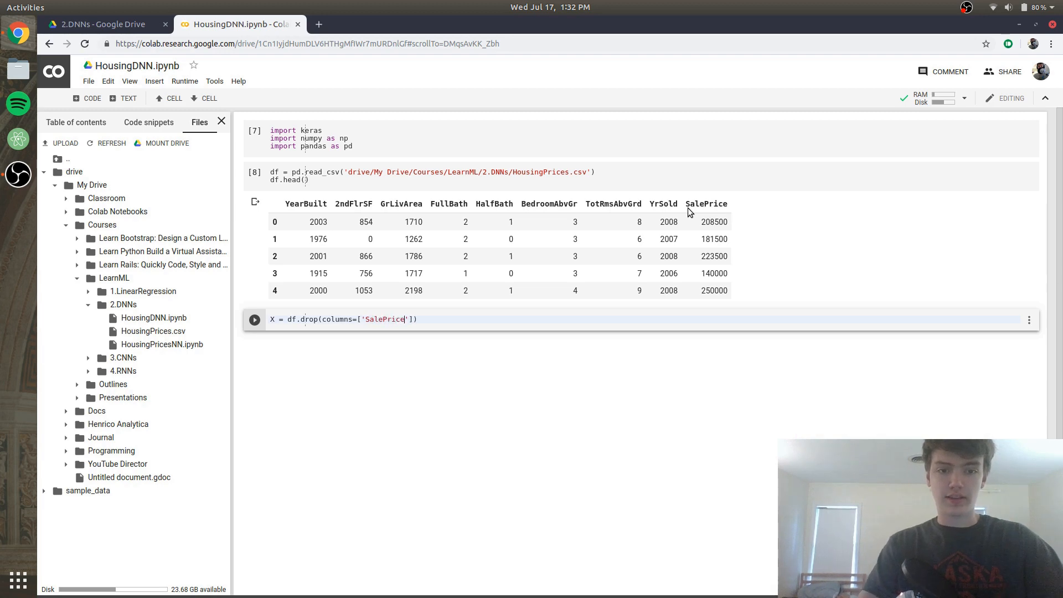
text(])
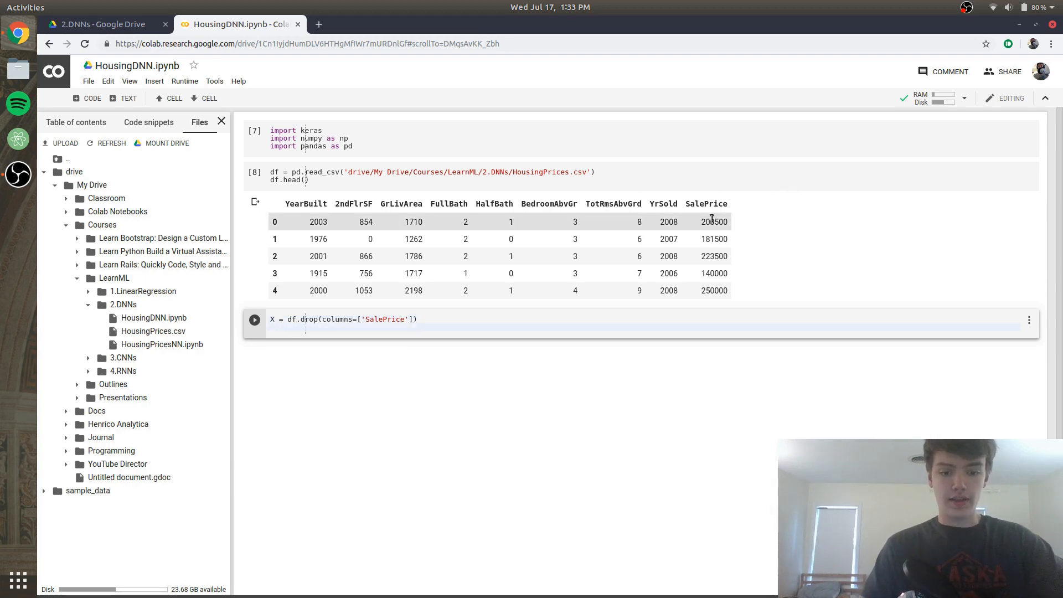
Define the target Y = df[['SalePrice']]
text(Y =)
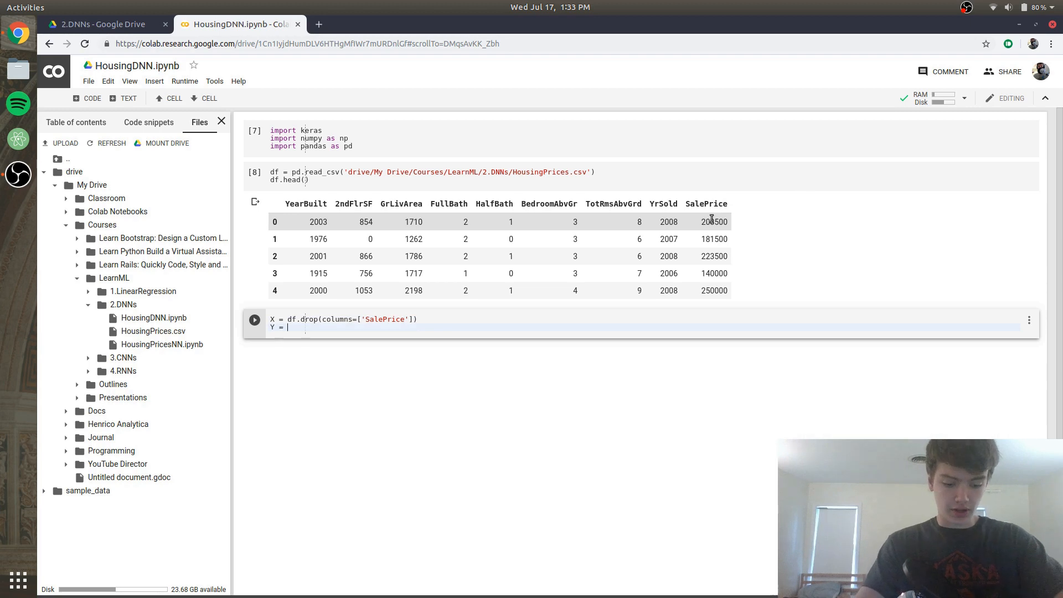
text(df[[]])
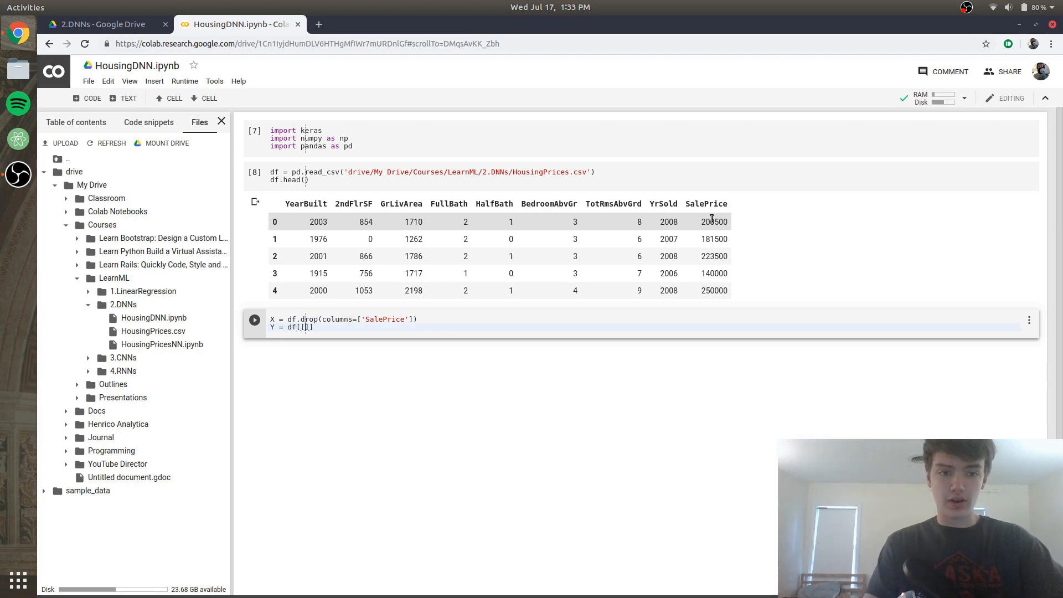
text(')
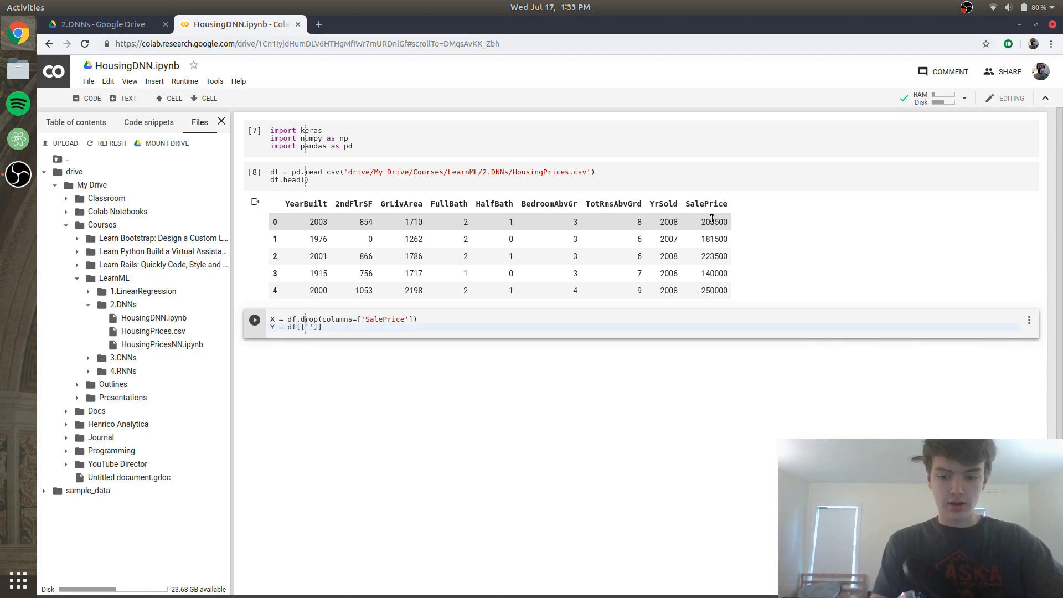
text(SalePrice)
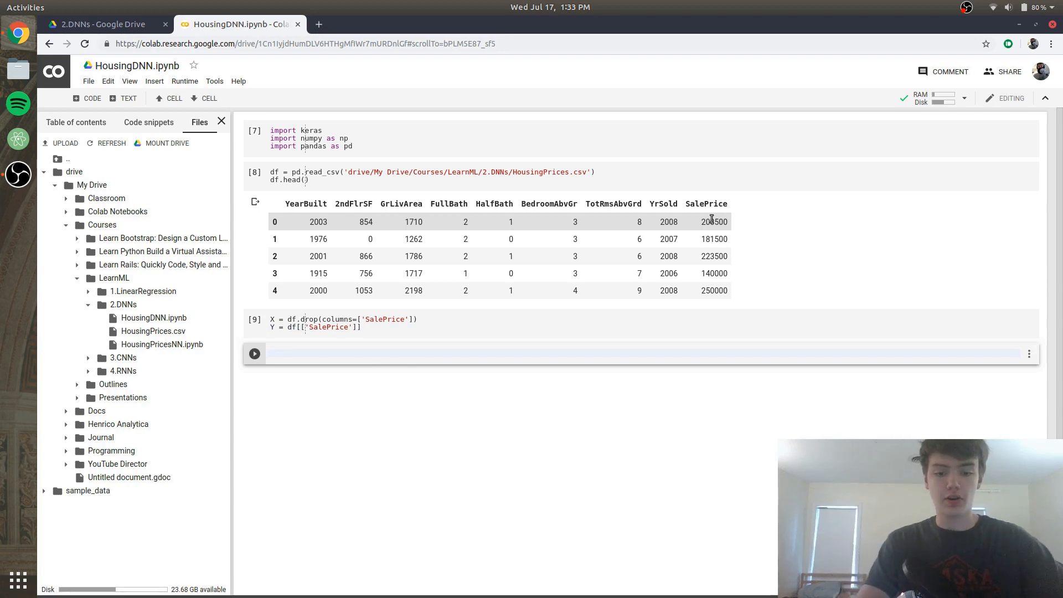
Create model = keras.Sequential() in a new cell
text(model)
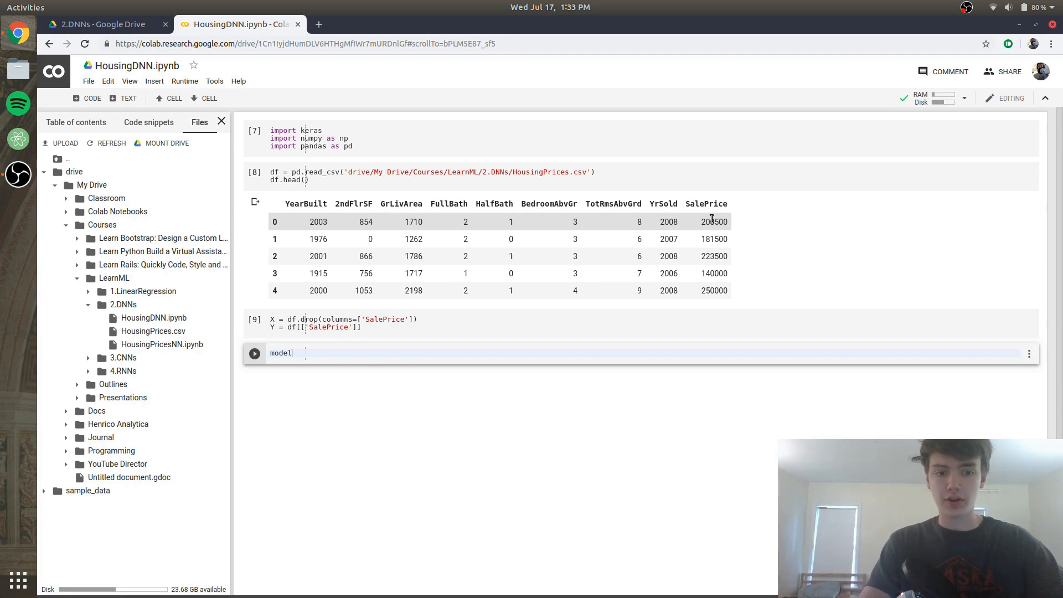
text(=)
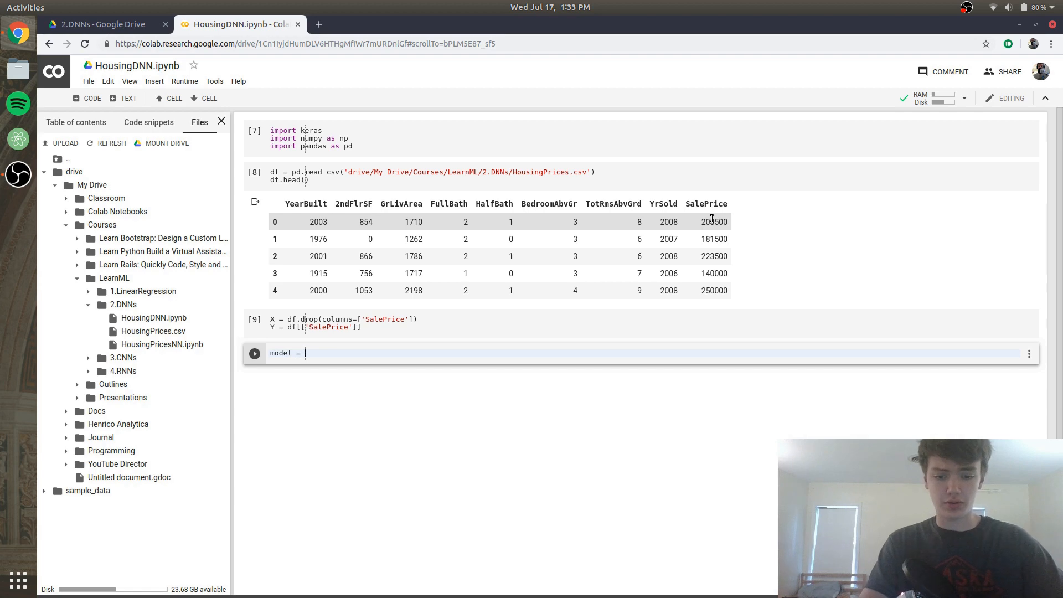
text(keras.Sequential()
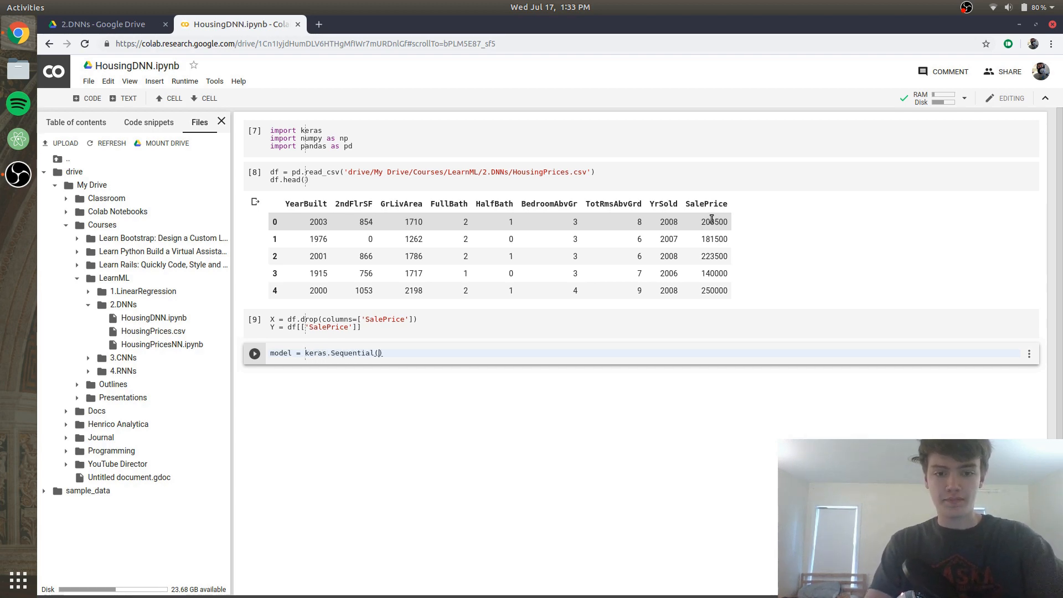
key(enter)
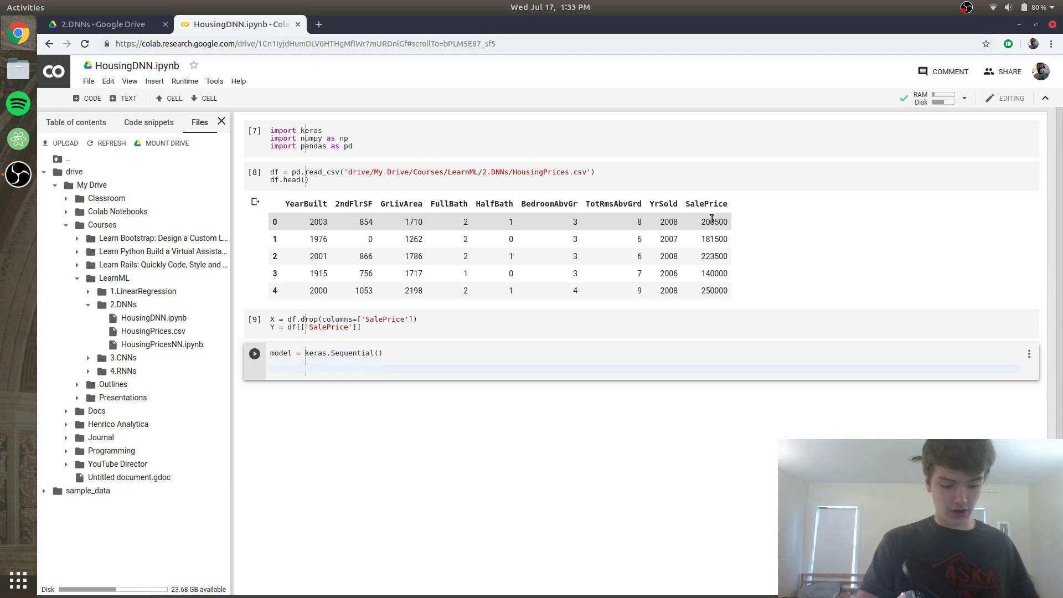
Add a first keras.layers.Dense layer with 8 units to the model
text(model)
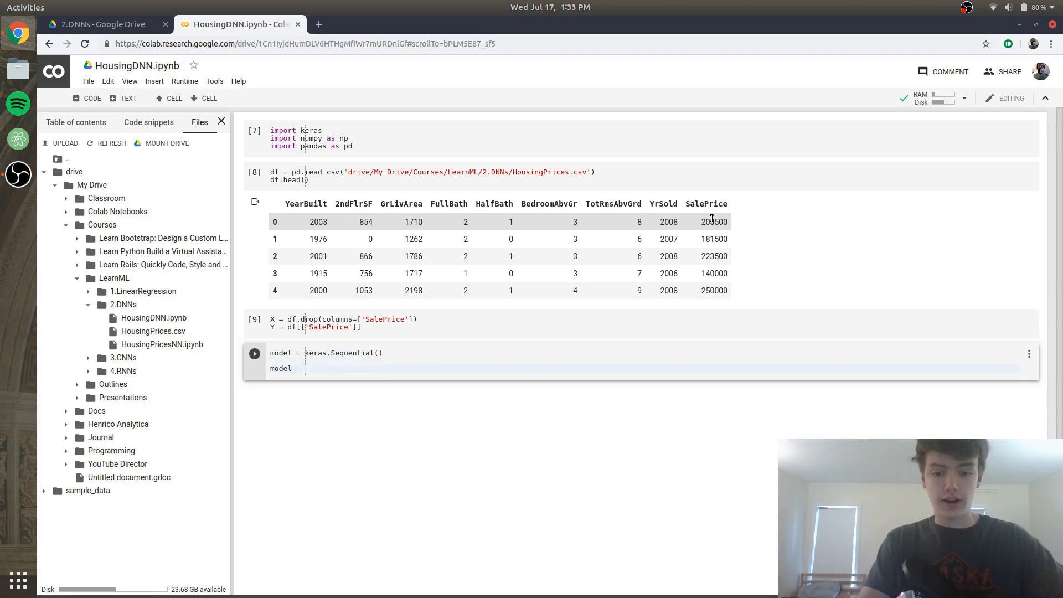
text(.add())
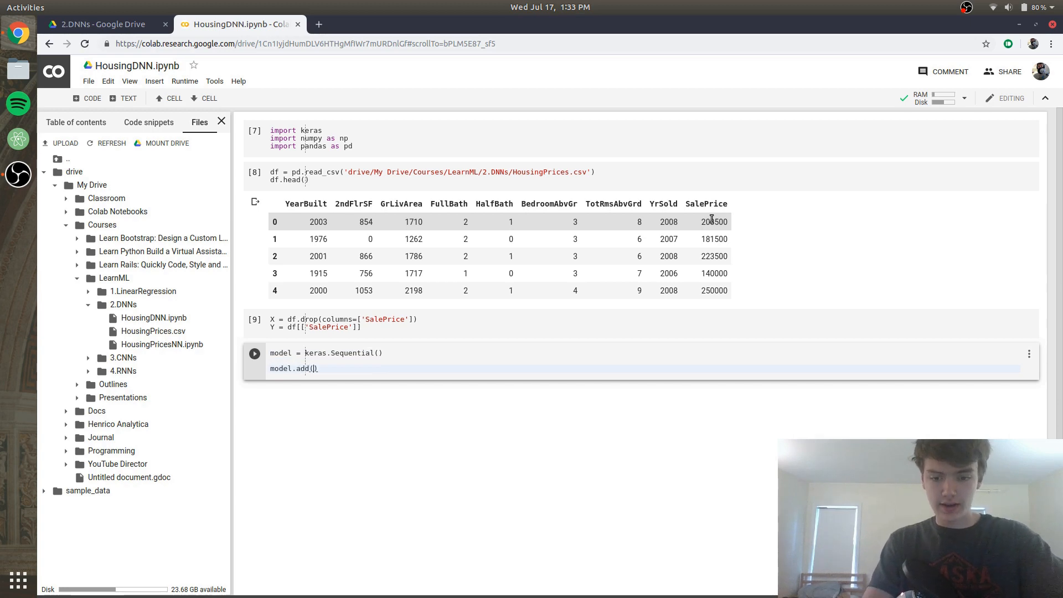
text(keras.)
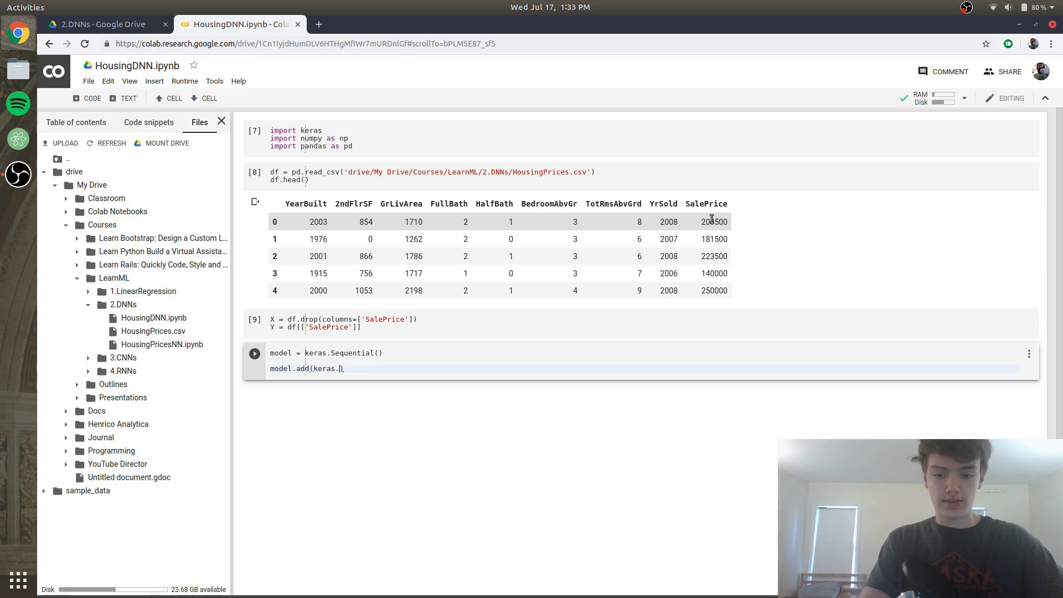
text(layers.)
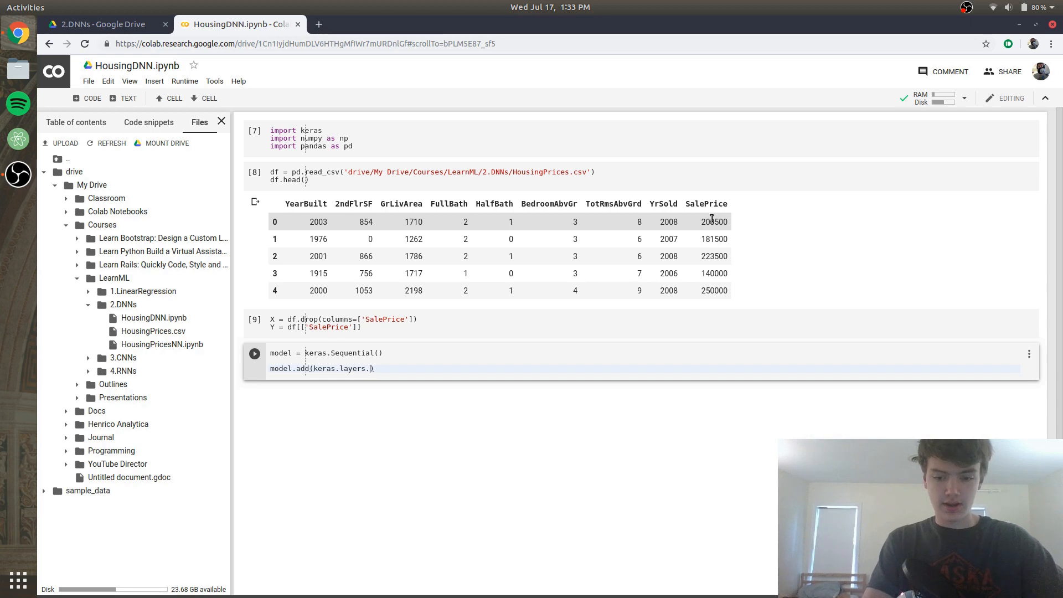
text(Dense)
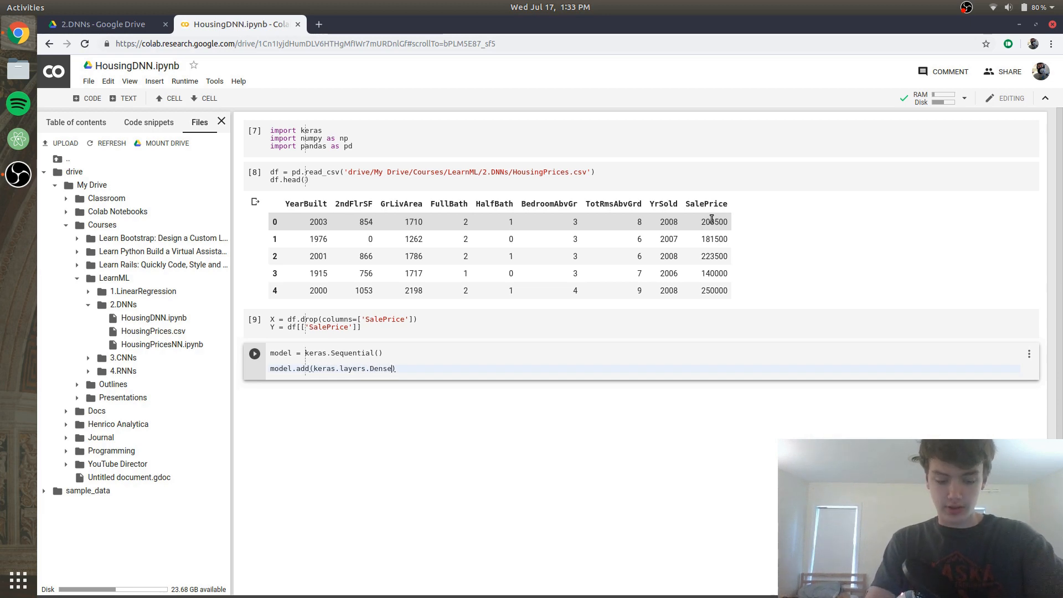
text(()
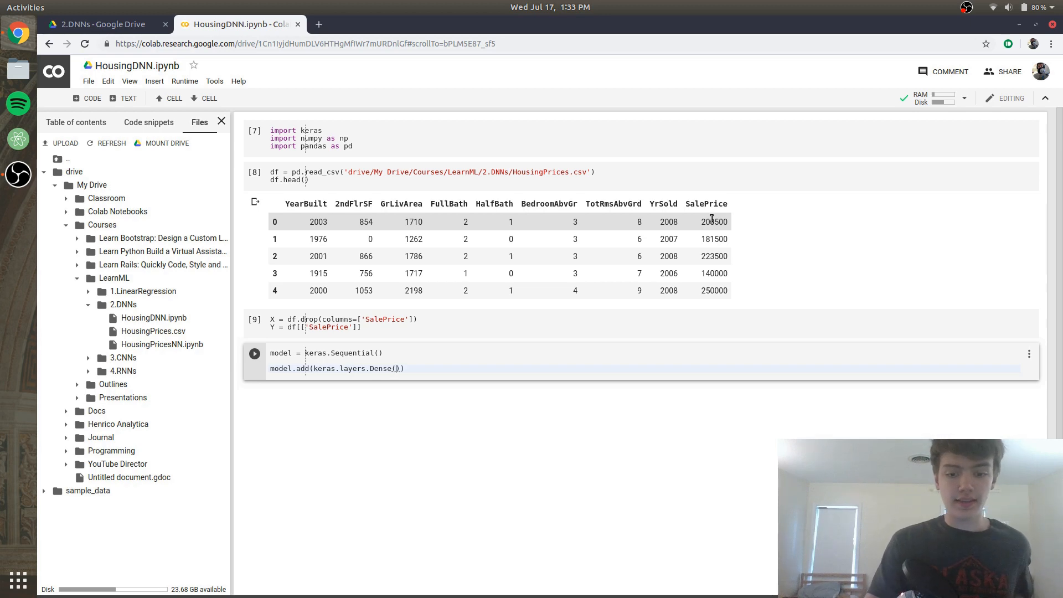
text(8)
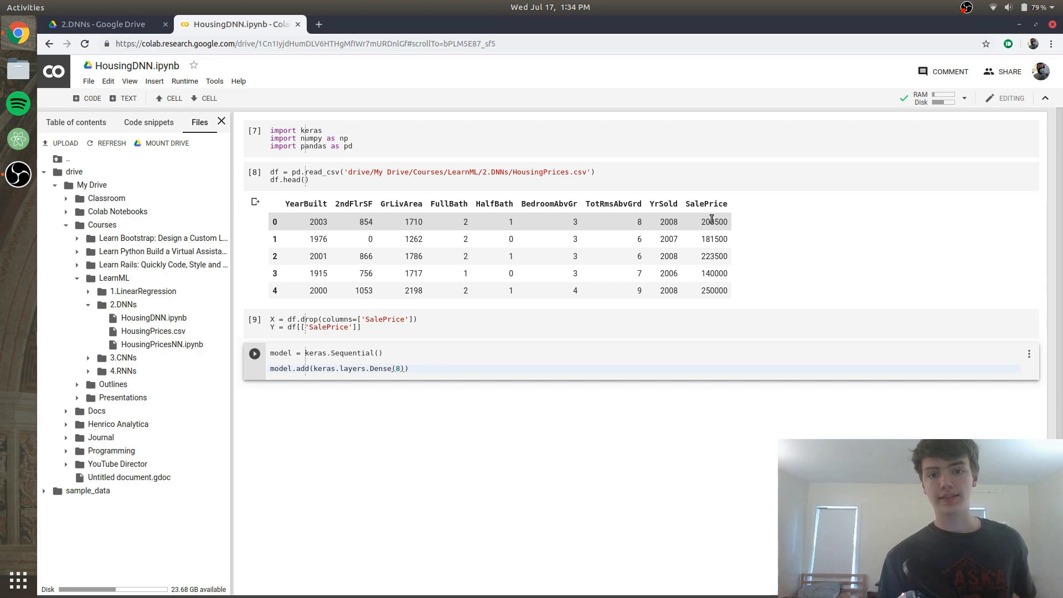
mouse_move(466, 230)
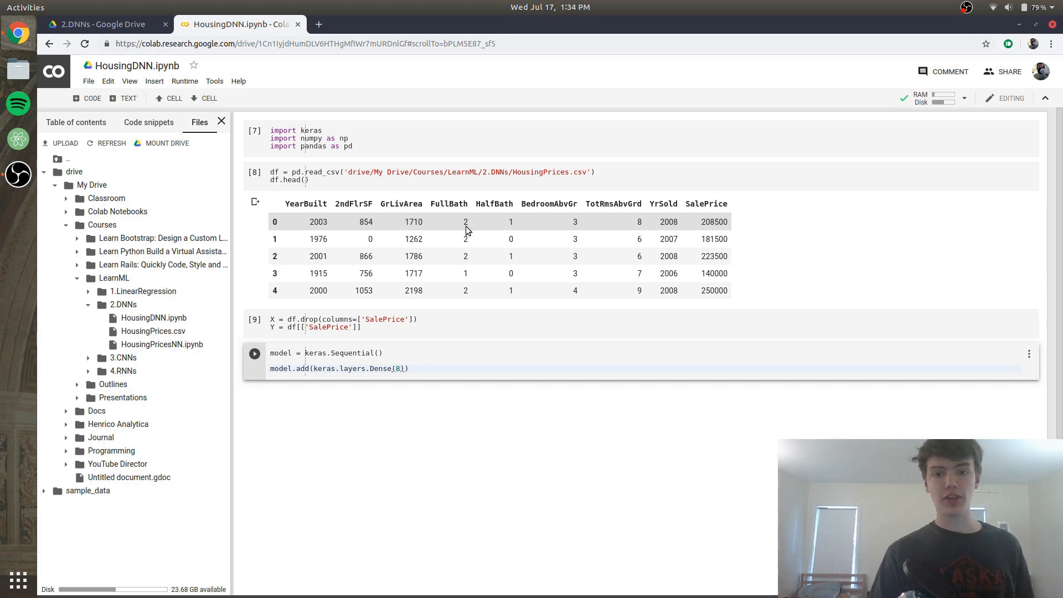
mouse_move(429, 229)
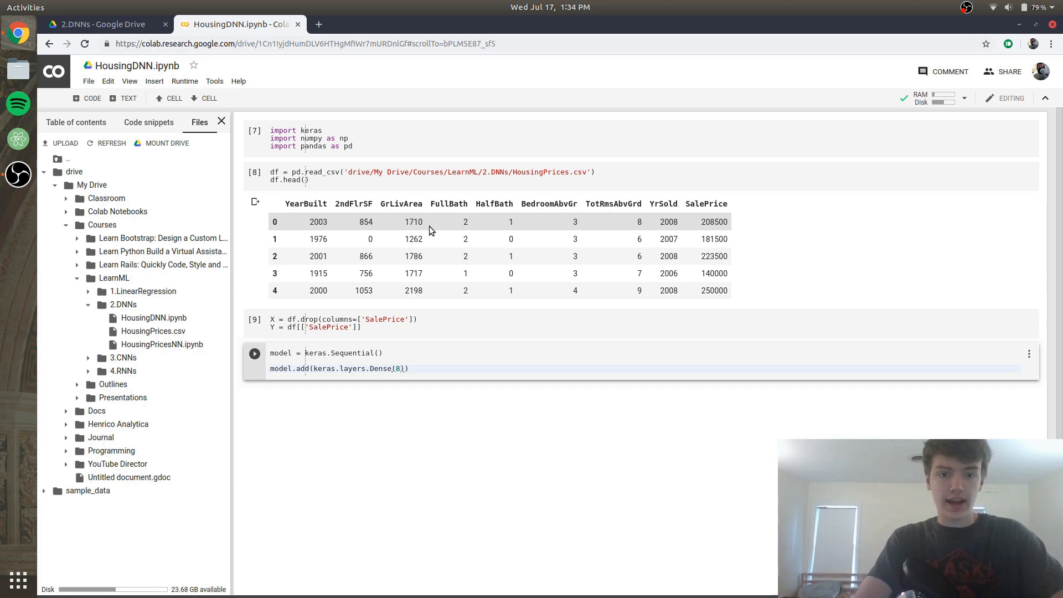
Extend the Dense call with activation='relu' and input_shape=(8,)
text(, activa)
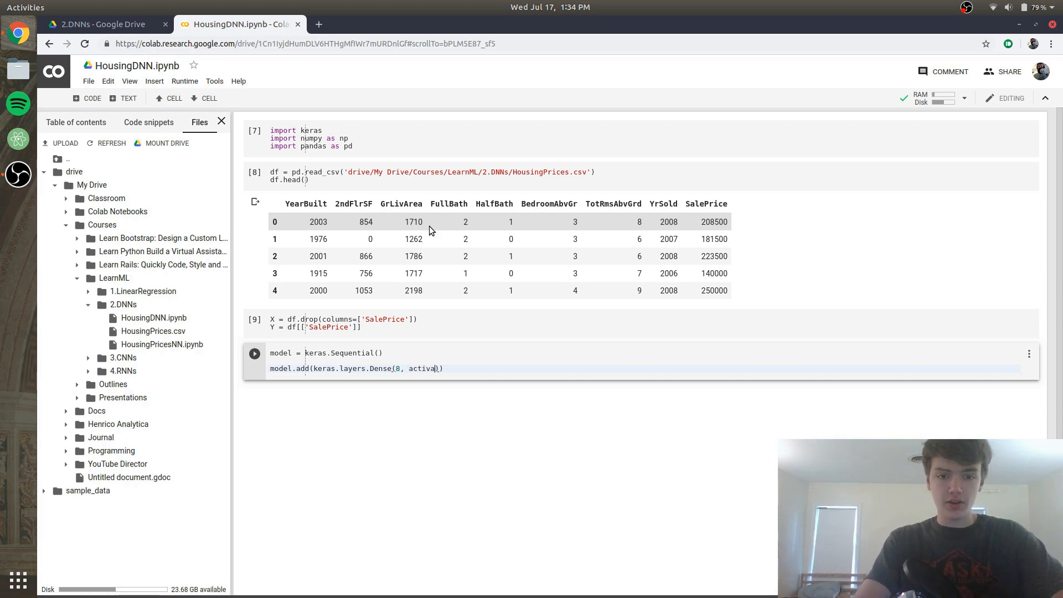
text(tion='re)
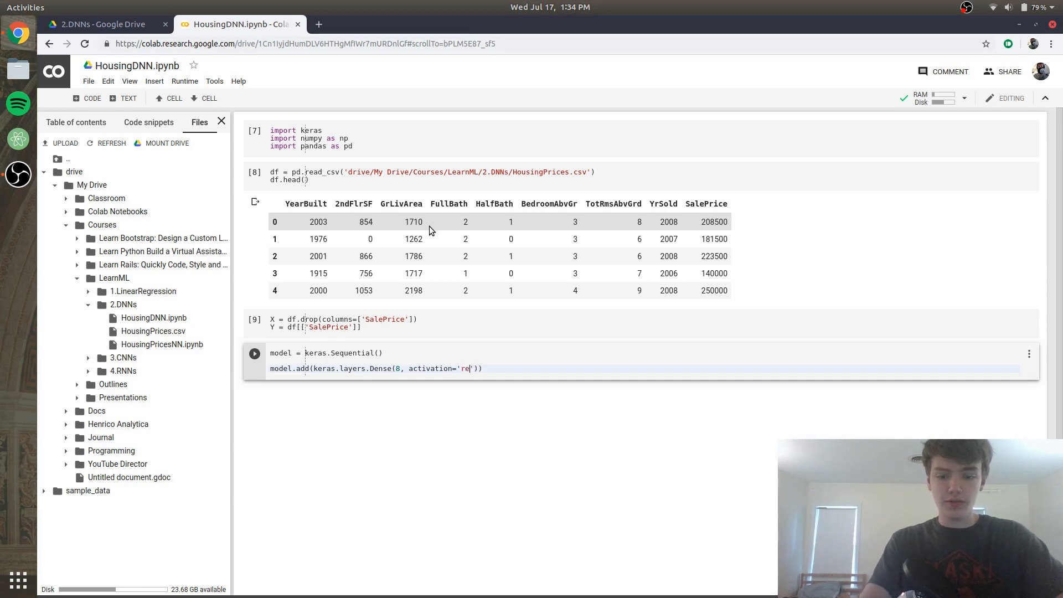
text(lu)
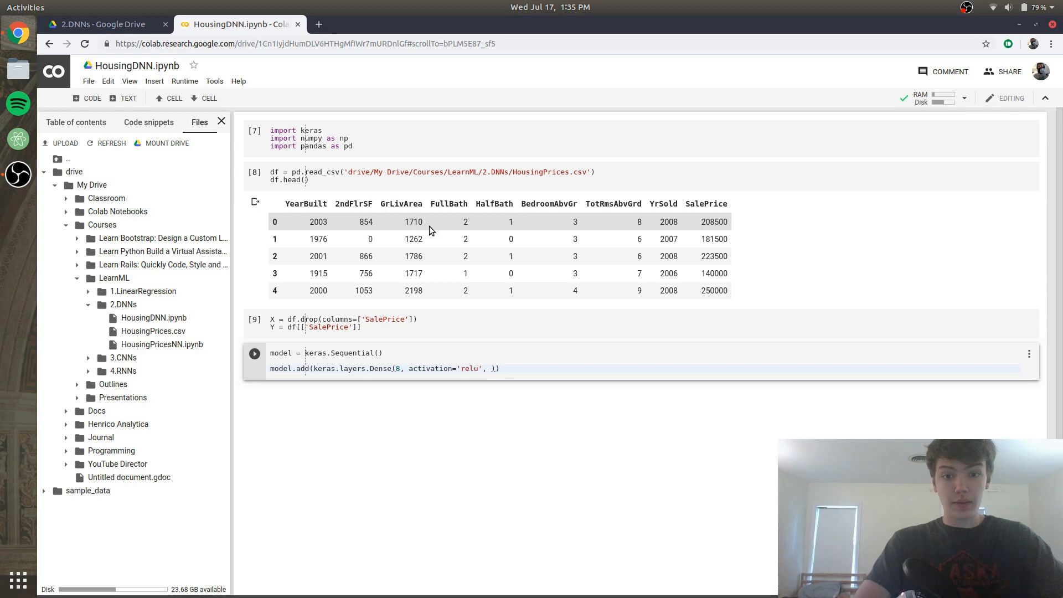
text(input)
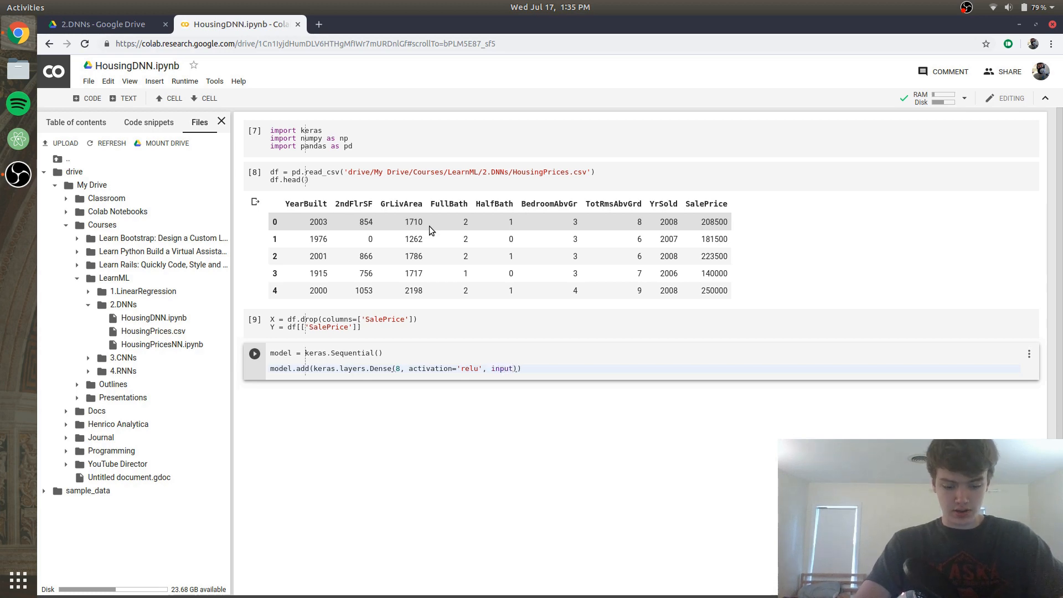
text(_shape=)
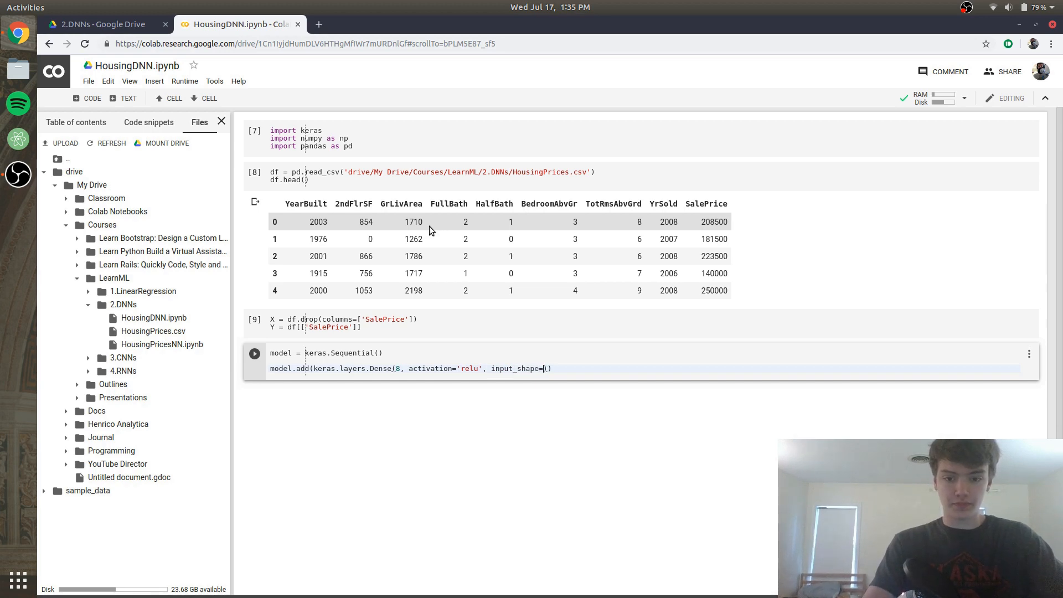
text(())
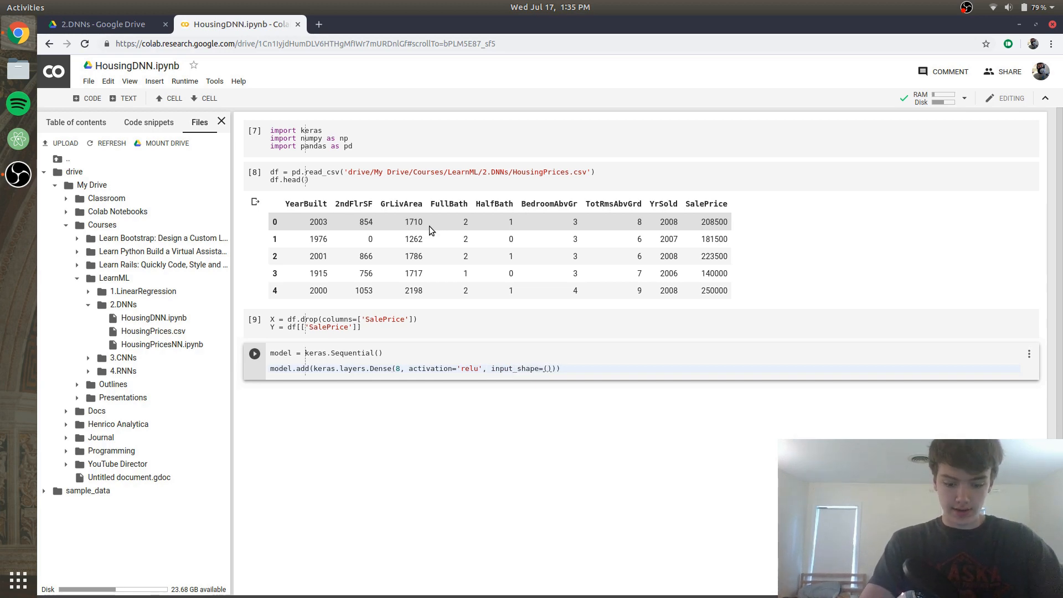
text(8)
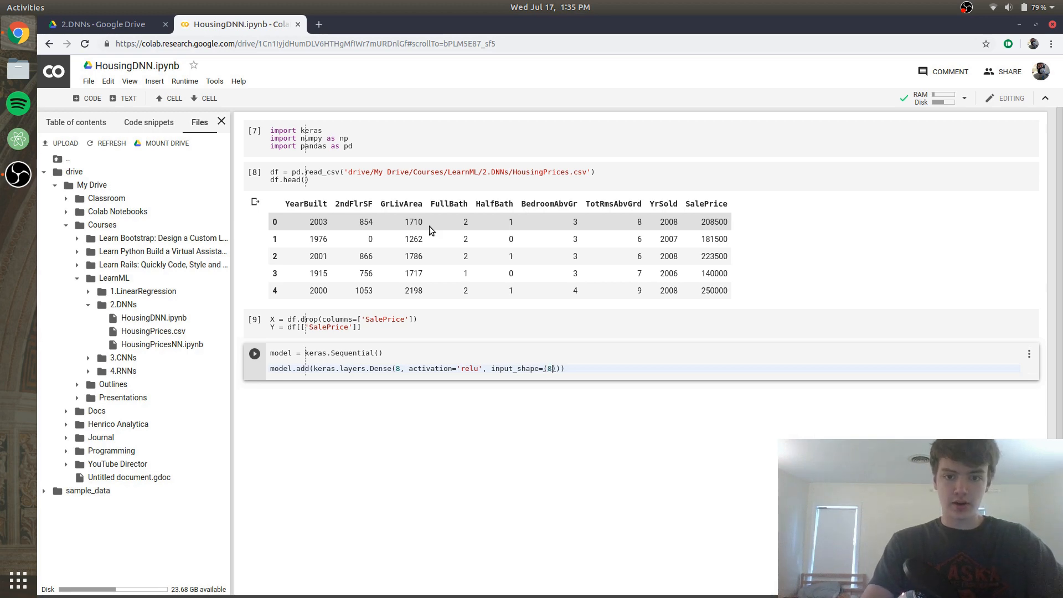
mouse_move(599, 239)
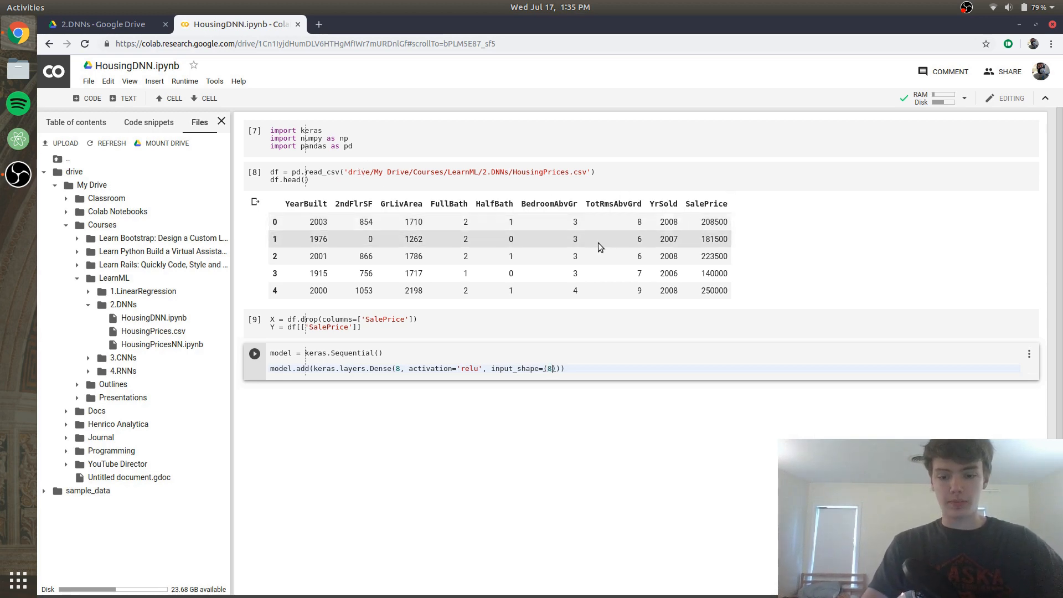
text(,)
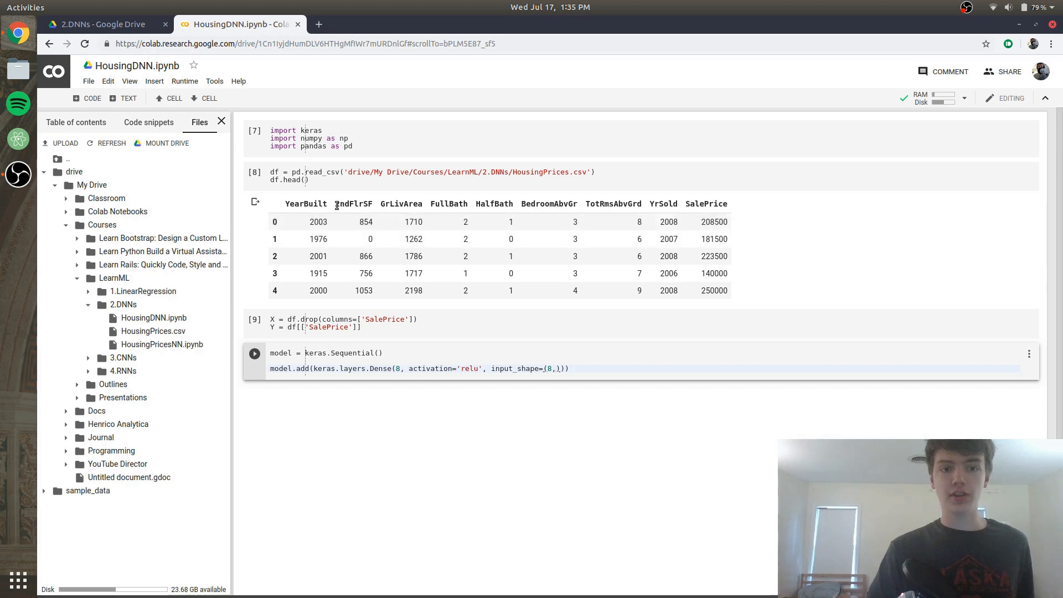
mouse_move(472, 208)
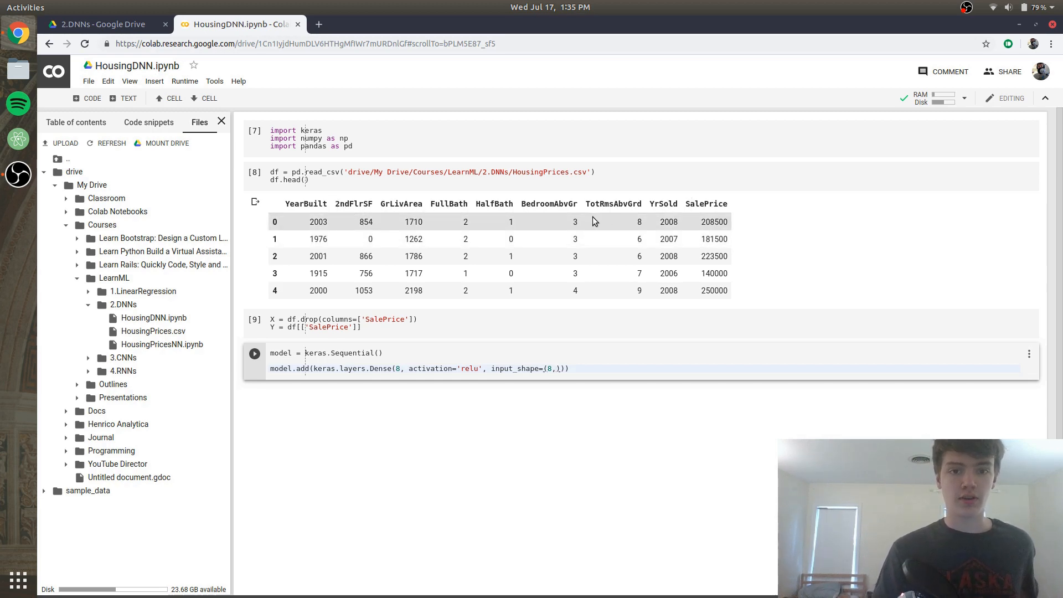
mouse_move(608, 375)
text(mo)
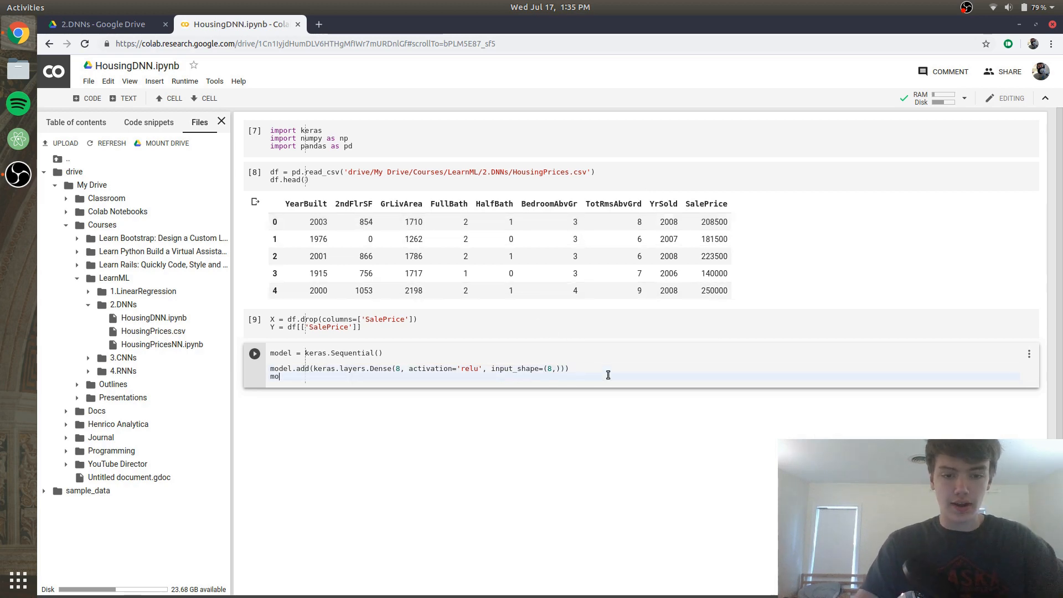
Add a second Dense layer of 8 units with activation='relu'
text(del.)
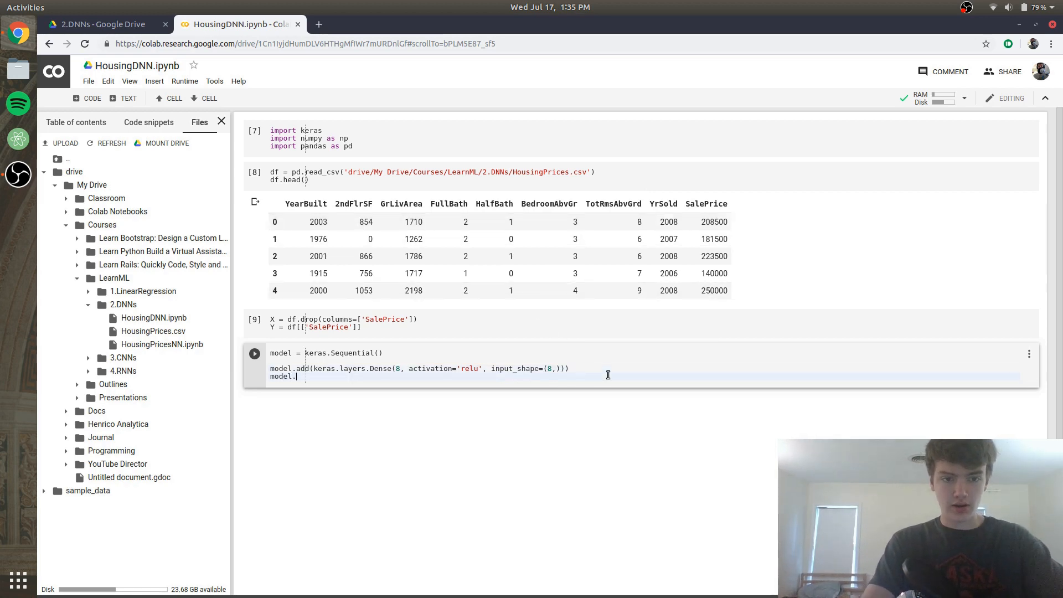
text(add())
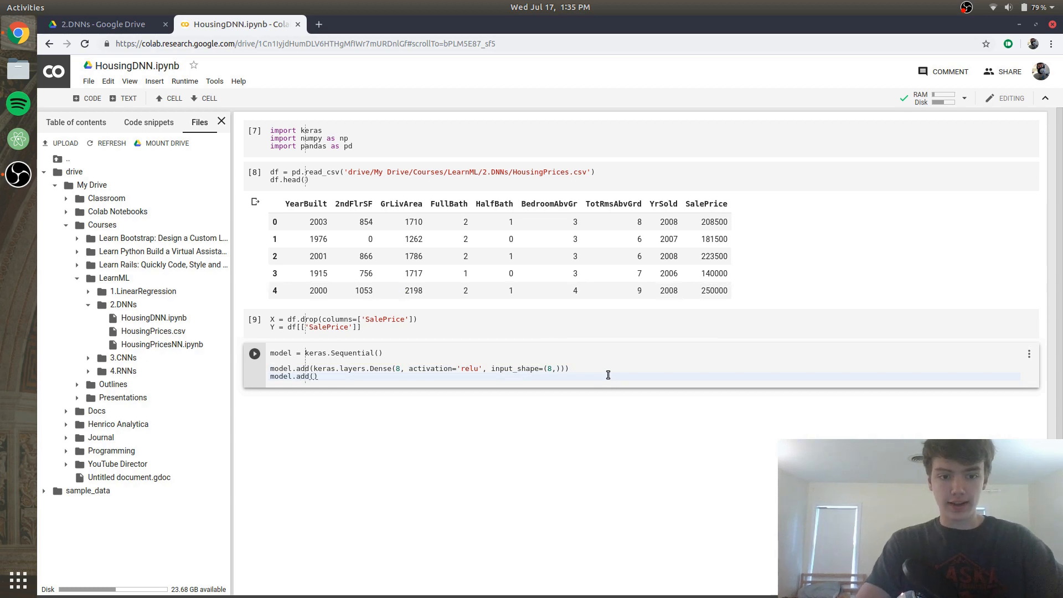
text(k)
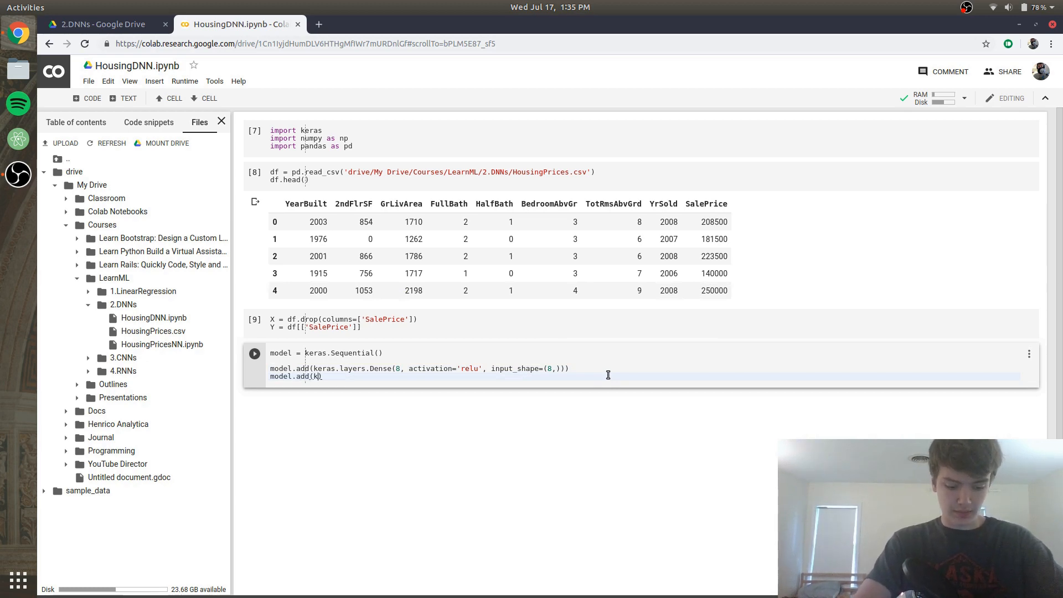
text(eras.la)
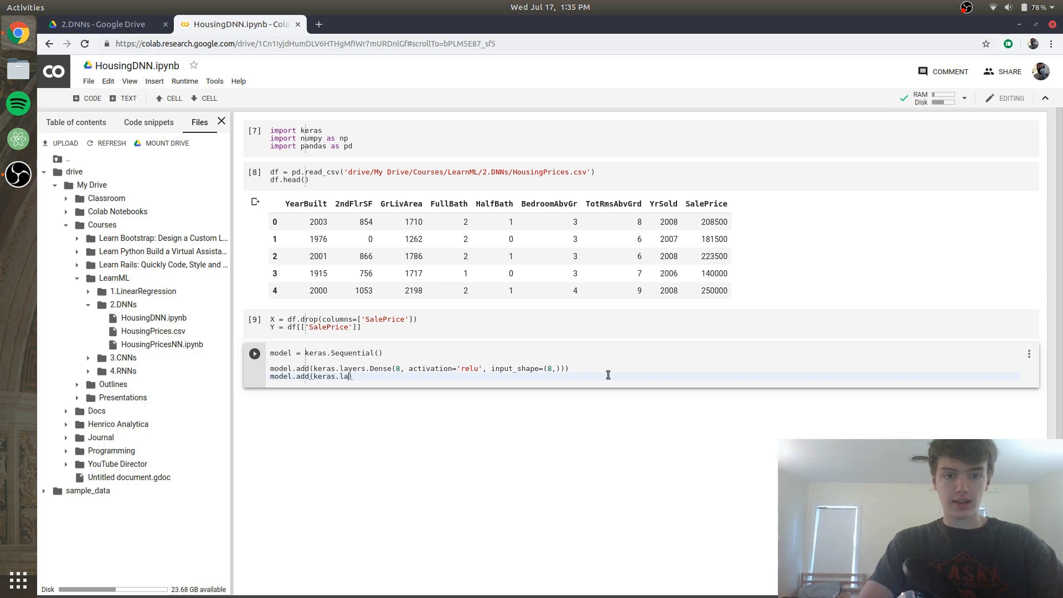
text(yers.Dense()
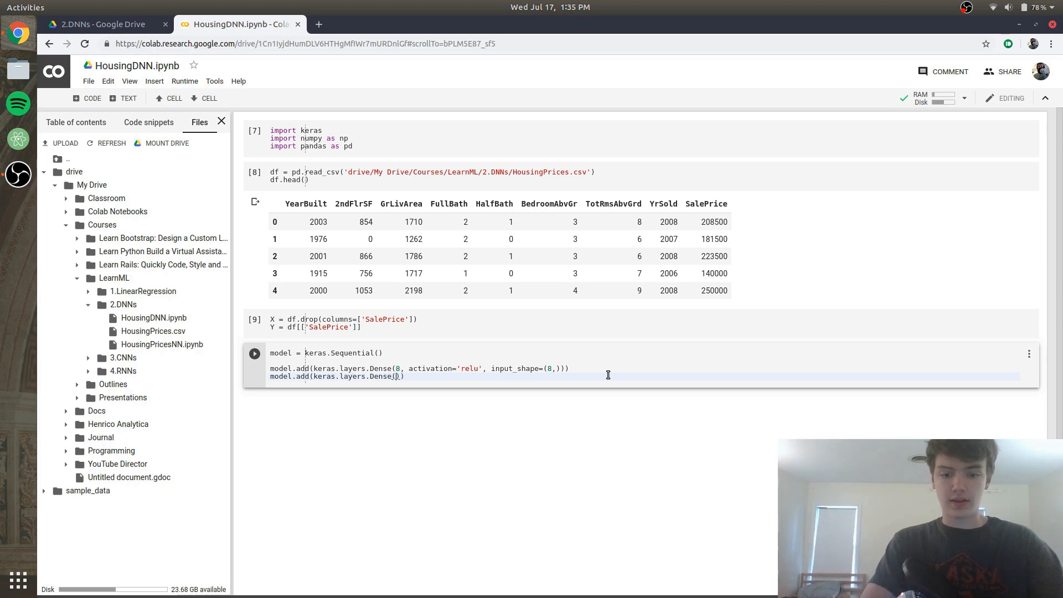
text(8,)
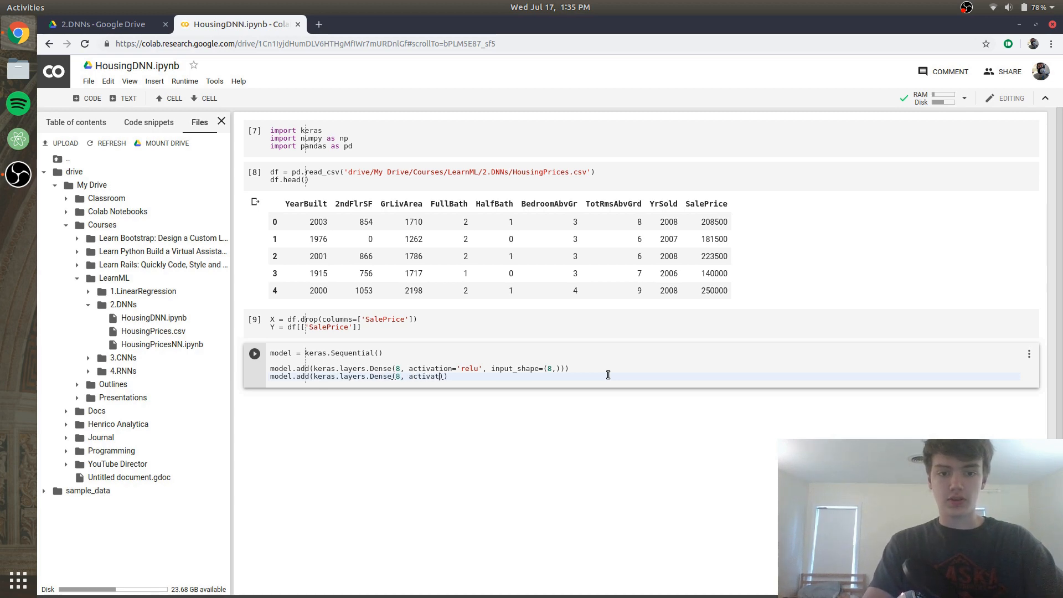
text(activation='r')
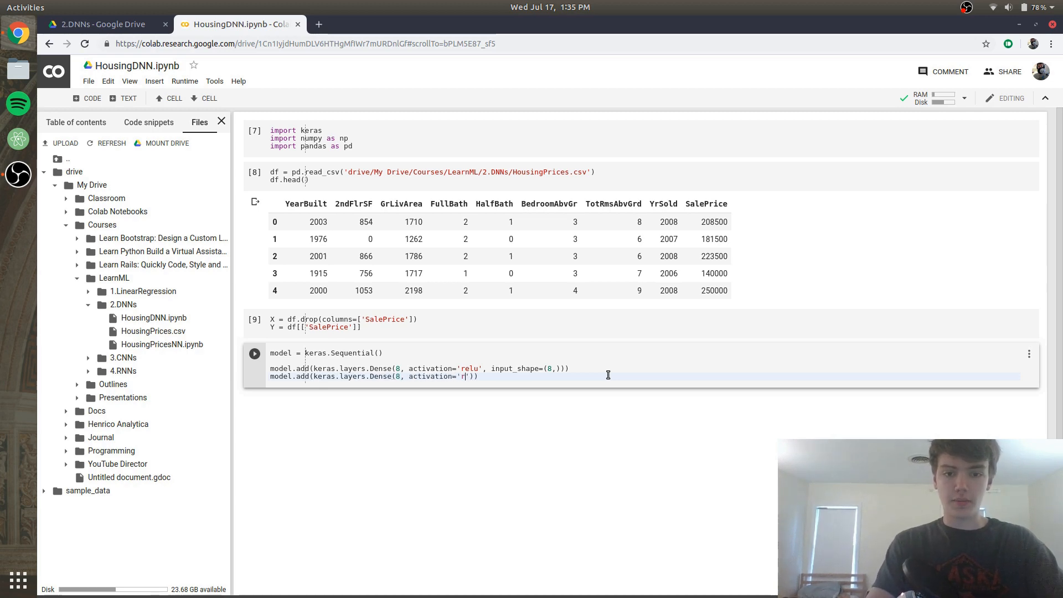
text(elu)
text(model)
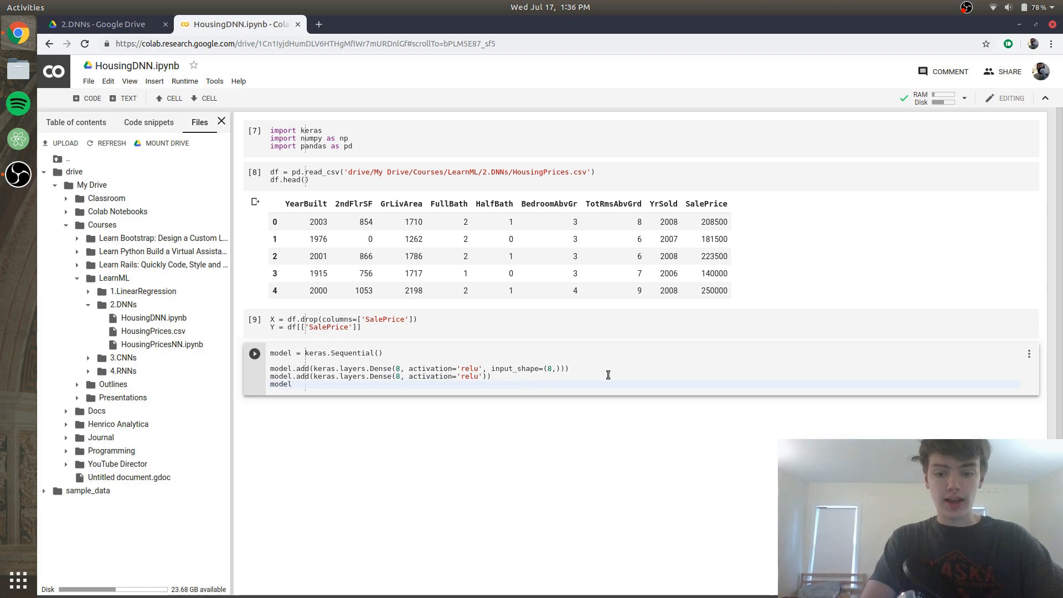
Add a final single-unit Dense output layer, model.add(keras.layers.Dense(1))
text(.add()
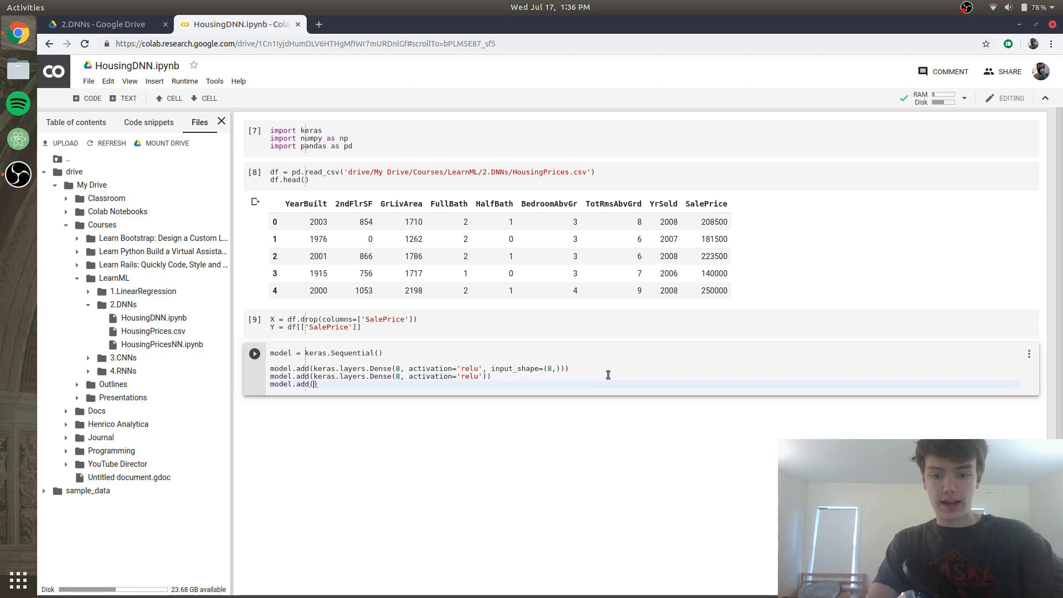
text(keras)
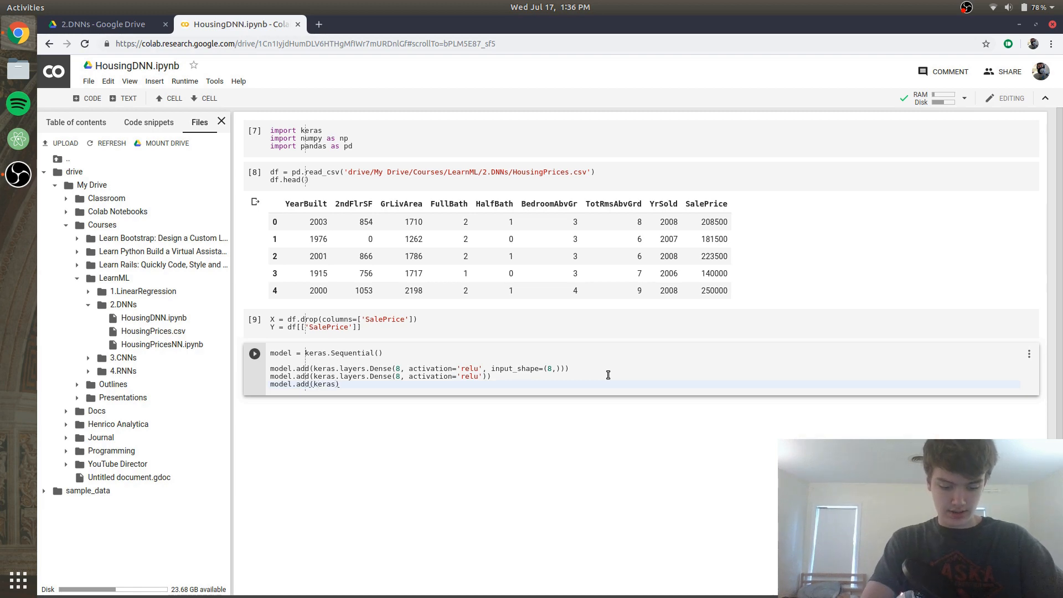
text(.layers)
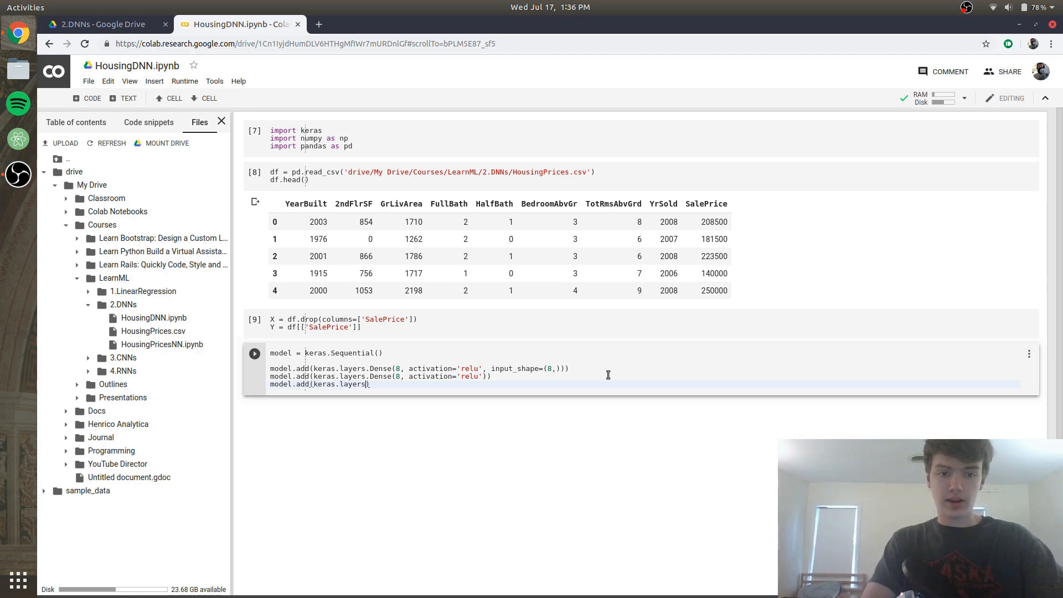
text(.D)
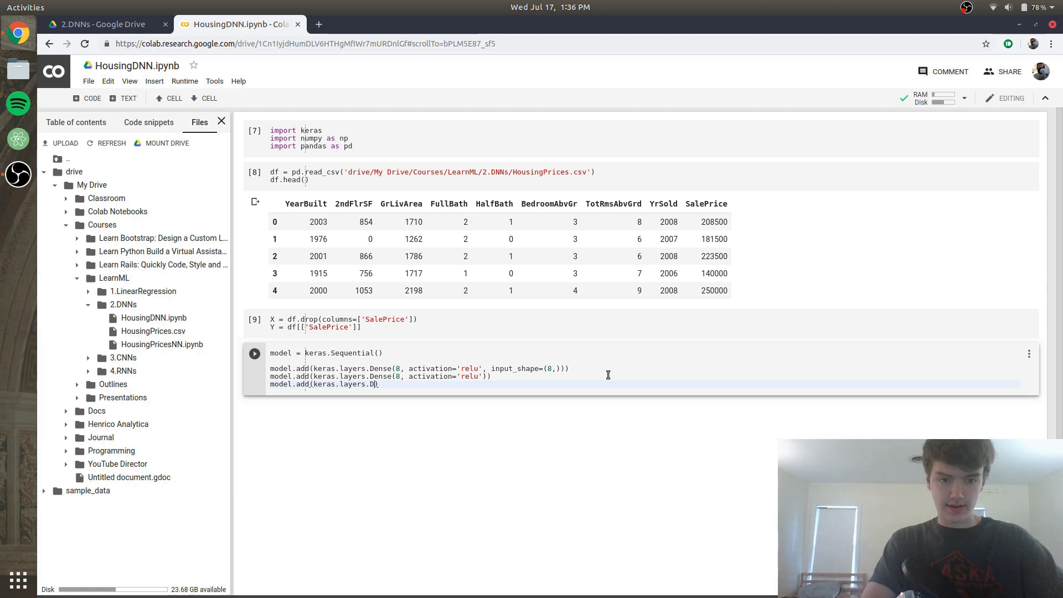
text(ense())
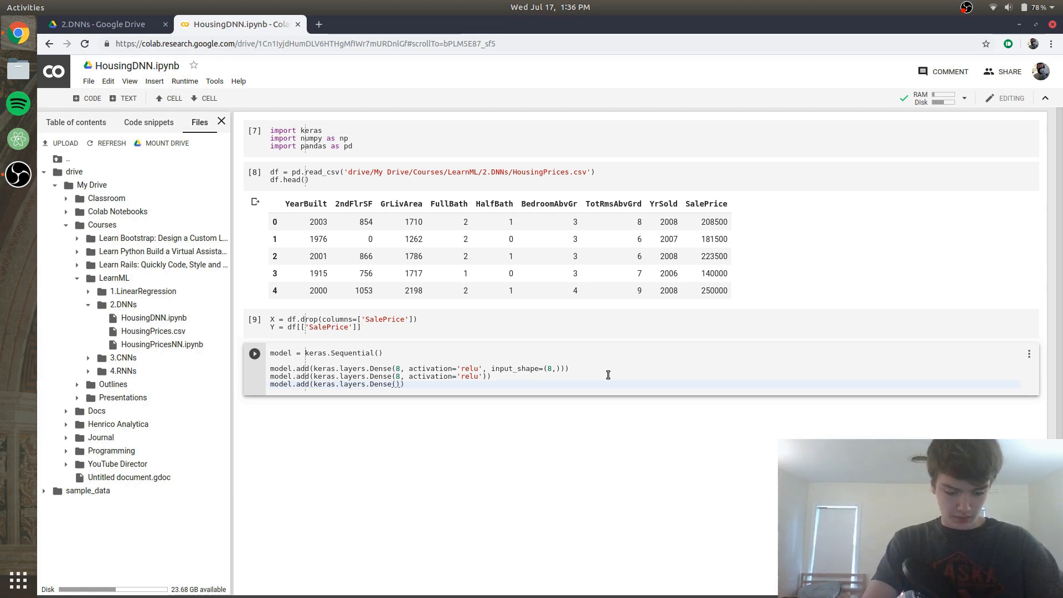
text(1)
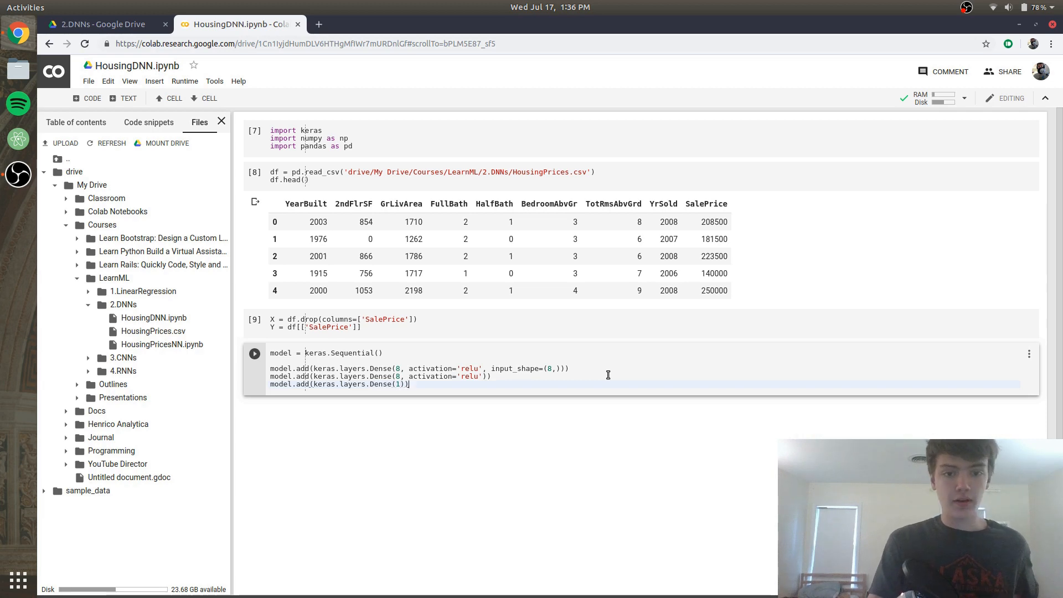
key(Return)
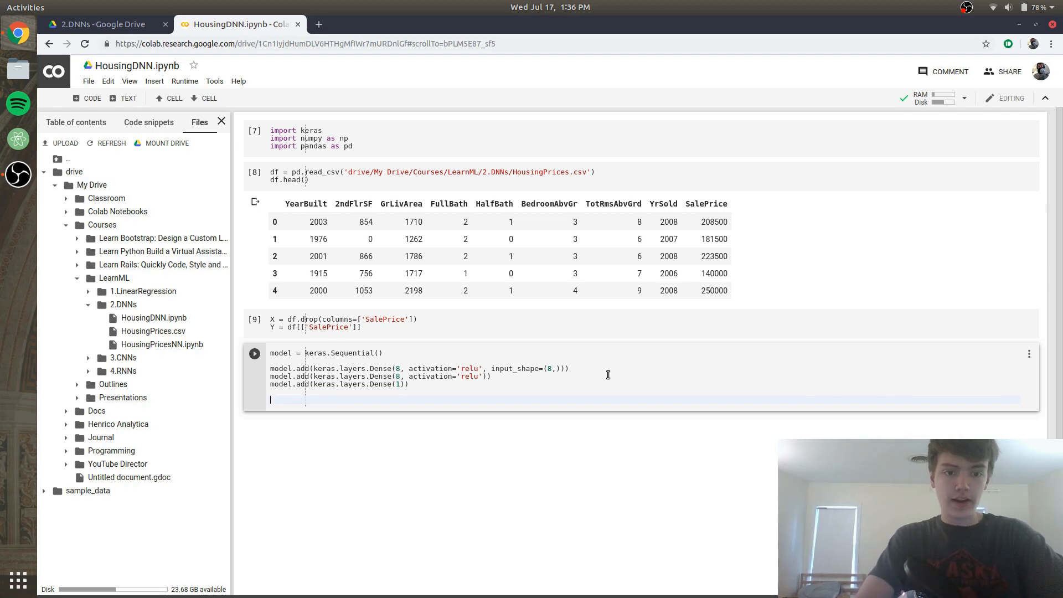
Compile with optimizer='adam' and loss='mean_squared_error', then run the model cell
text(model)
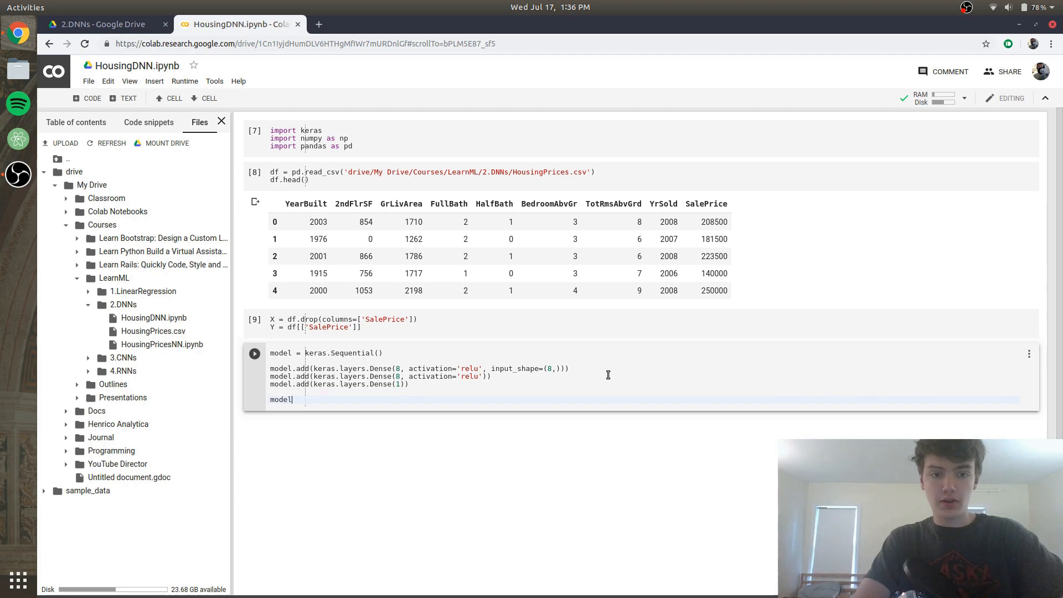
text(.compile)
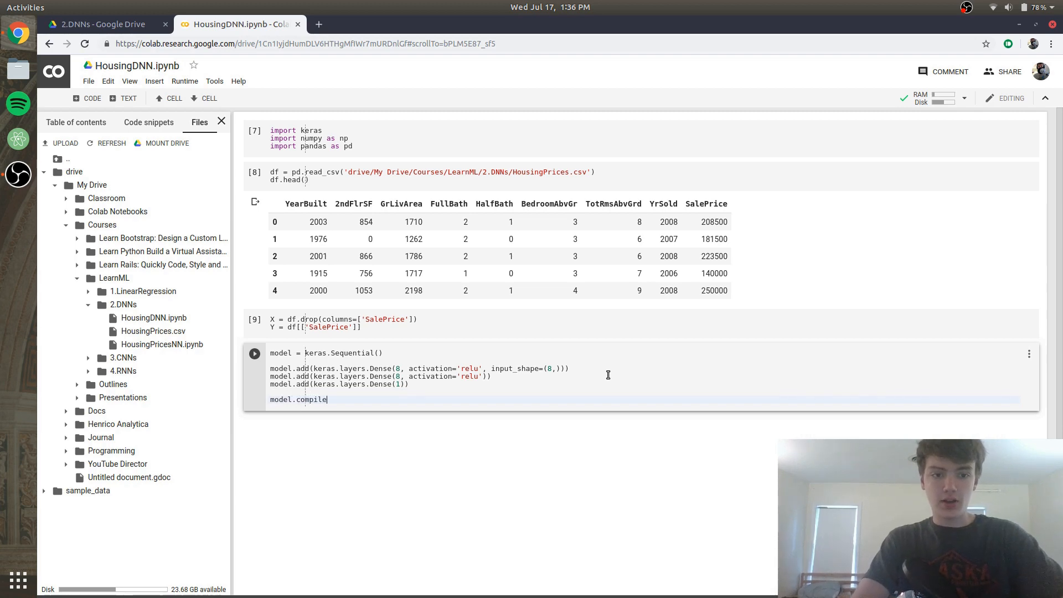
text(())
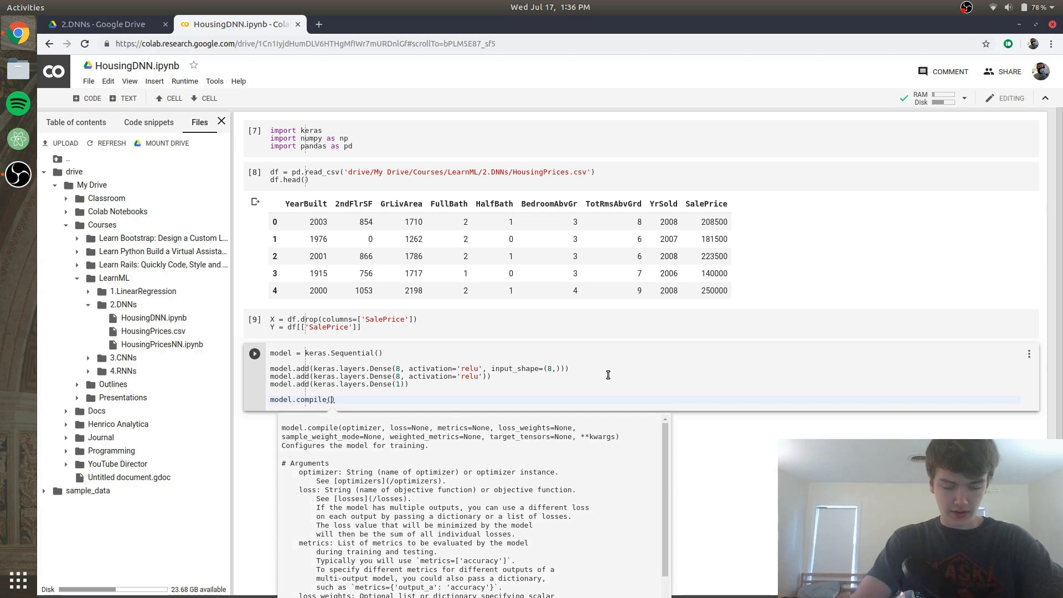
text(p)
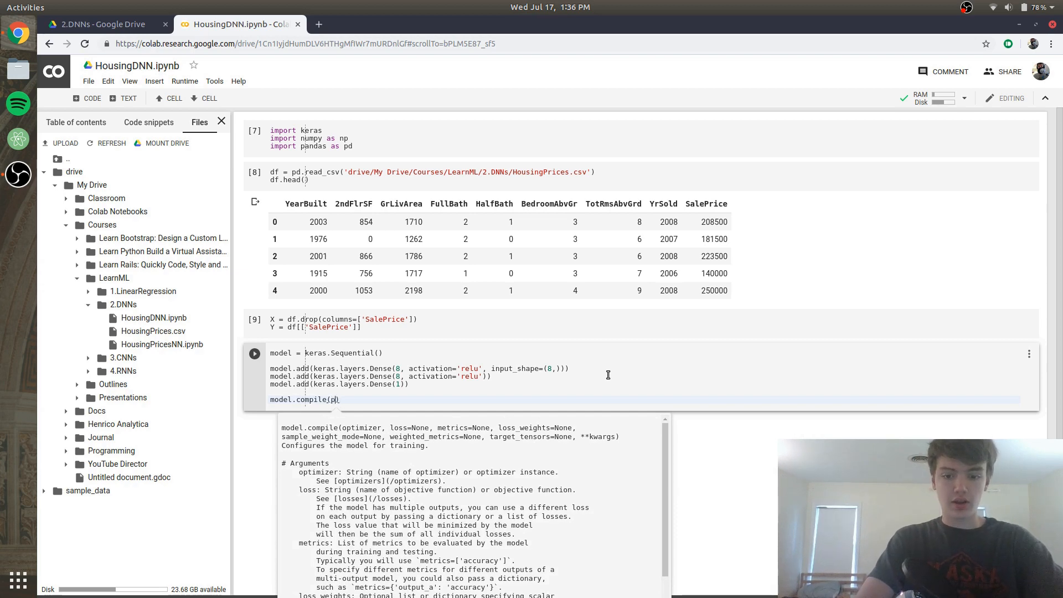
text(optimizer)
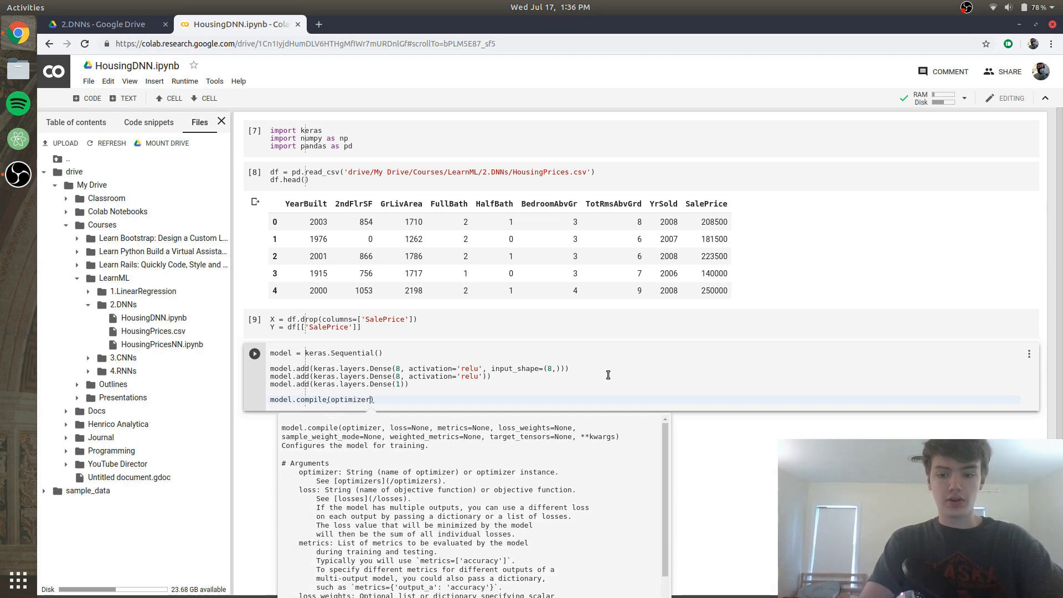
text('adam',)
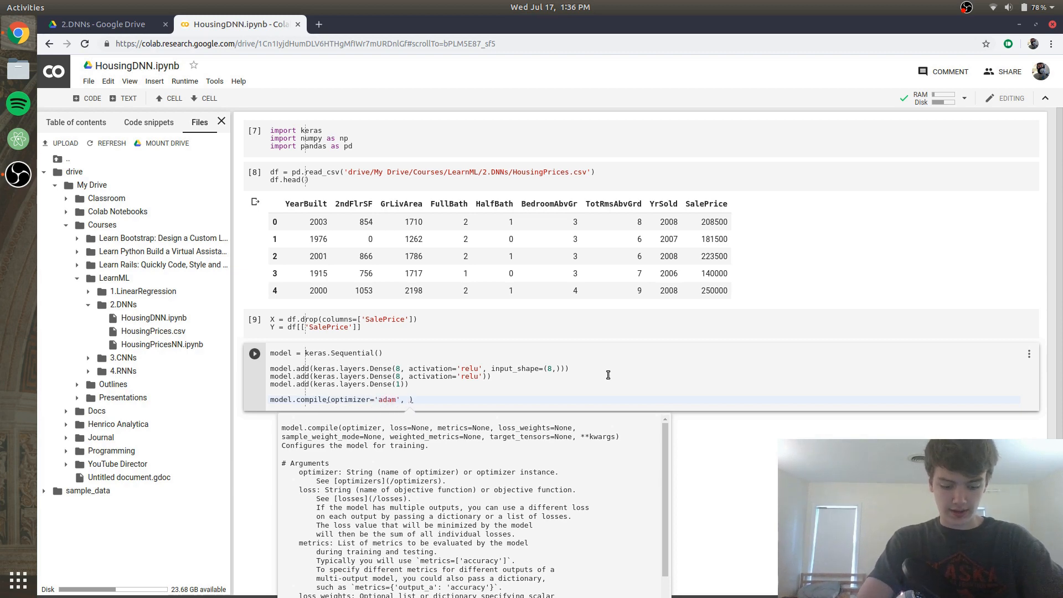
text(loss=)
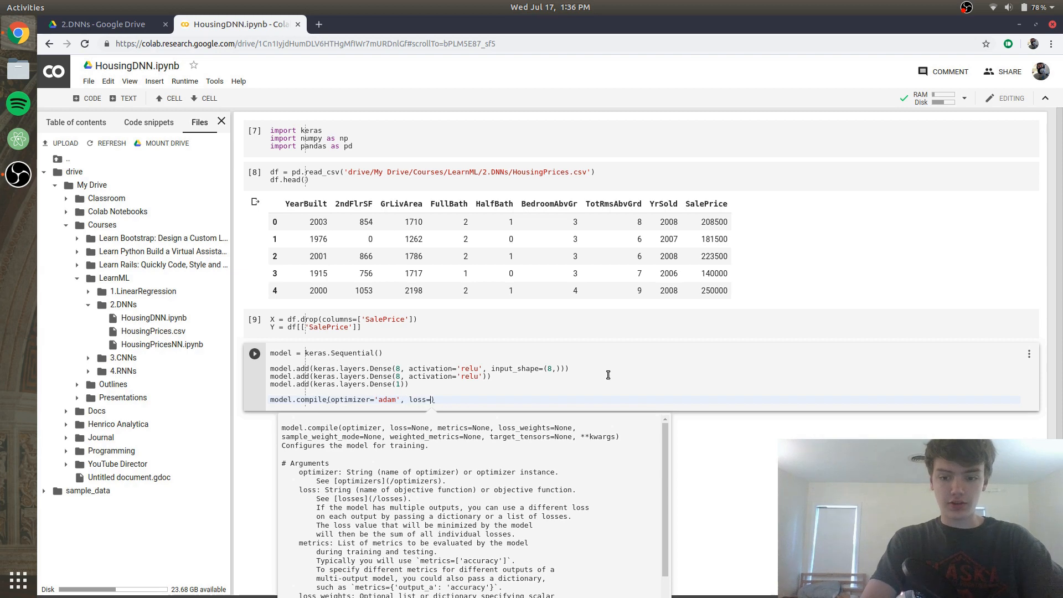
text('mean')
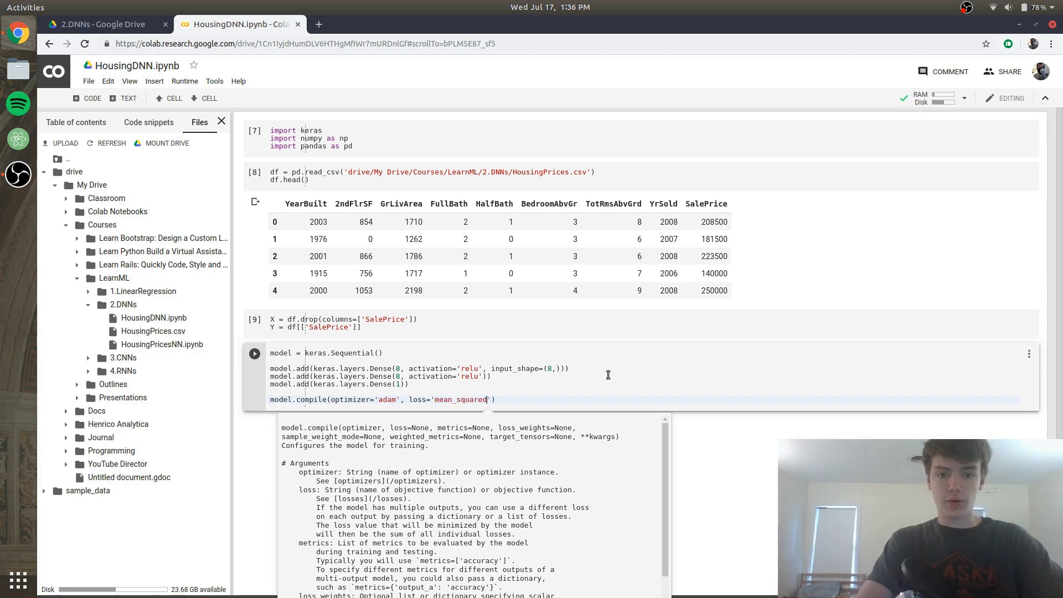
text(rro)
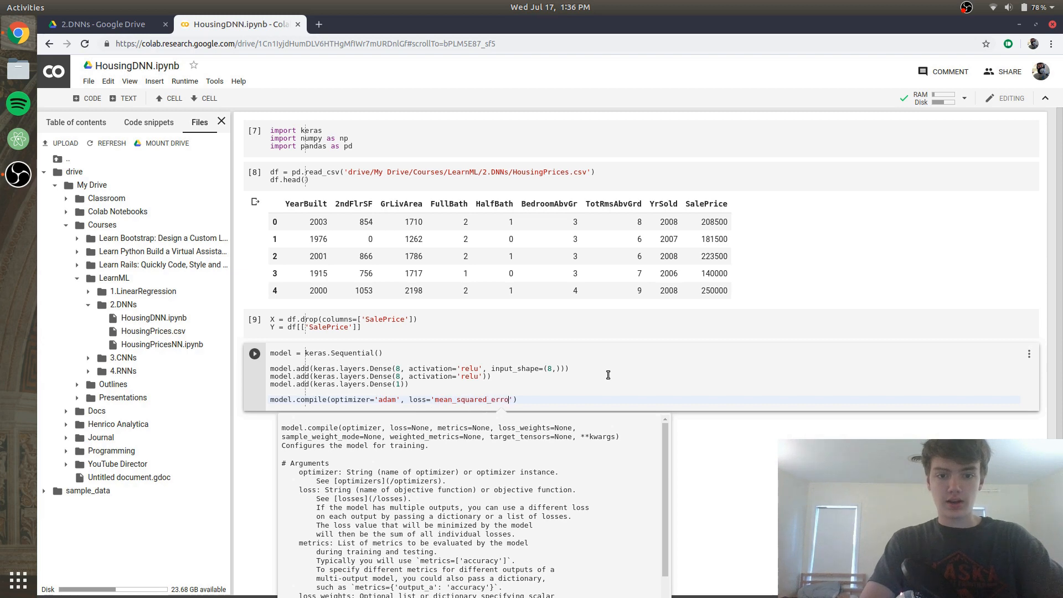
text(r)
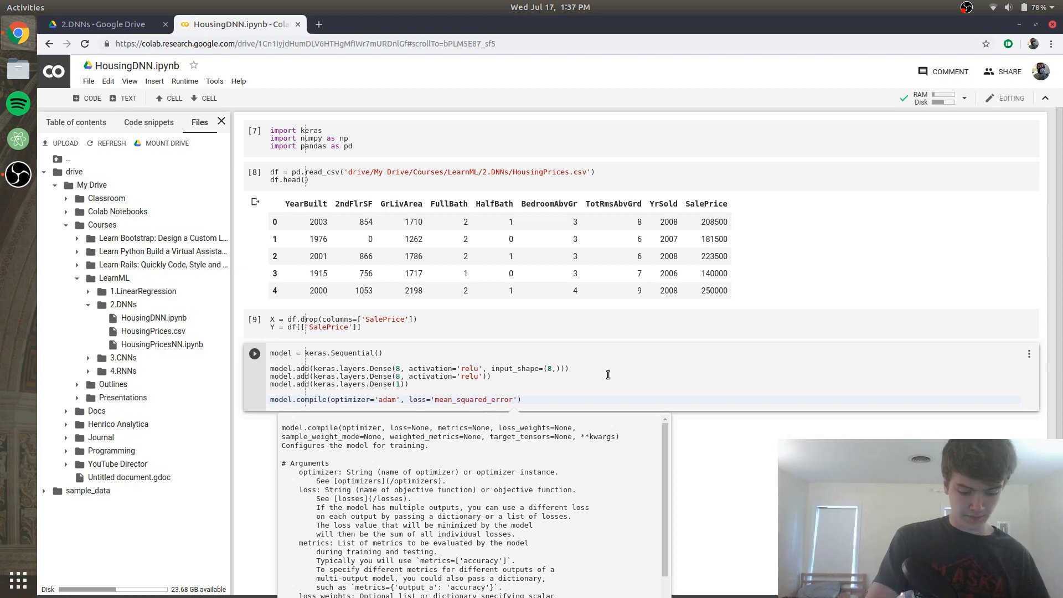
click(255, 352)
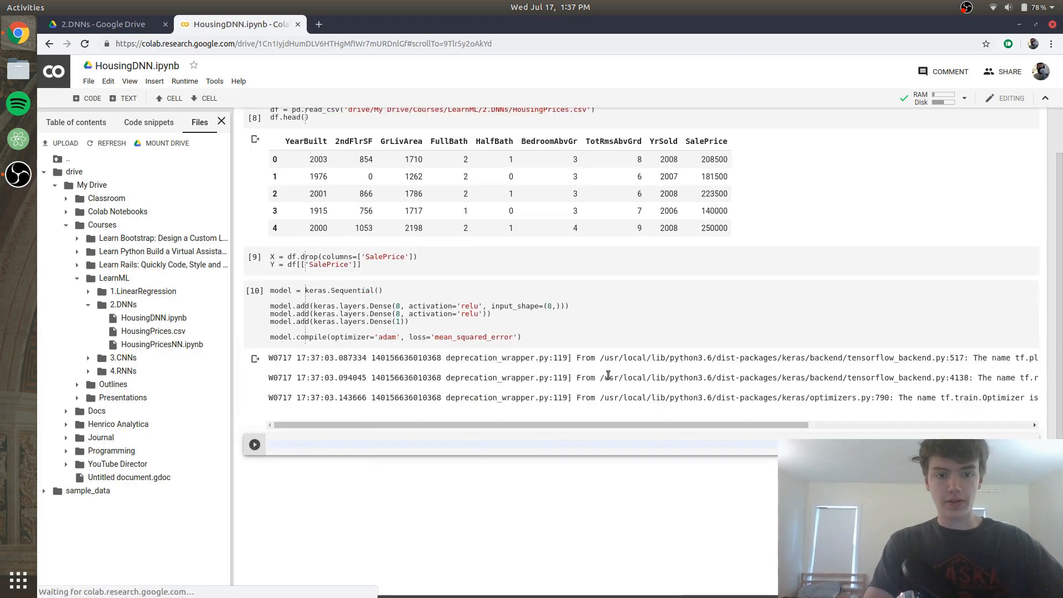
Start a new cell with model.fit(X, Y, epochs=30, awaiting callbacks
scroll(down, 3)
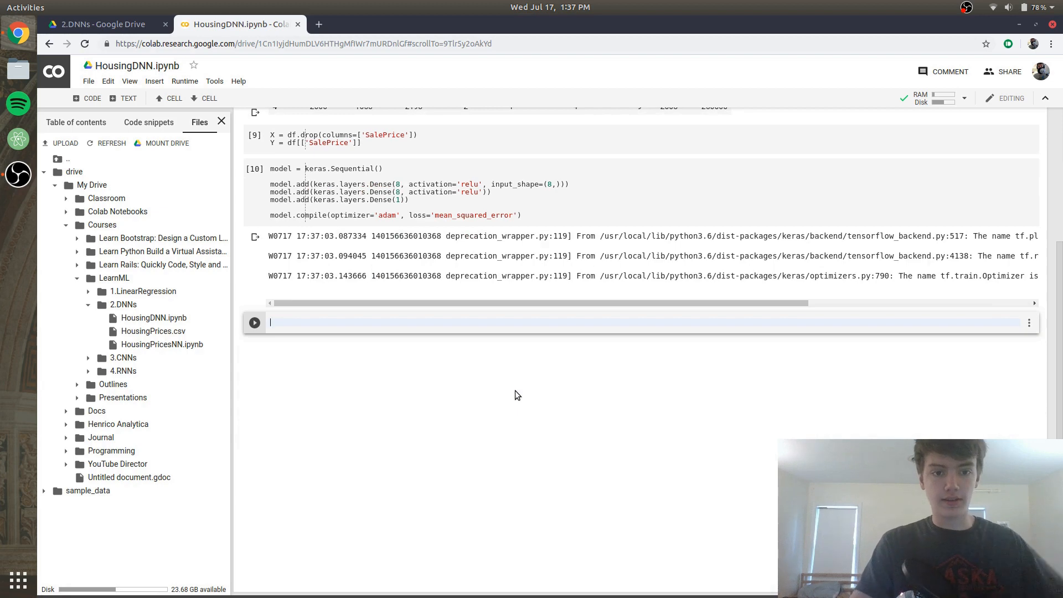
text(model.f)
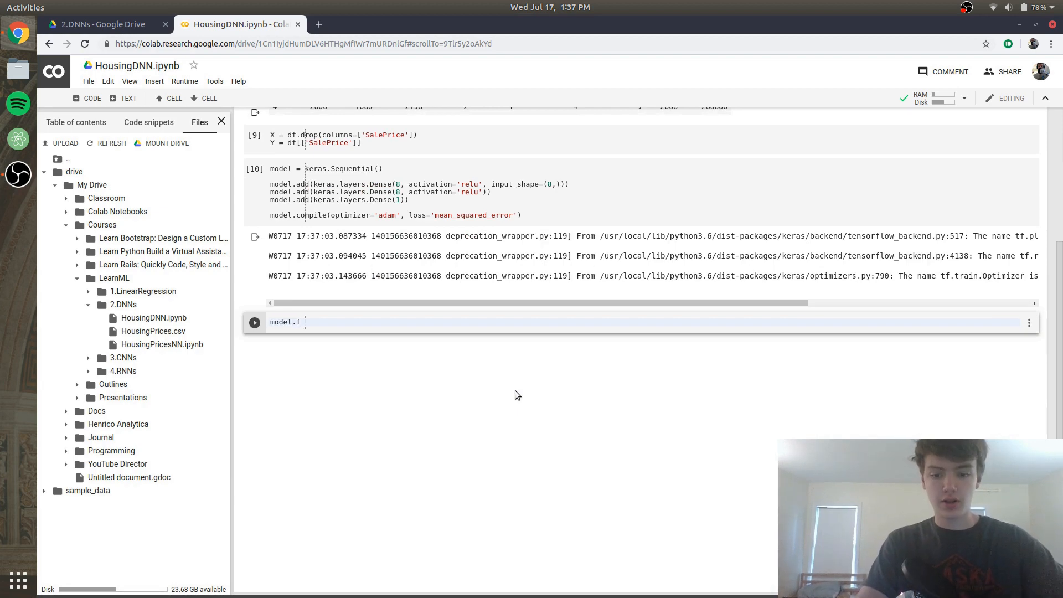
text(it())
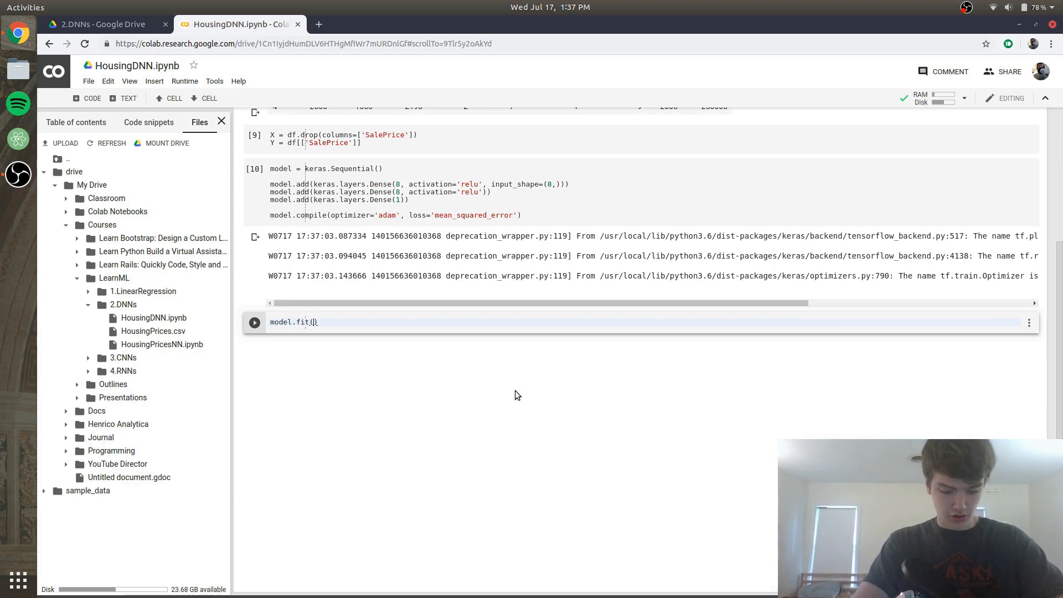
text(X, Y)
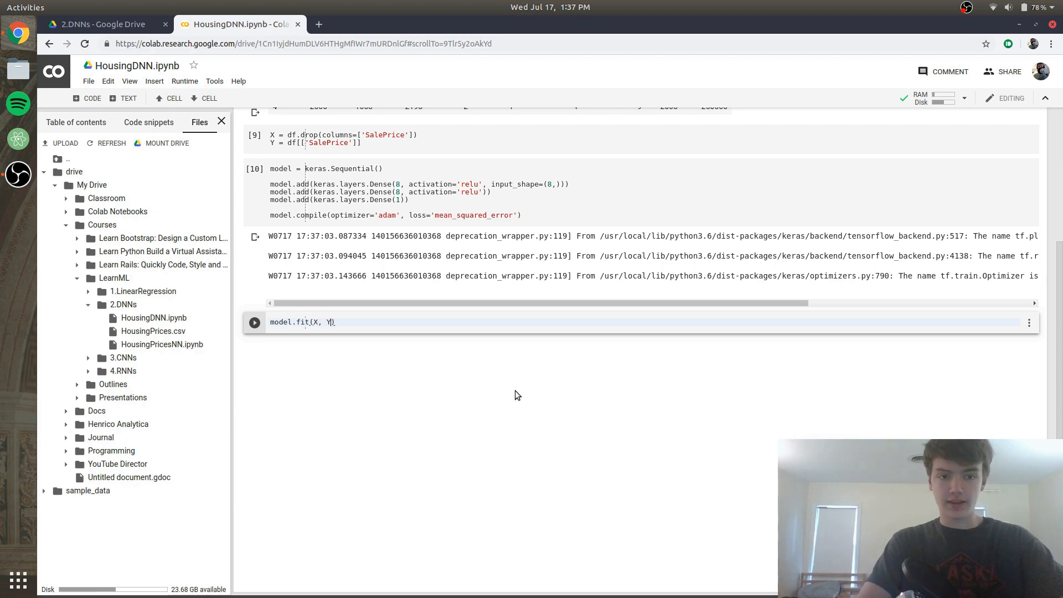
text(,)
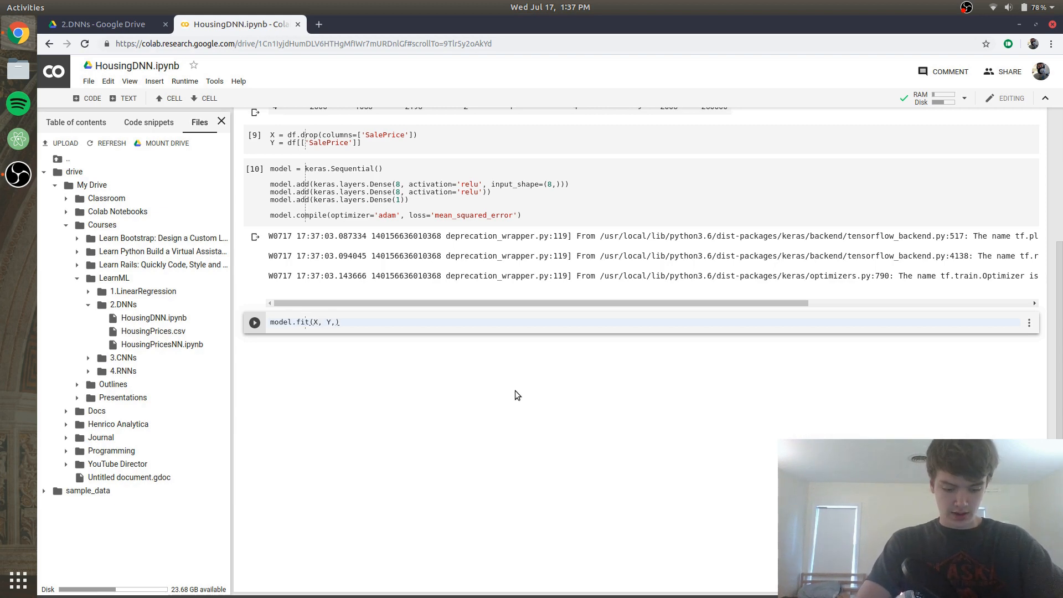
text(epochs)
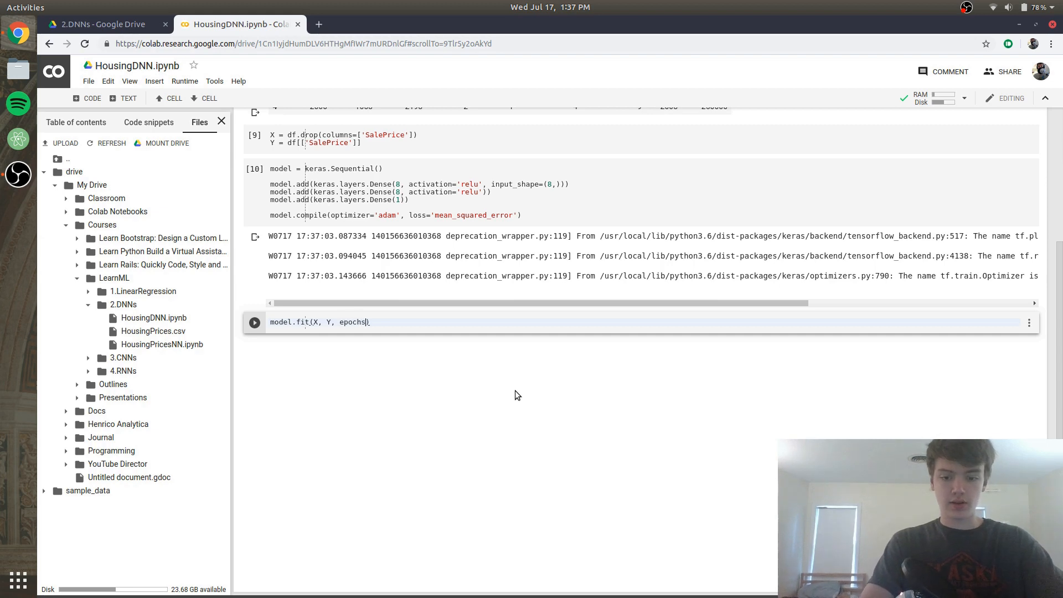
text(=30)
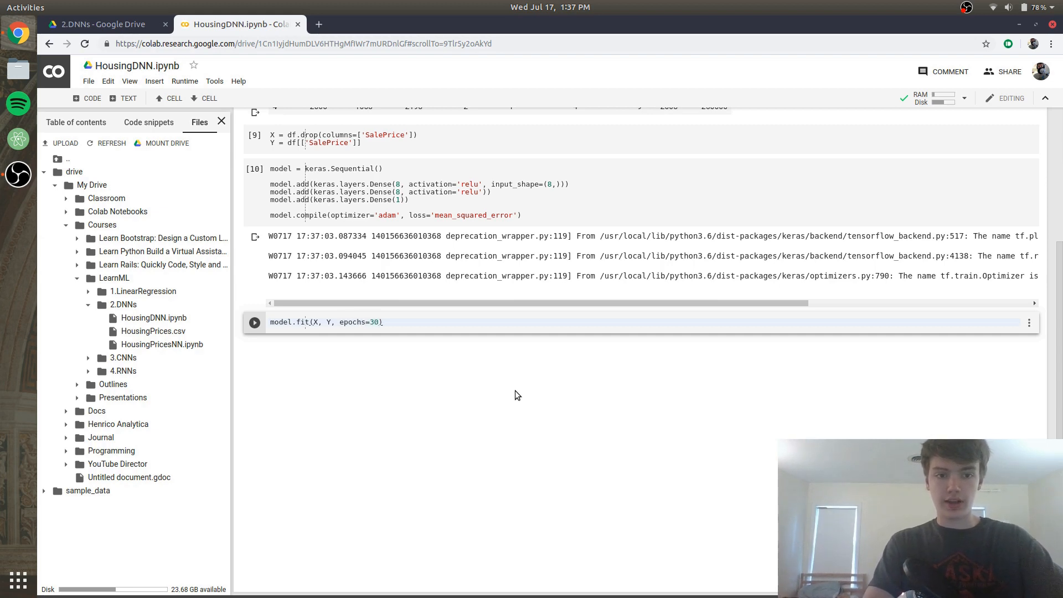
text(,)
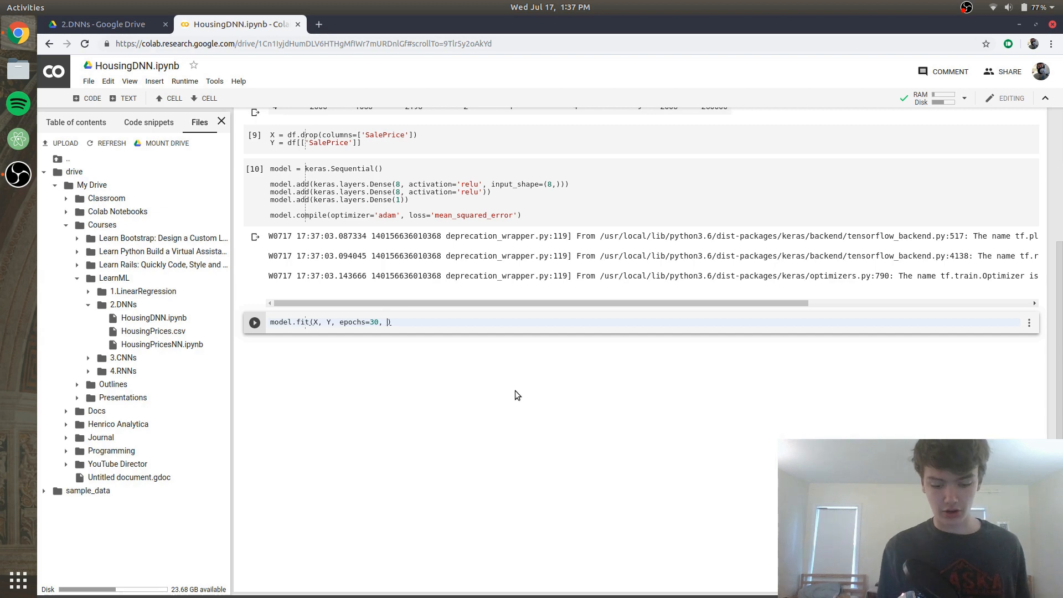
Add callbacks=[keras.callbacks.EarlyStopping(5)] to the fit call
text(c)
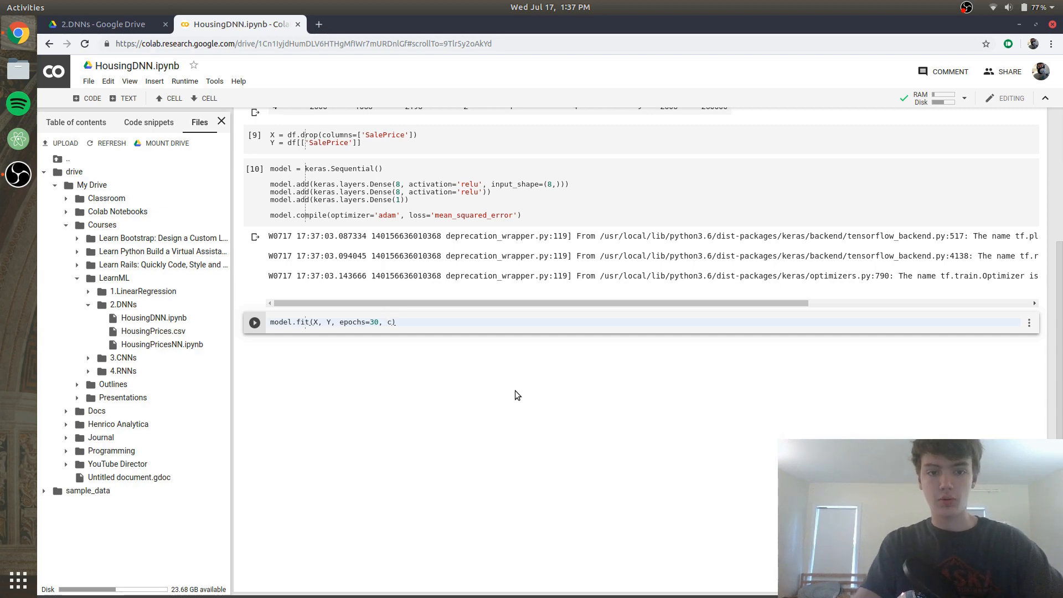
text(allbacks))
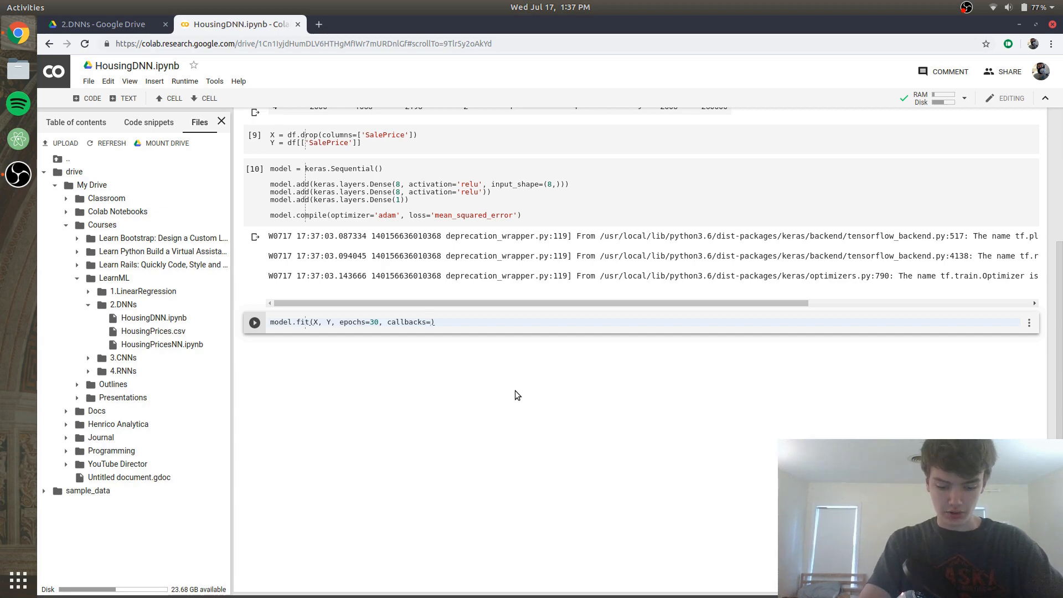
text([keras.)
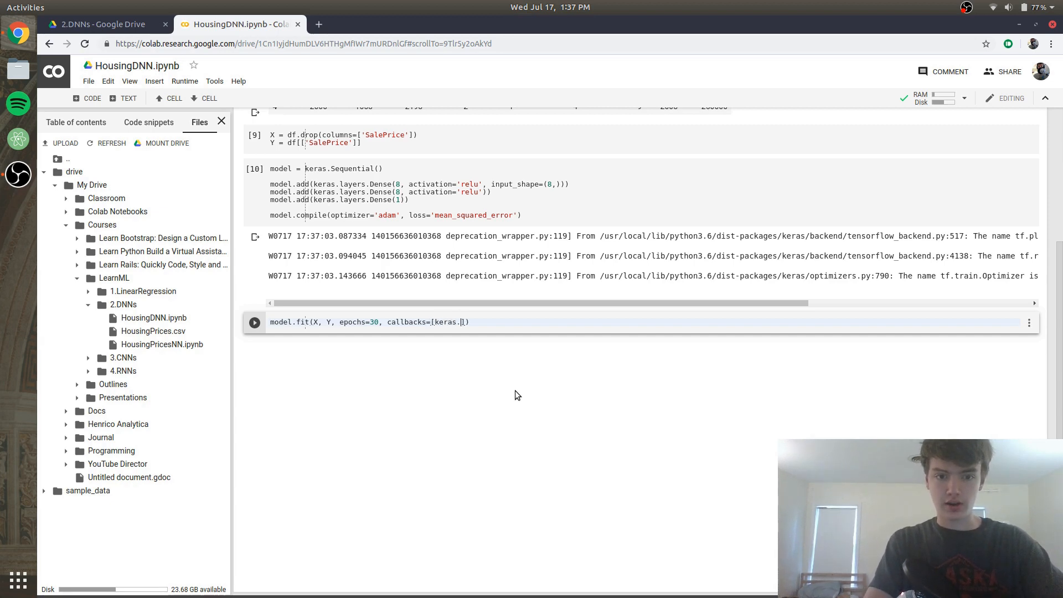
text(callbacks.EarlyStopp)
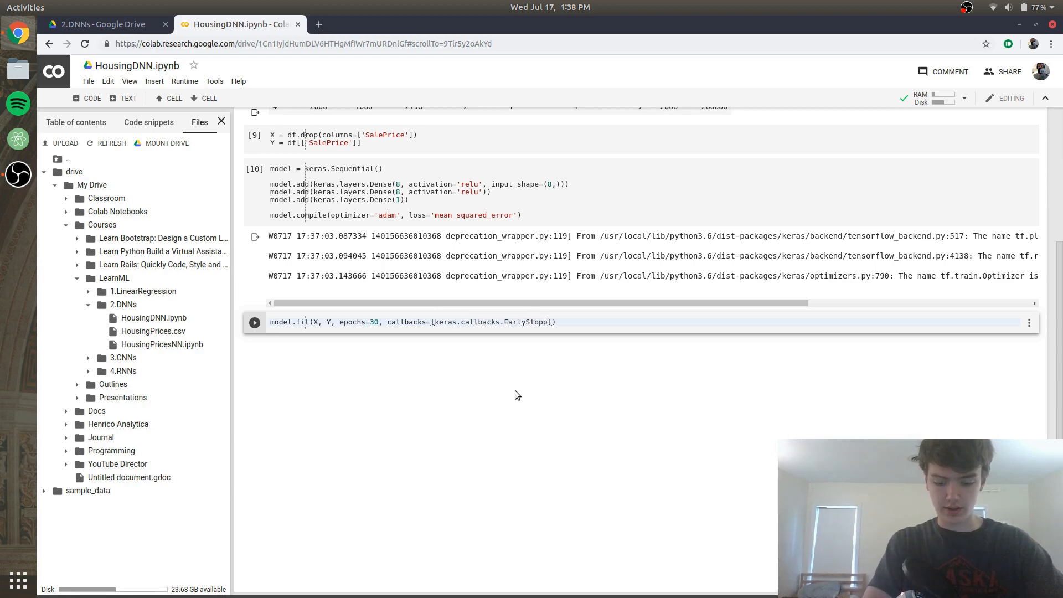
text(())
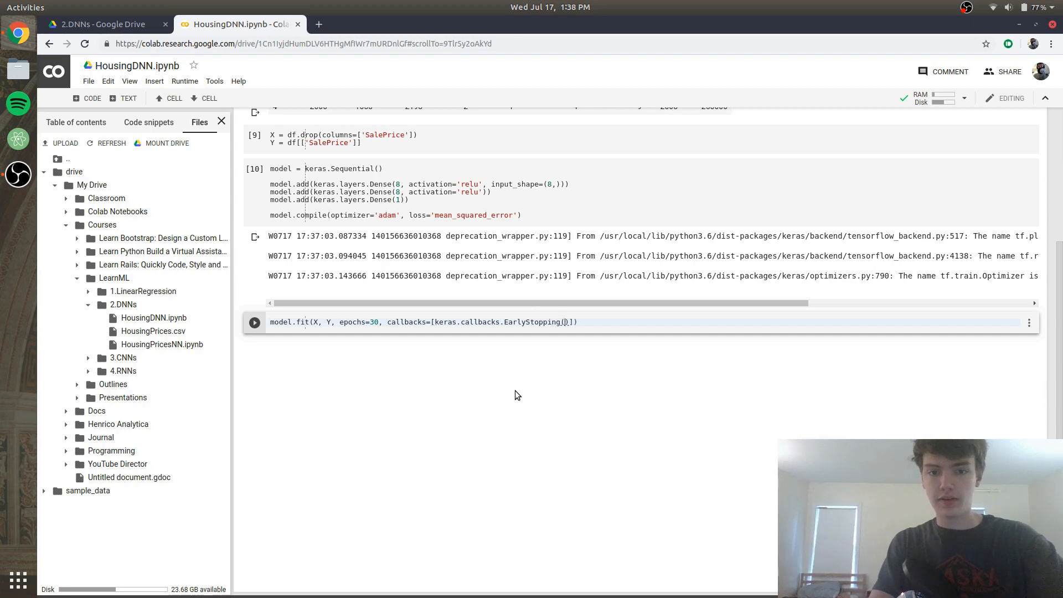
text(5)
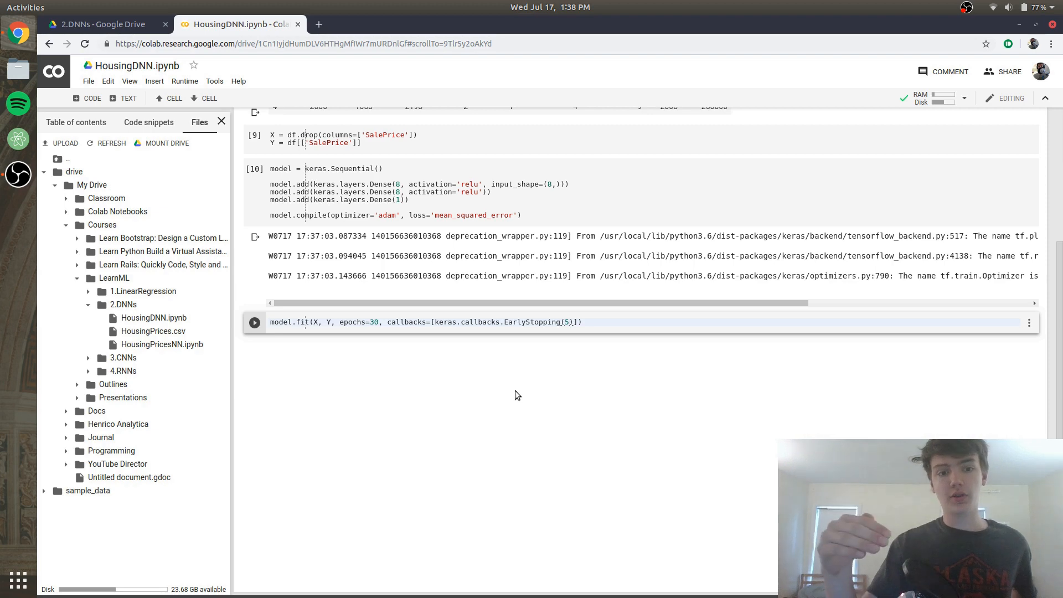
Name the argument patience=5 and run the training cell
click(379, 323)
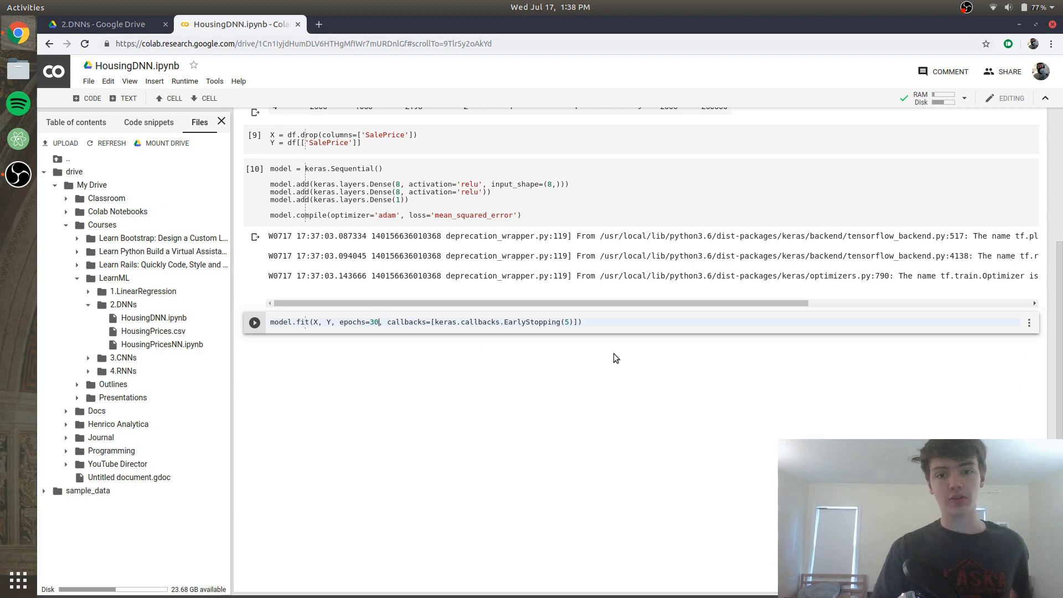
click(581, 322)
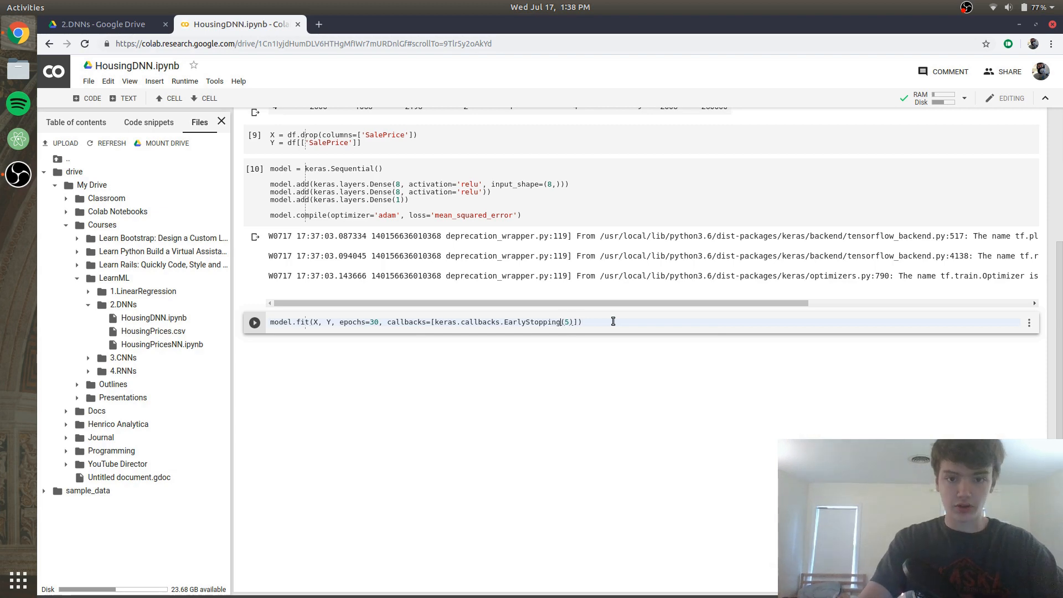
text(pati)
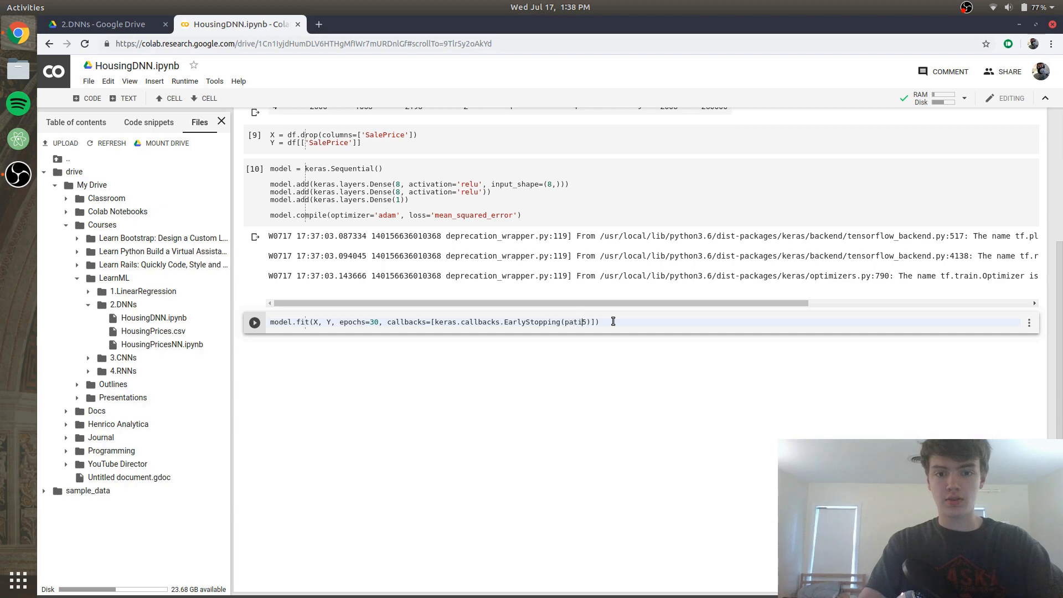
text(ence=)
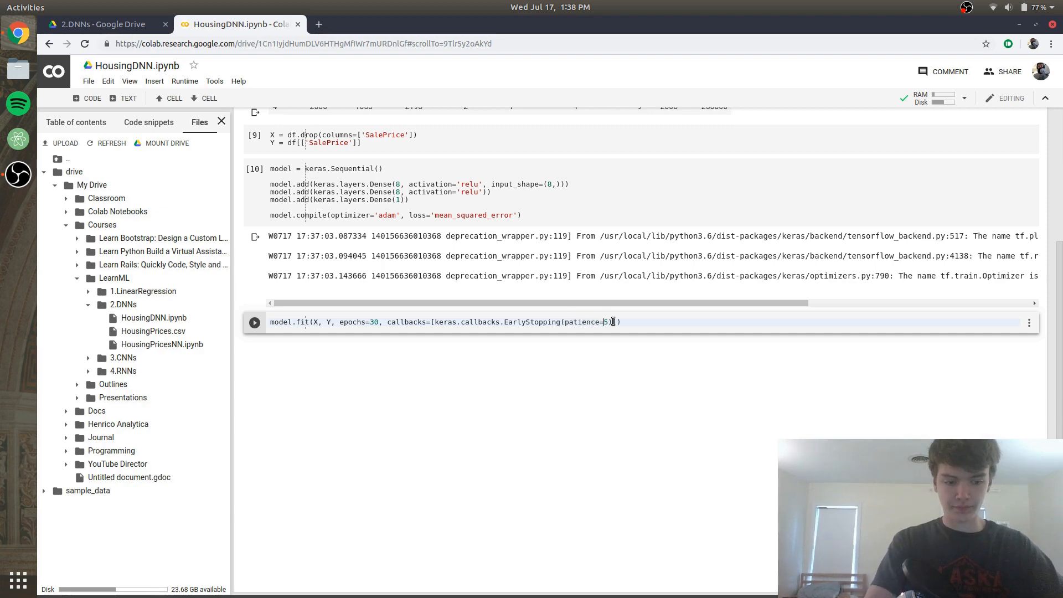
click(255, 321)
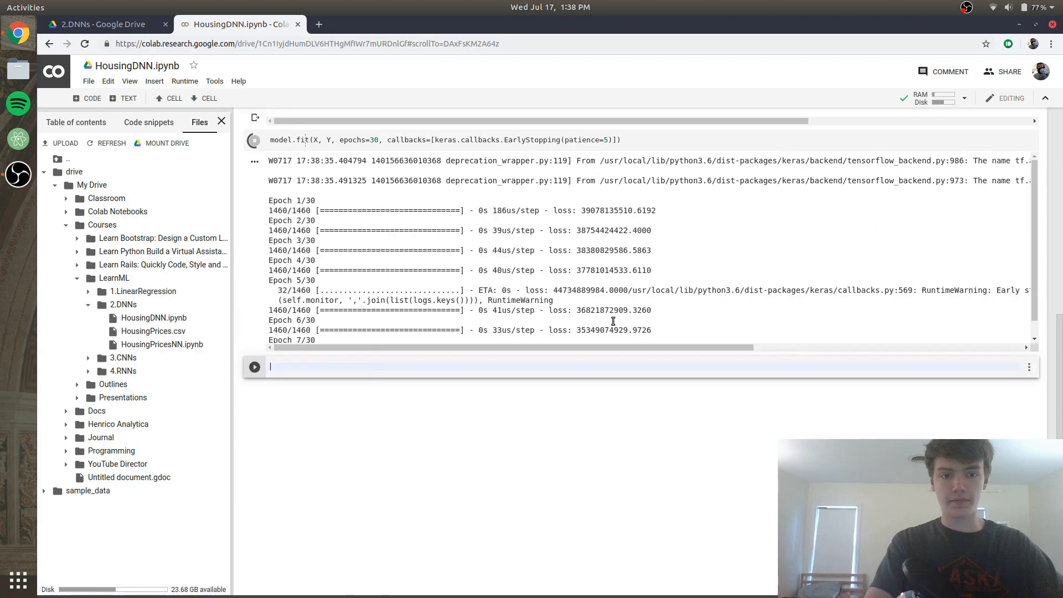
Move past the finished 30-epoch training output into the new empty code cell
scroll(down, 3)
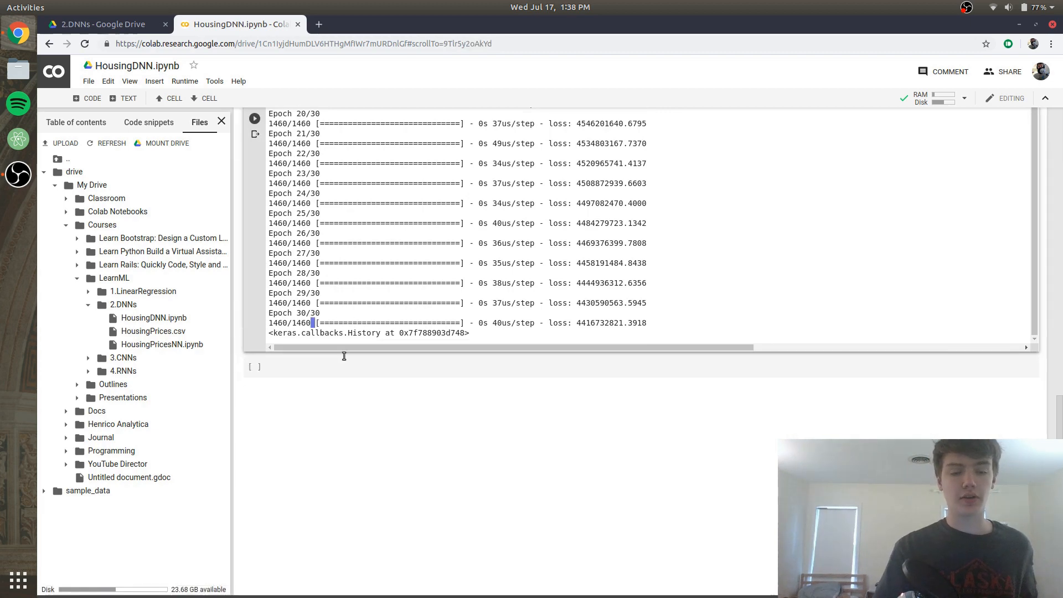
click(400, 367)
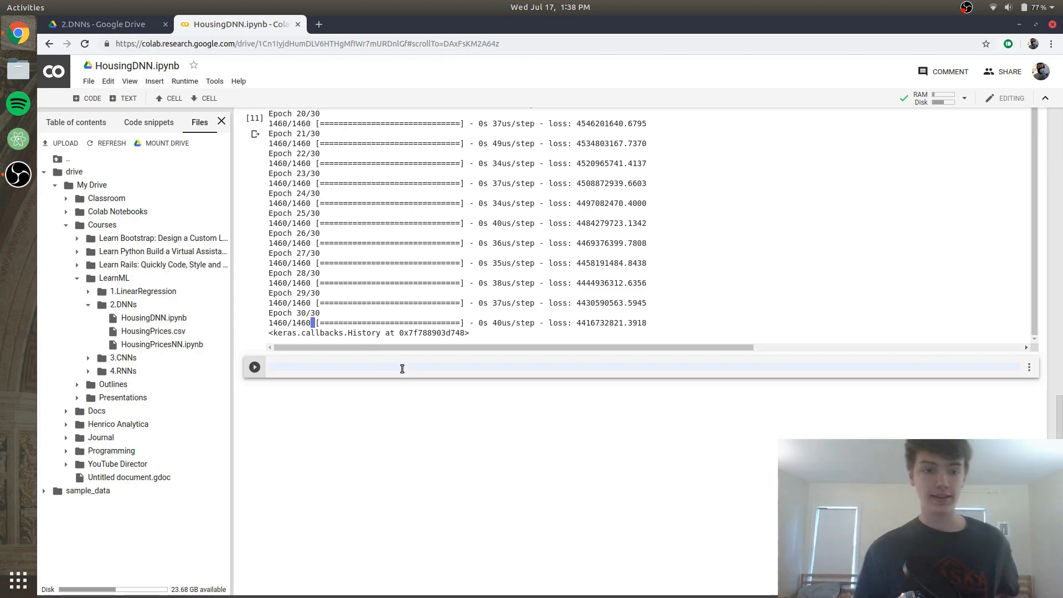
Begin test_data = np.array([]) and return to the df.head() preview for row 0
text(t)
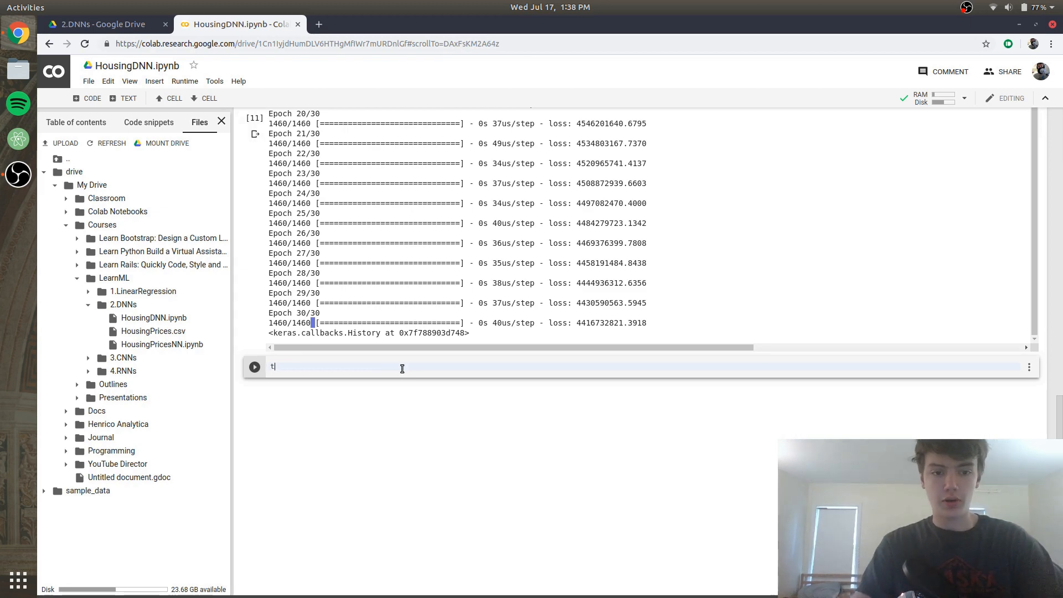
text(est_data =)
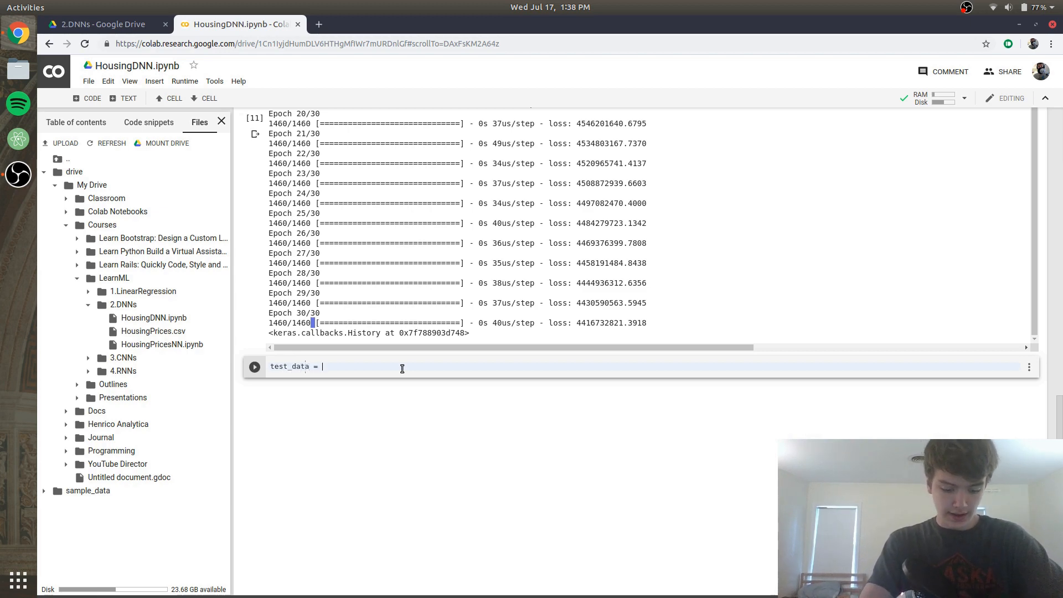
text(np.a)
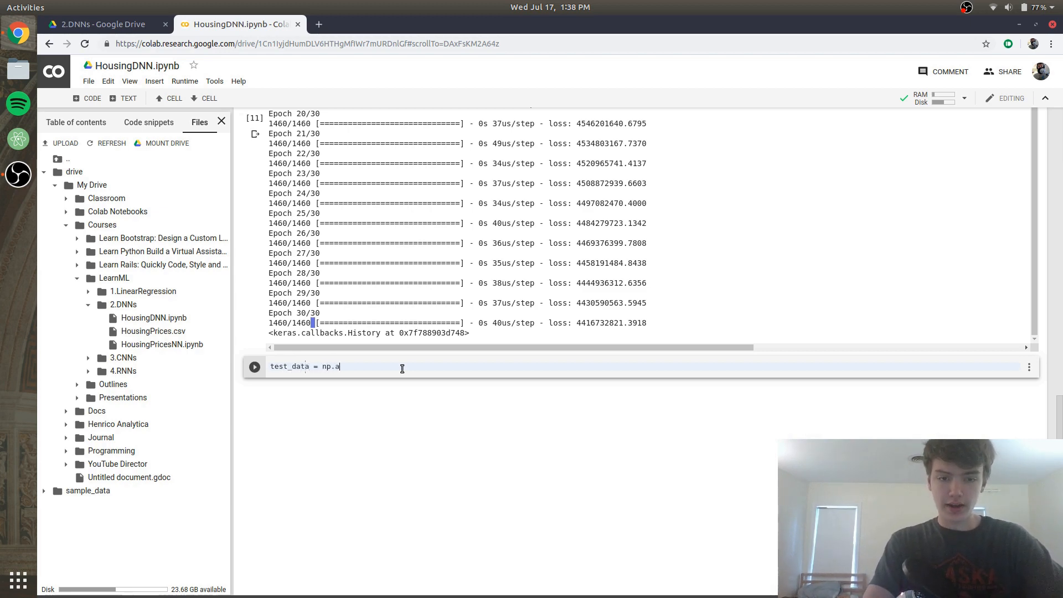
text(rray)
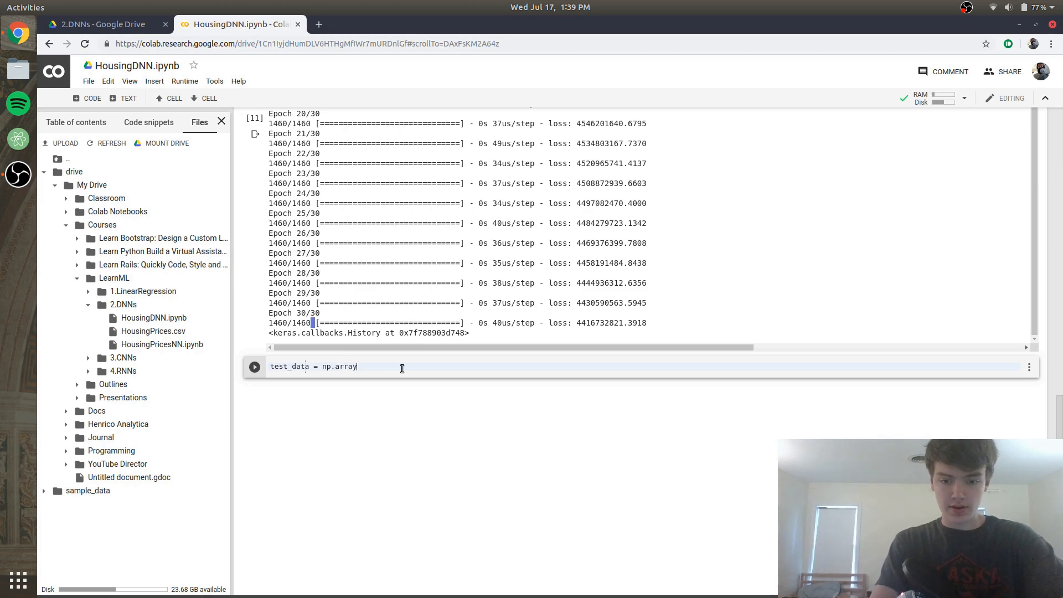
text(([]))
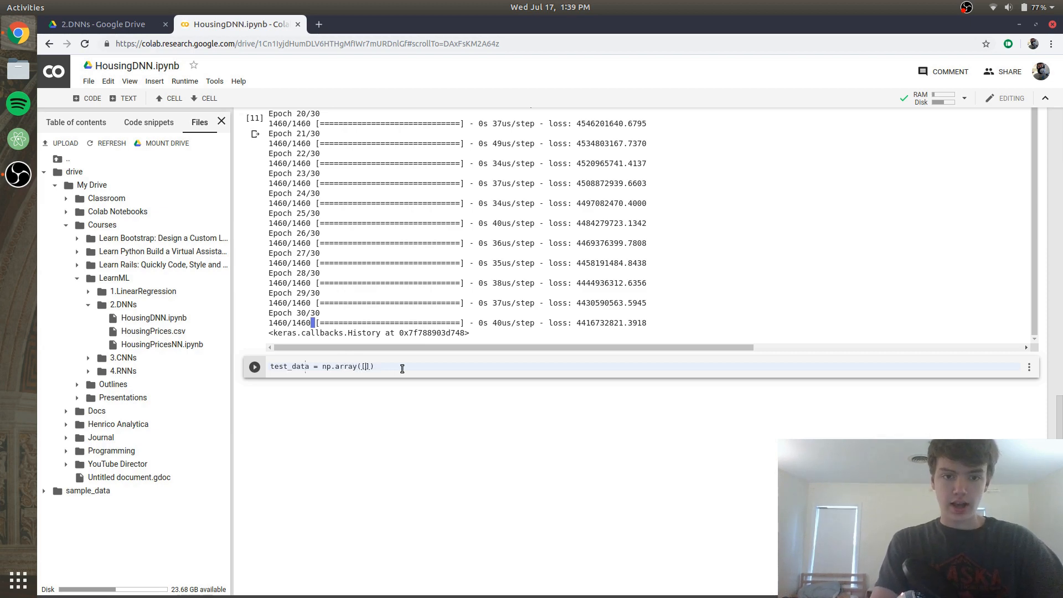
mouse_move(494, 366)
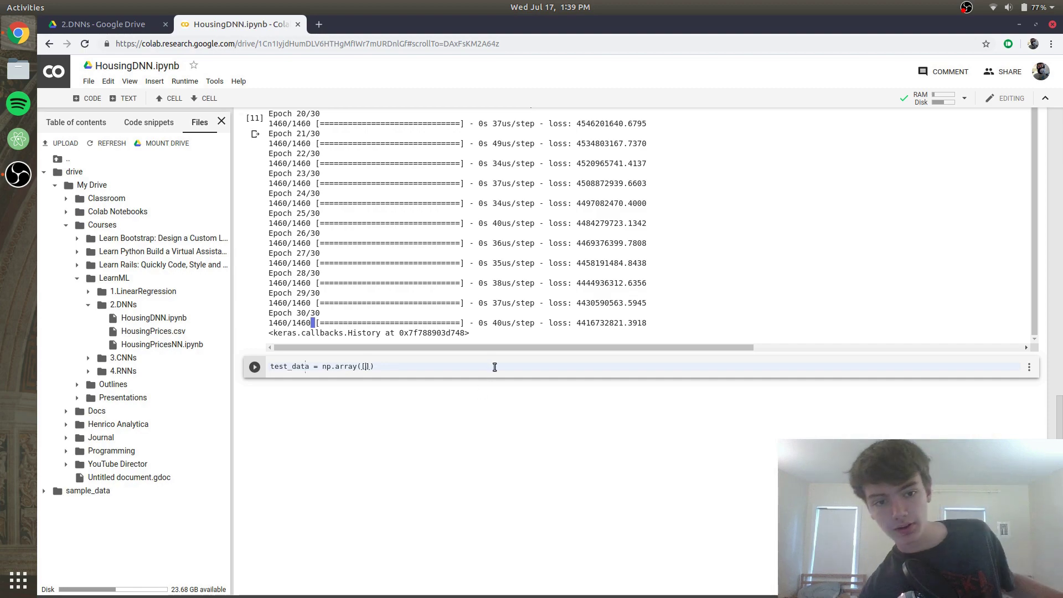
scroll(up, 3)
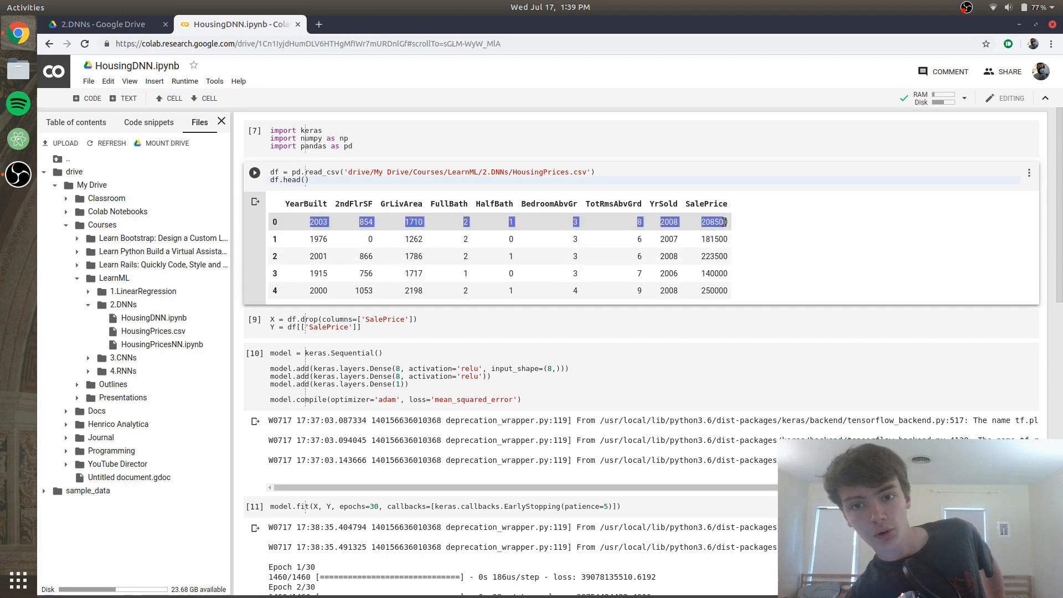
Copy the first house's row values into the test_data array
right_click(719, 222)
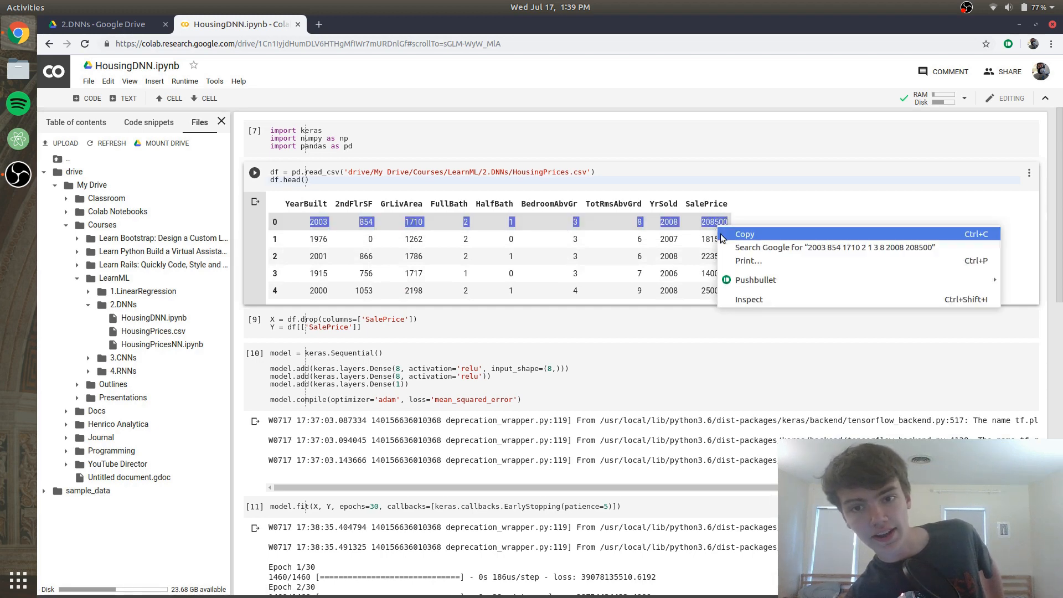
scroll(down, 3)
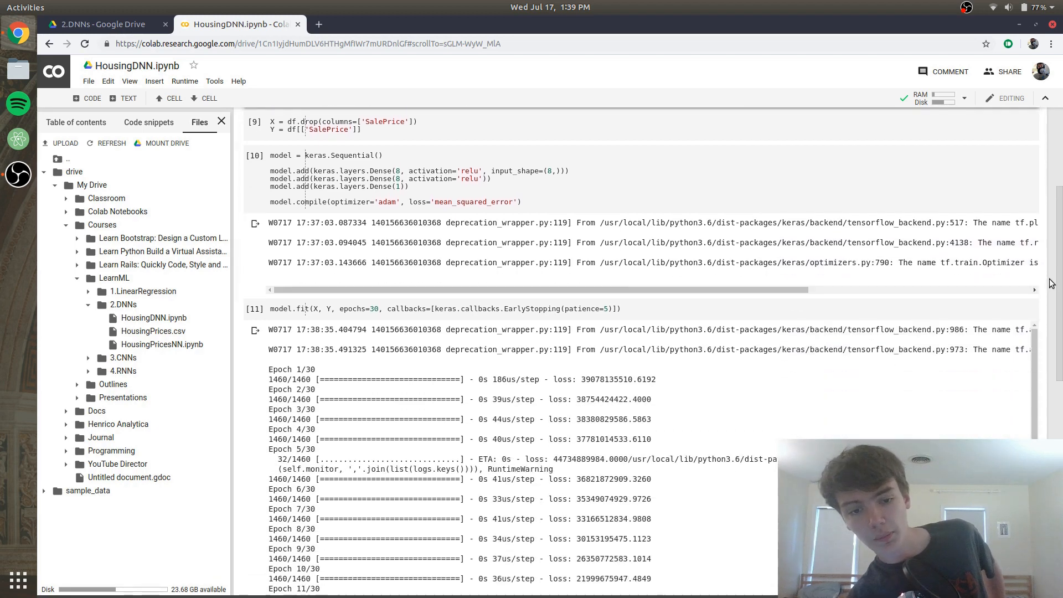
scroll(down, 3)
text(test_data = np.array([2003, 854,  1710, 2,  1,  3,  8,  2008, 208500)
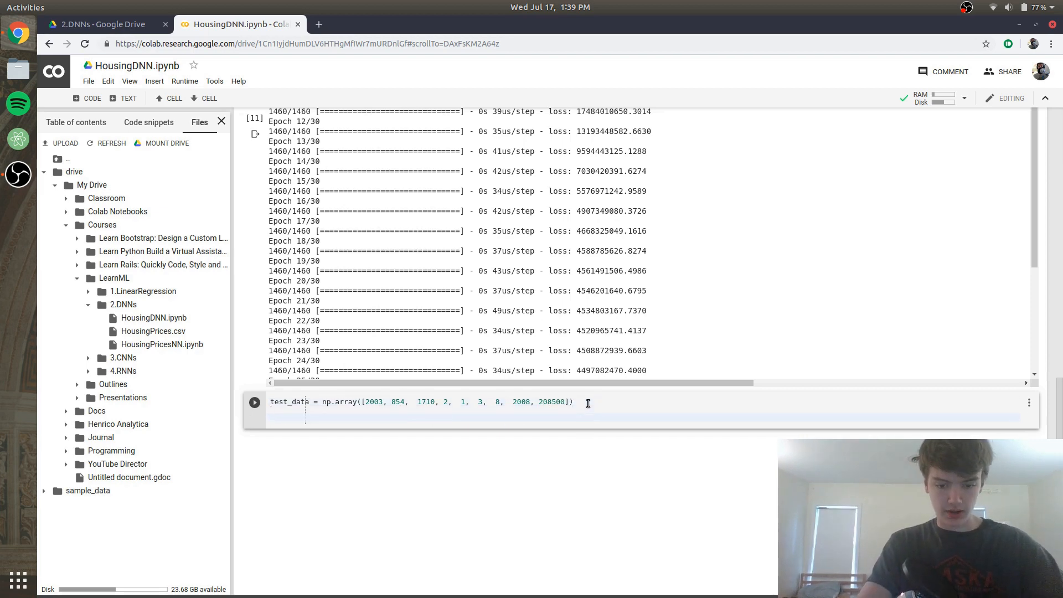
Add print(model.predict(test_data.reshape(1,8), batch_size=1)) below the array
text(print(mod))
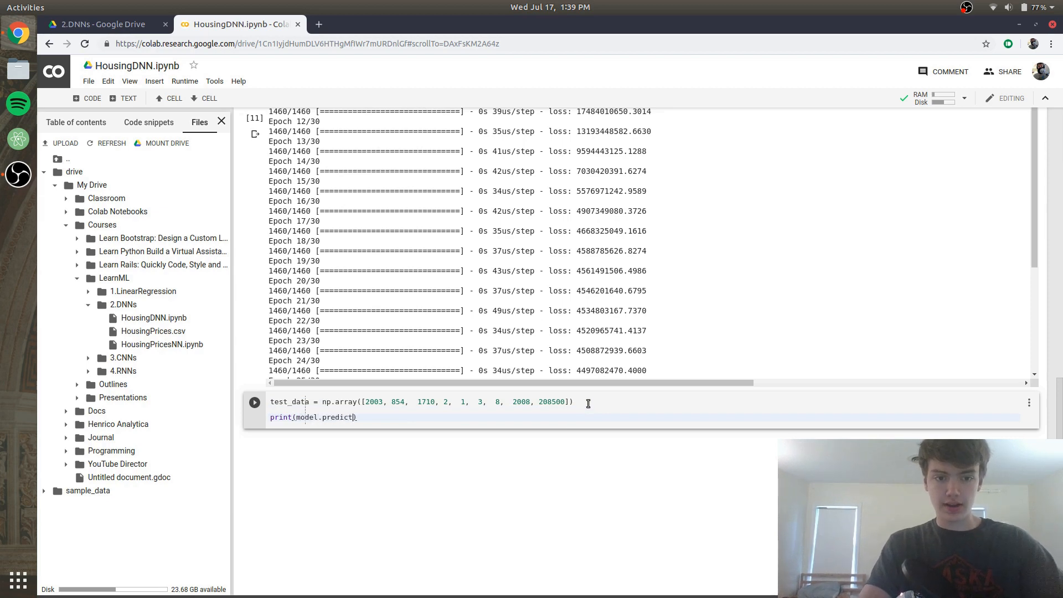
text(()
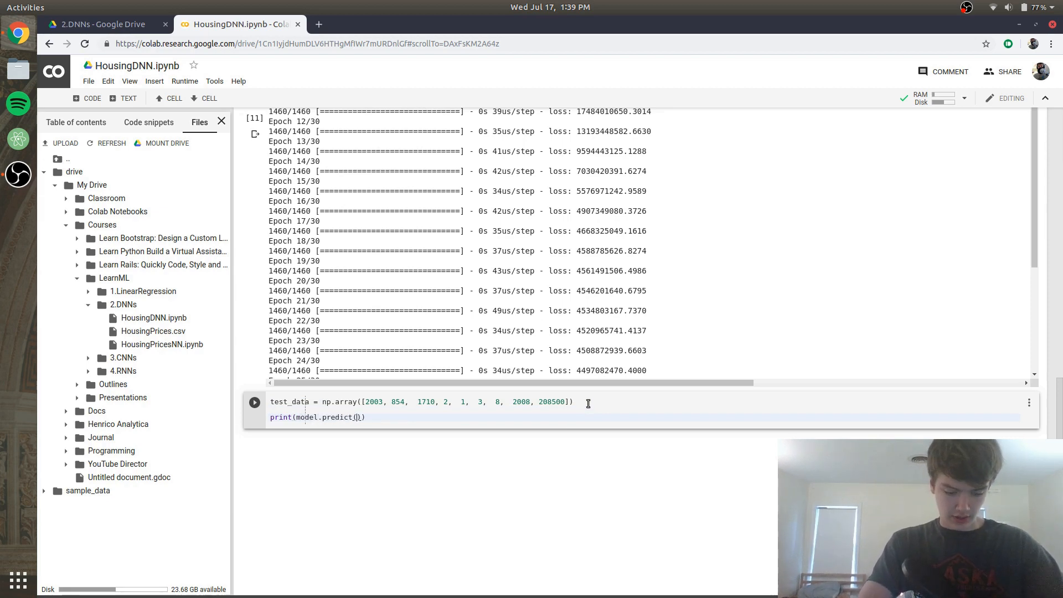
text(test_data)
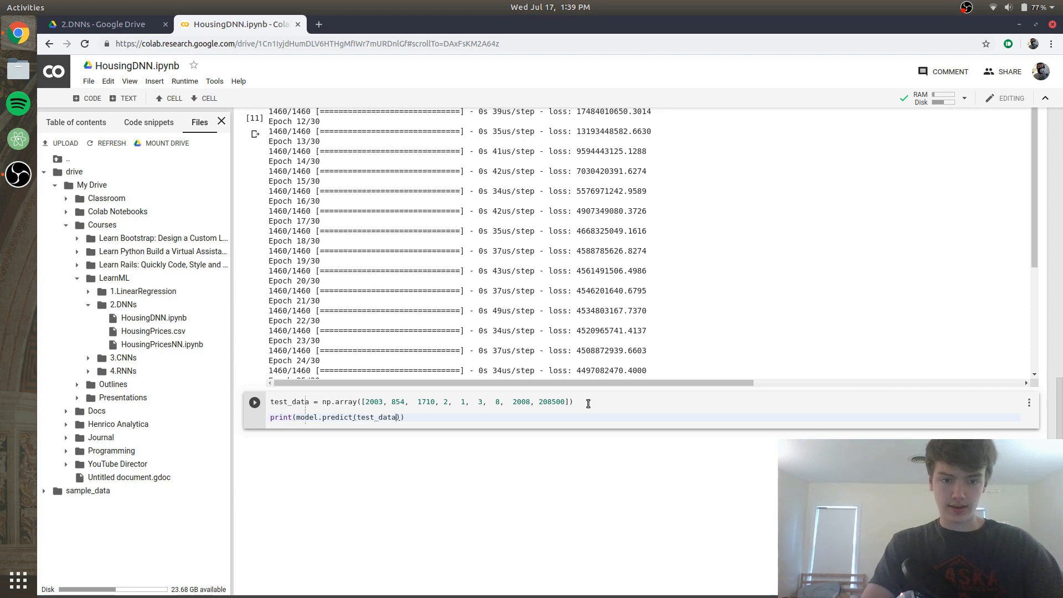
text(reshape(1)
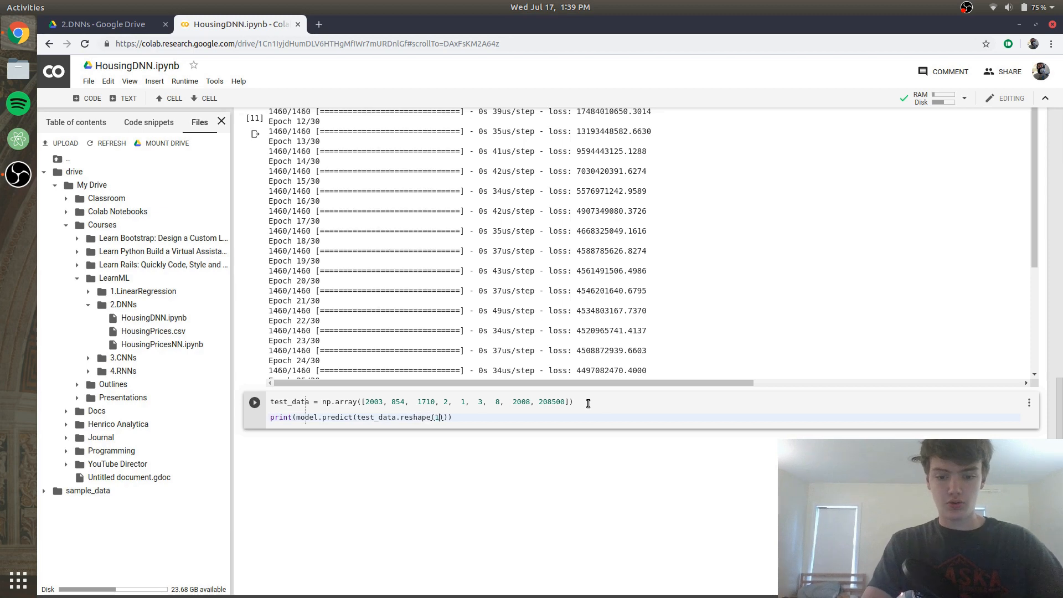
text(,8)
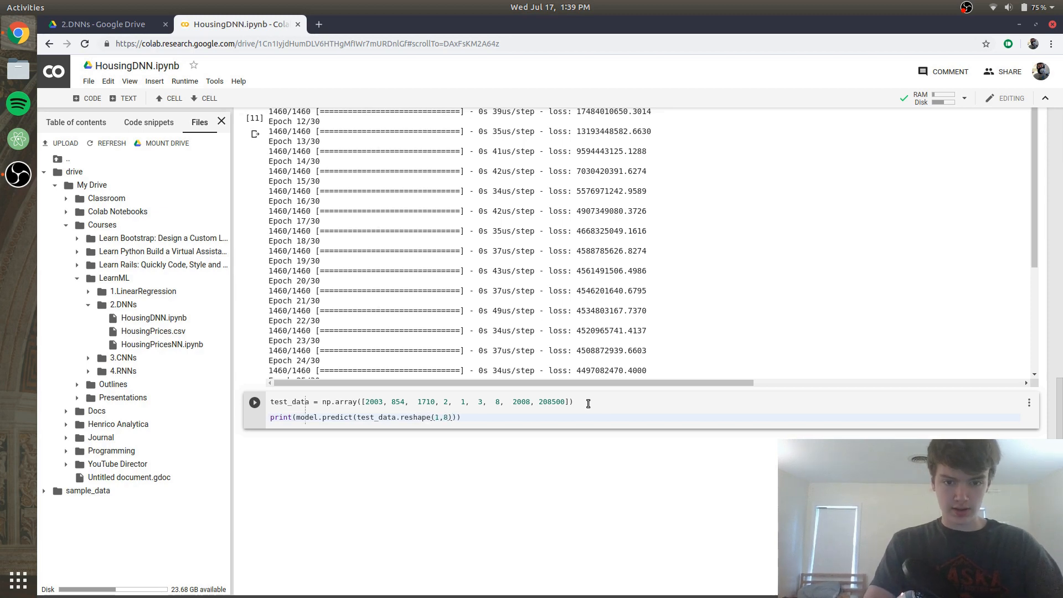
text(, batch_s)
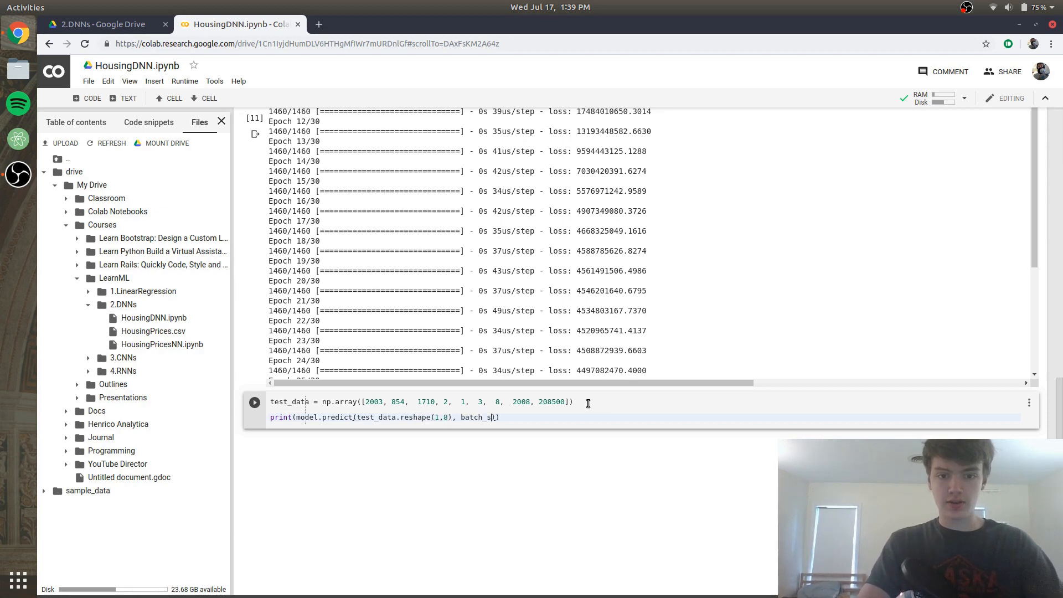
text(ize=1)
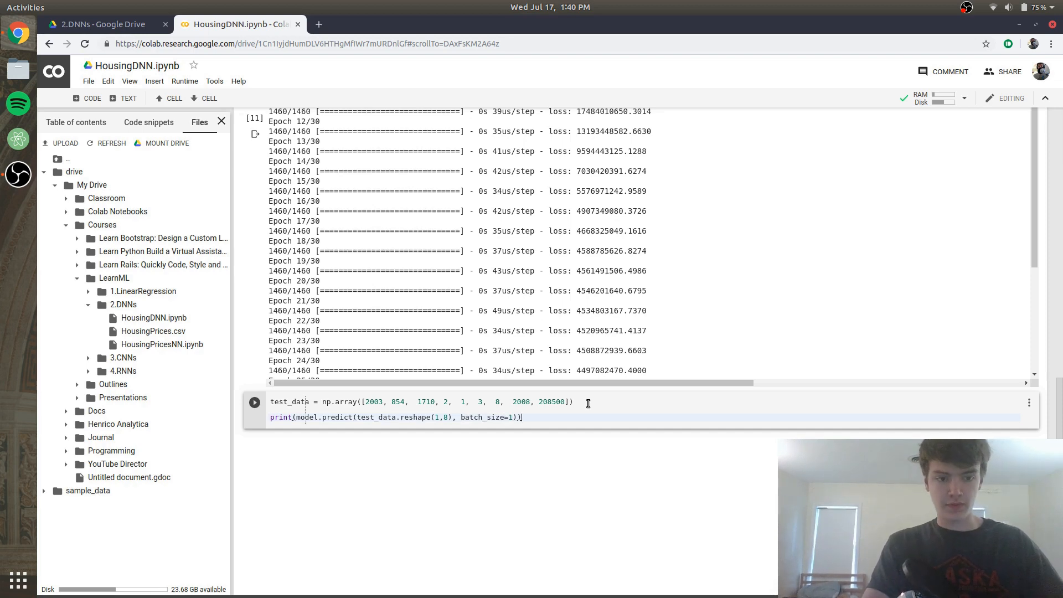
Delete the 208500 sale price from test_data and rerun, getting a prediction near 204102.4
click(255, 401)
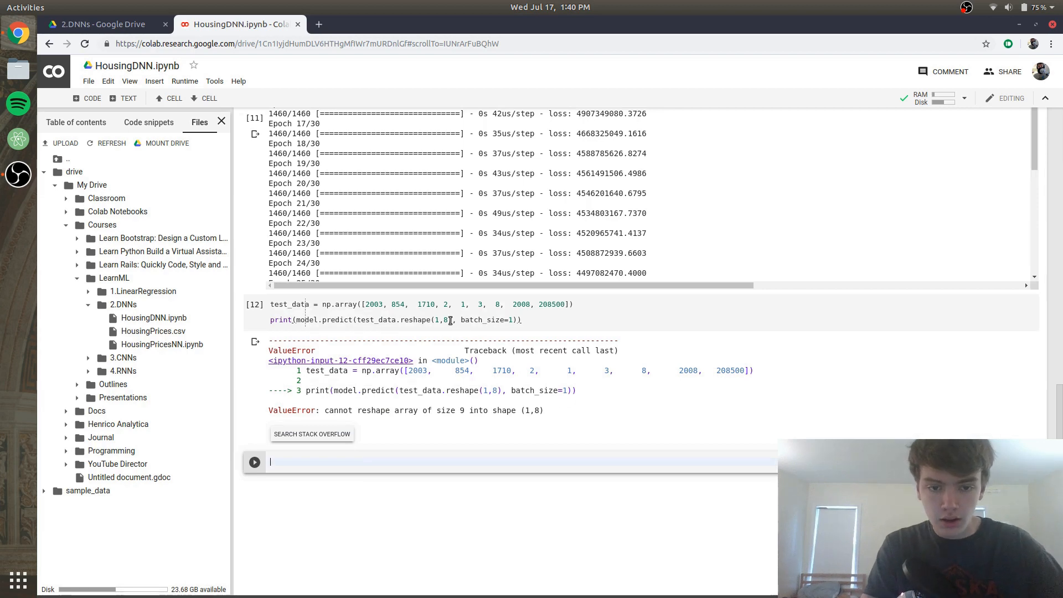
click(254, 303)
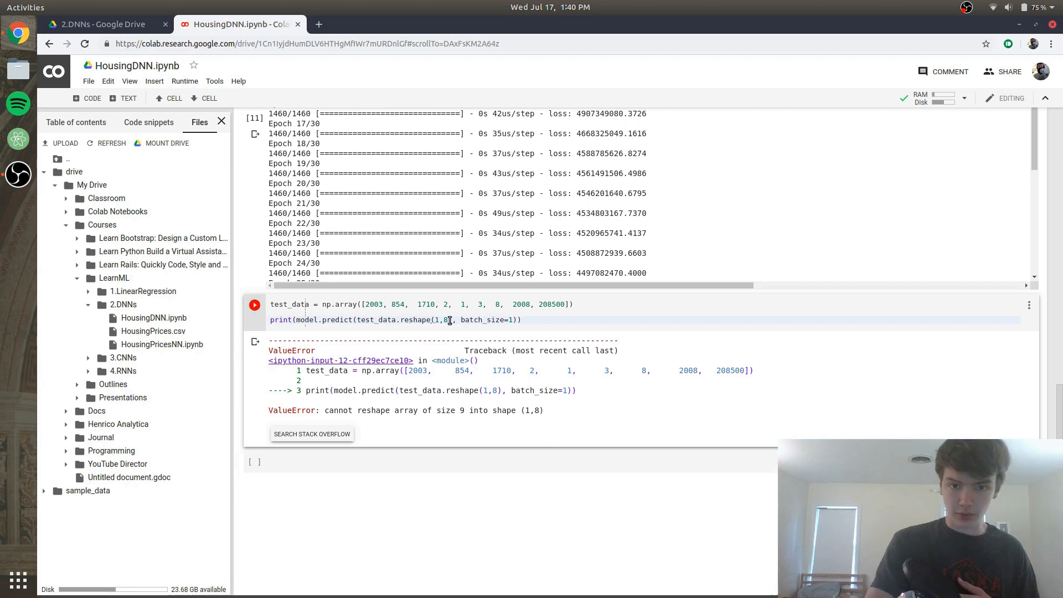
double_click(550, 304)
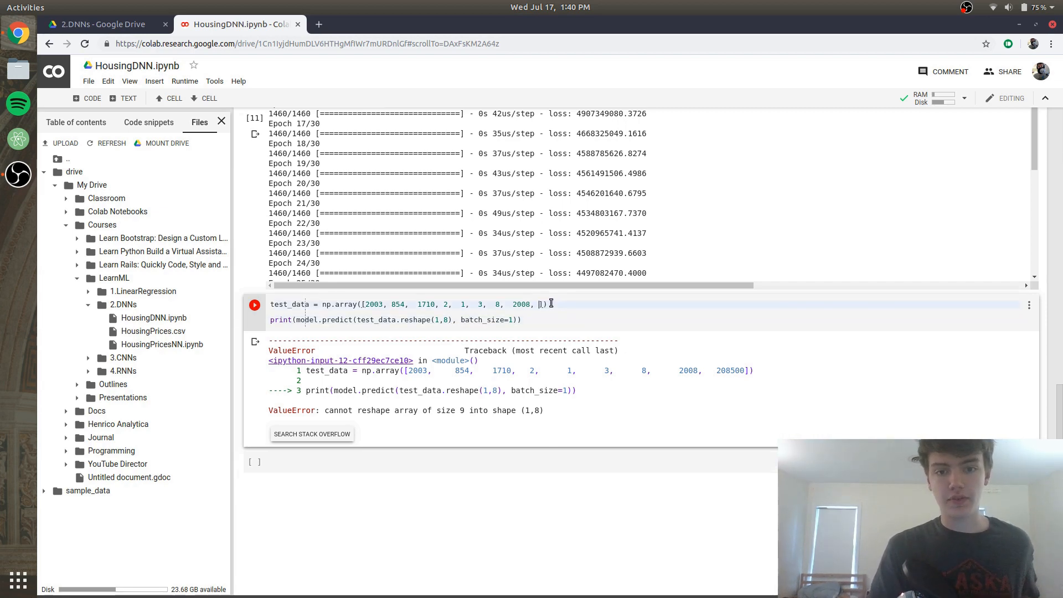
key(BackSpace)
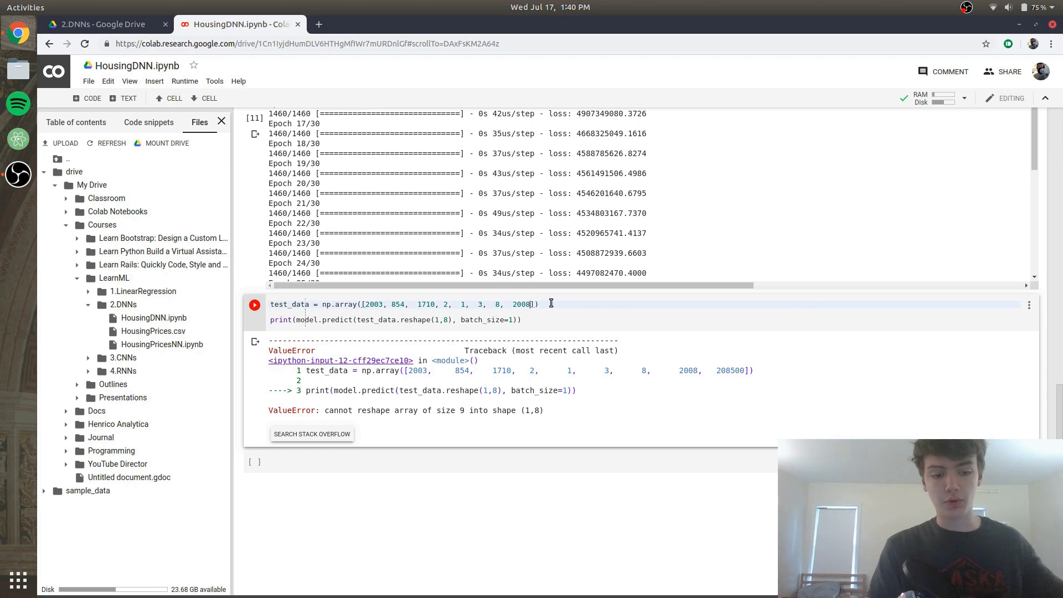
click(255, 305)
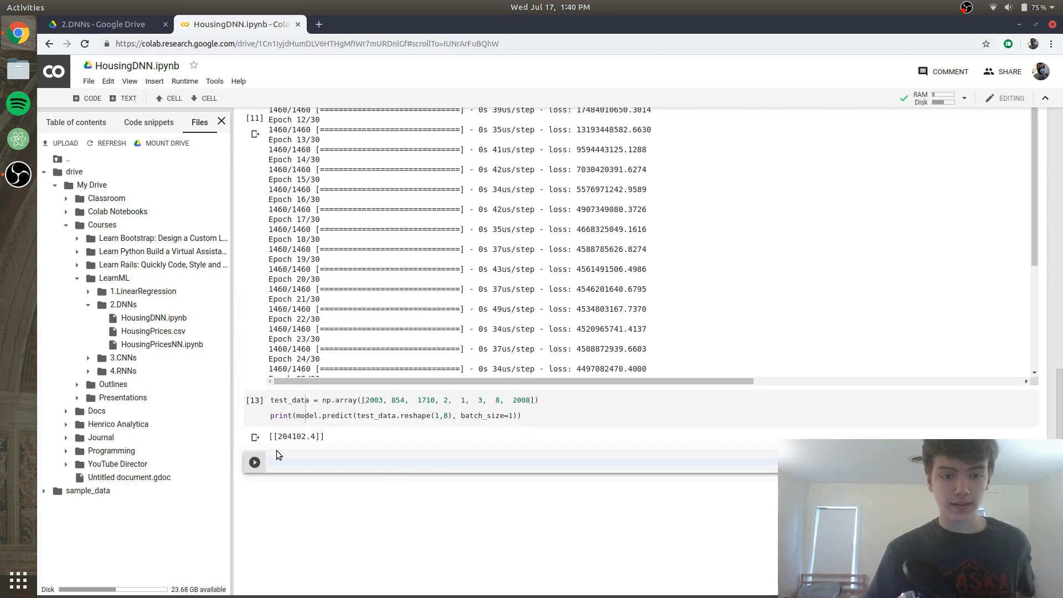
click(475, 462)
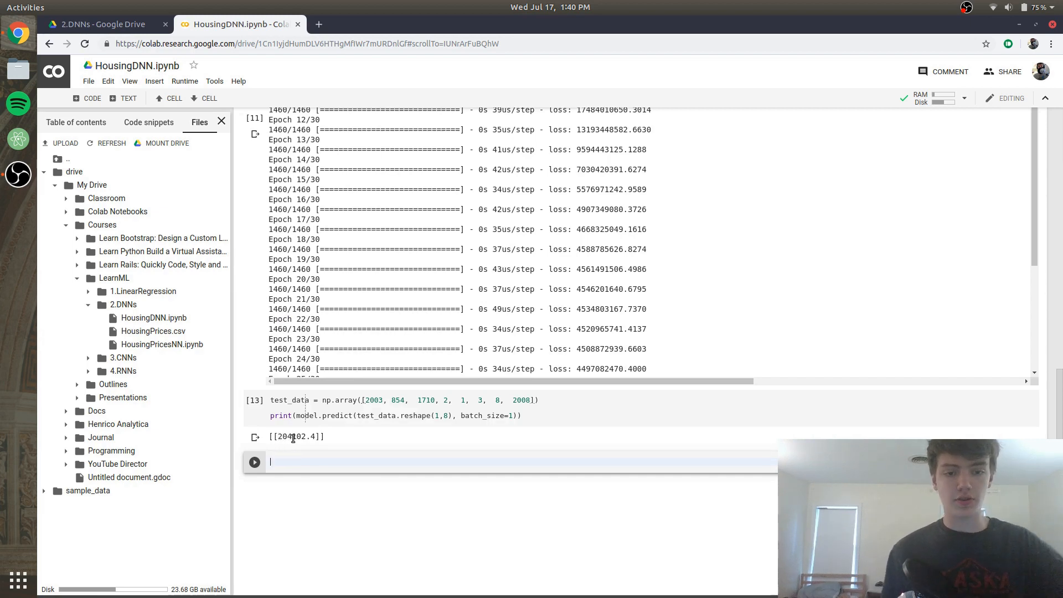
scroll(up, 3)
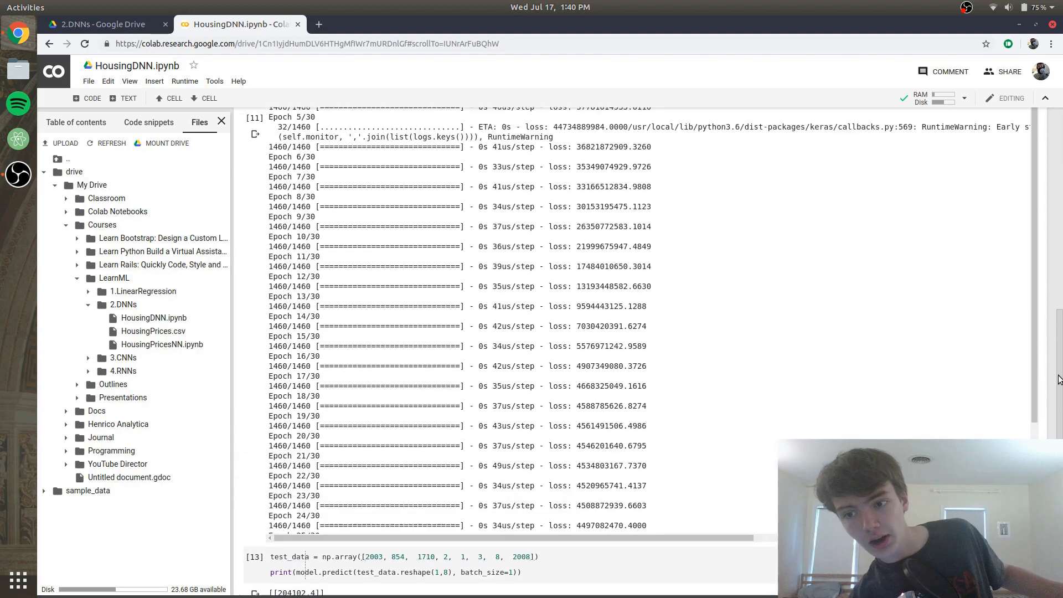
scroll(up, 3)
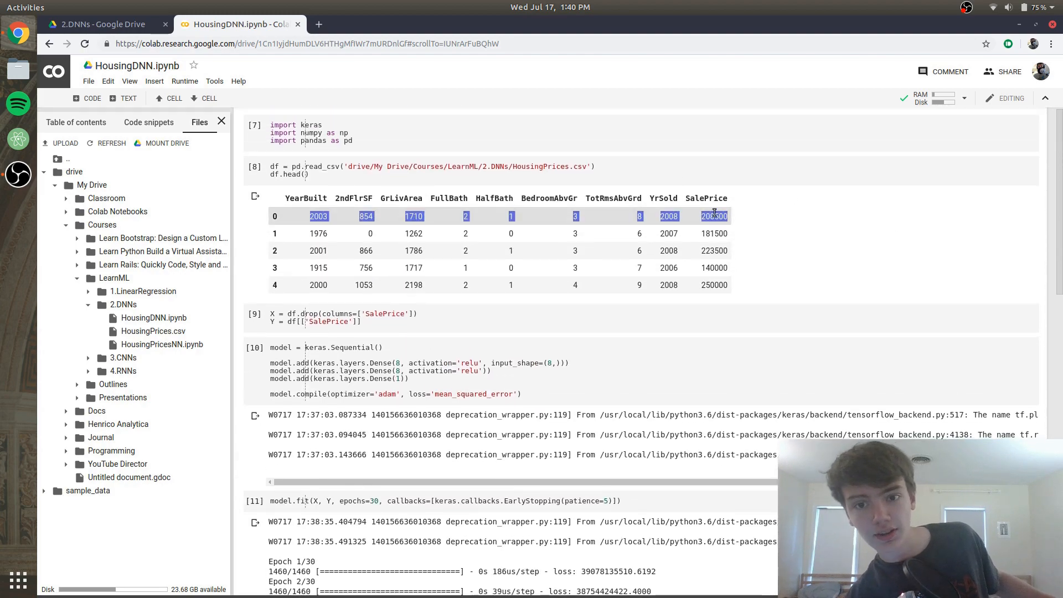
click(714, 216)
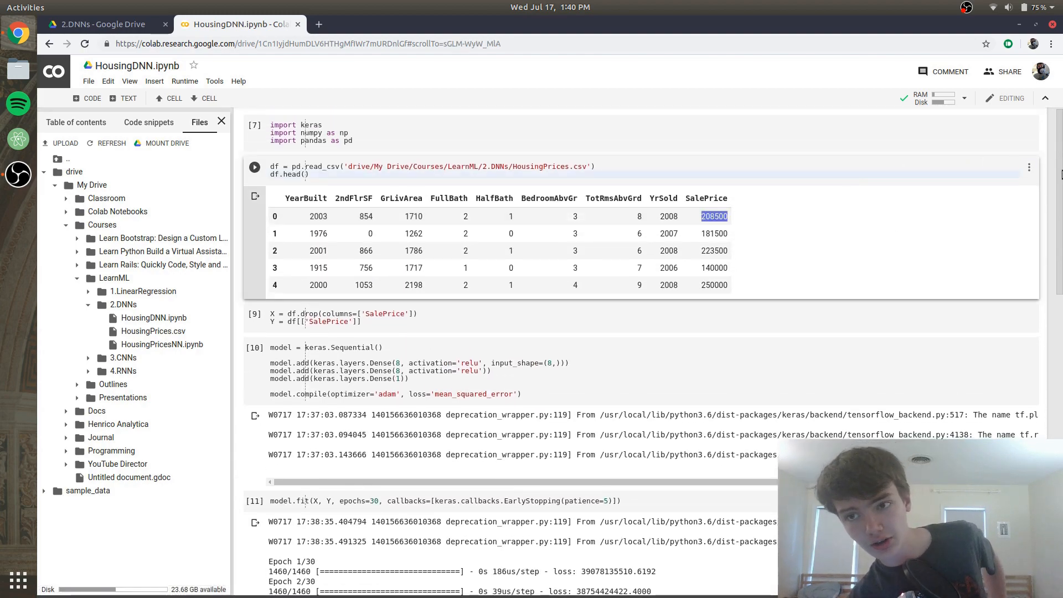
scroll(down, 3)
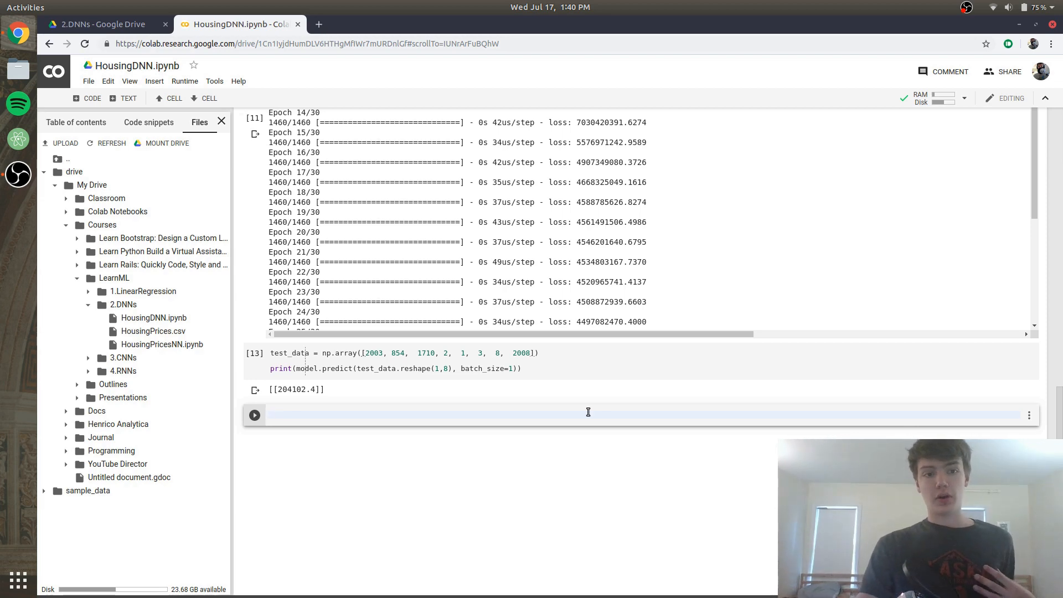
Run model.save('housing_model.h5') so the file appears among the notebook's files
click(588, 415)
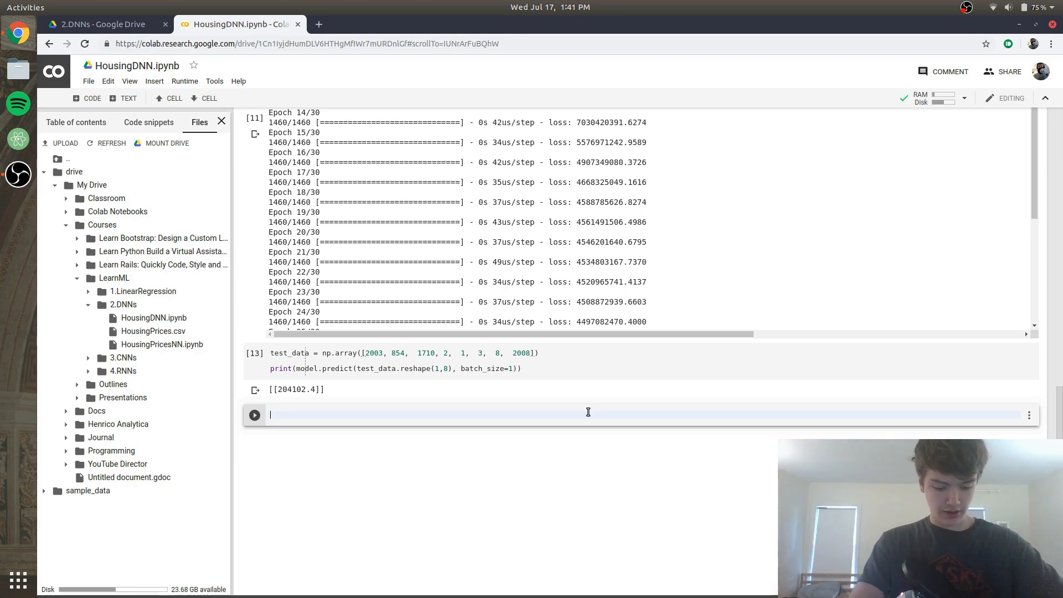
text(model.save)
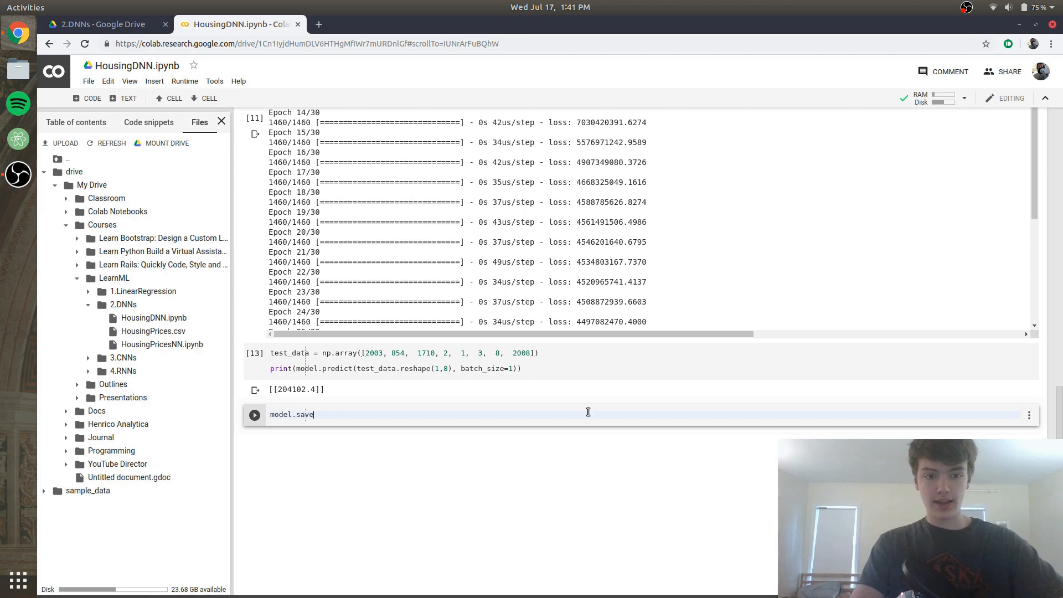
text((''))
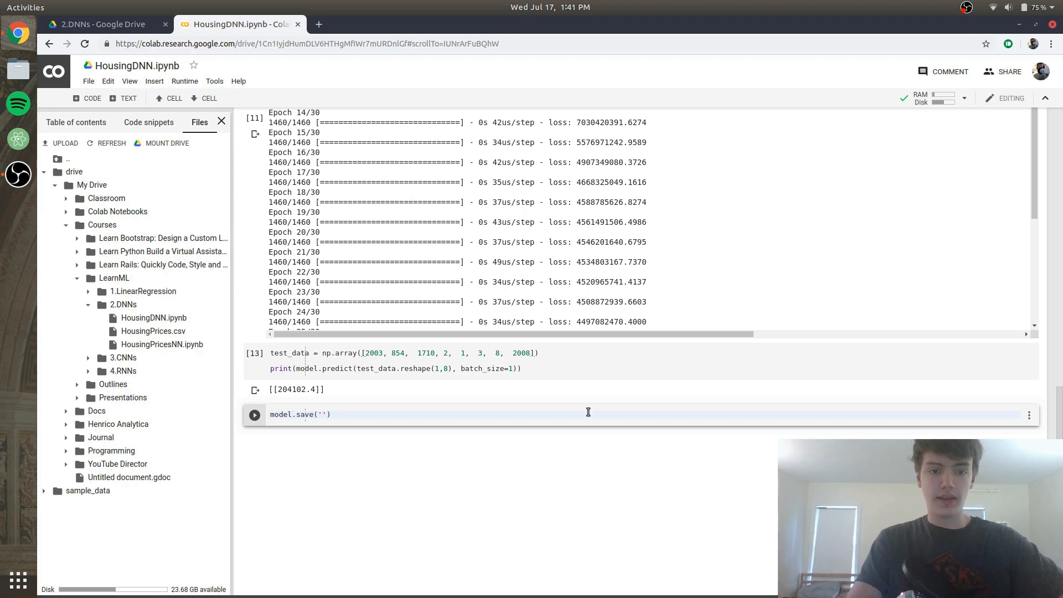
click(324, 414)
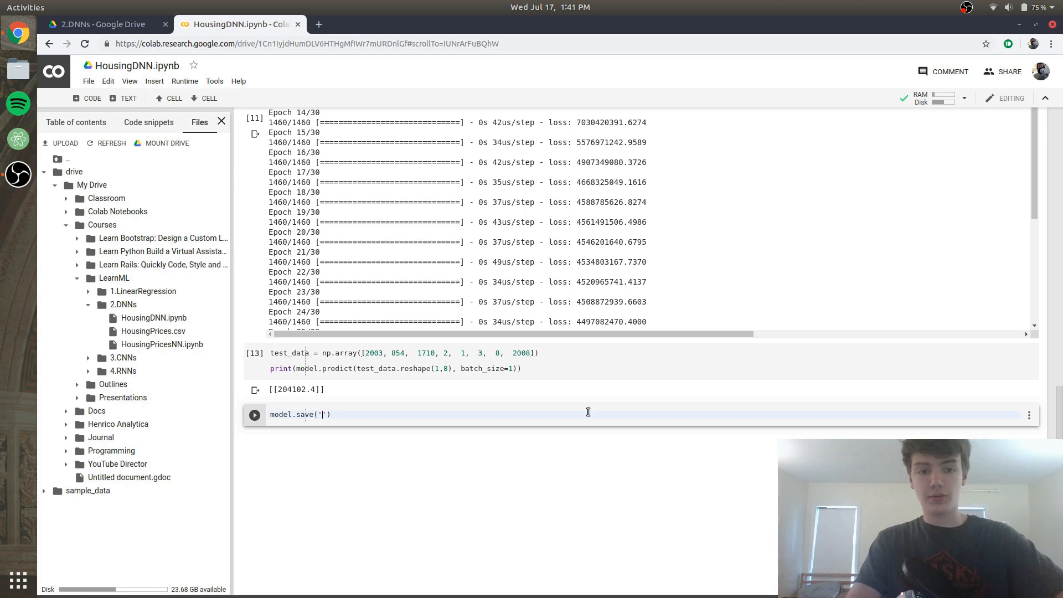
text(housing)
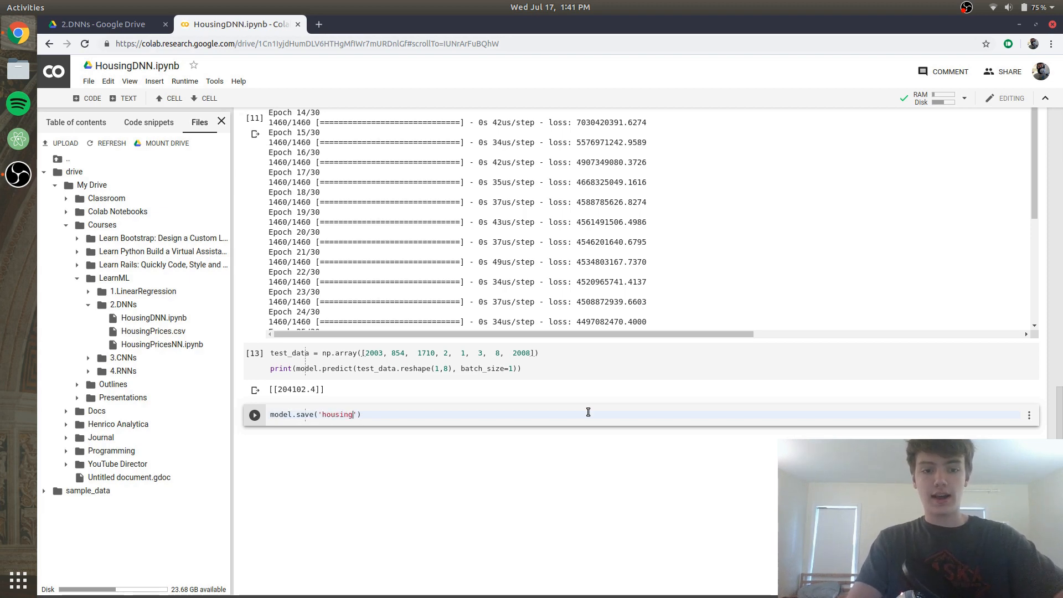
text(_model)
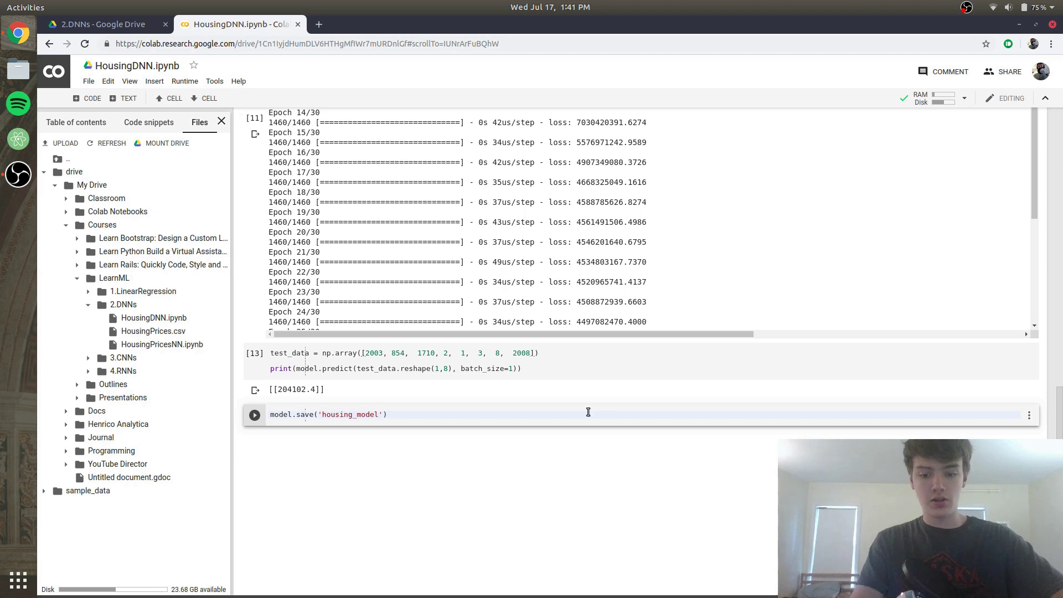
text(.h5)
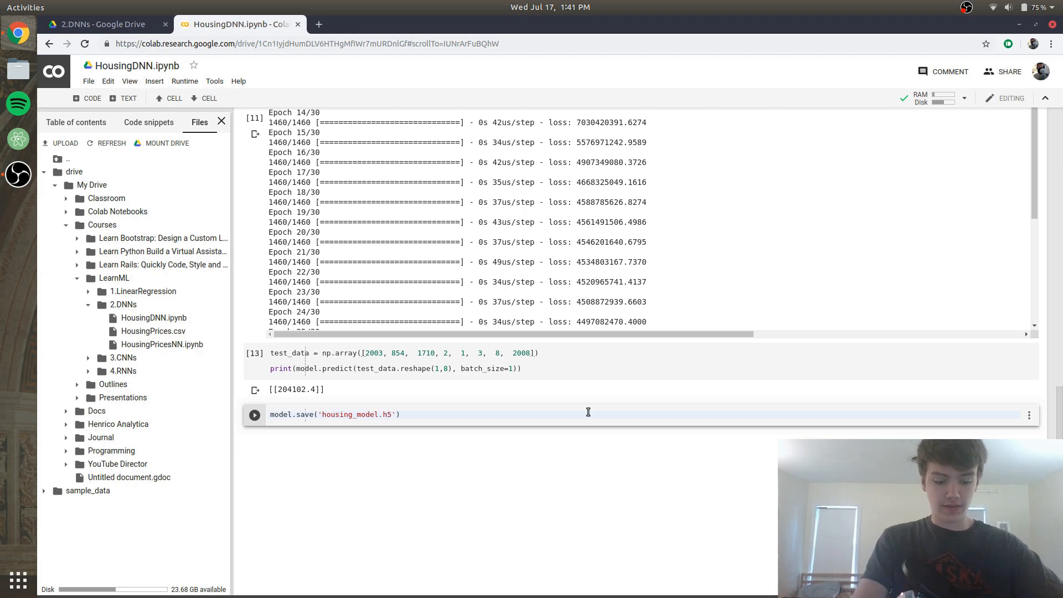
click(254, 414)
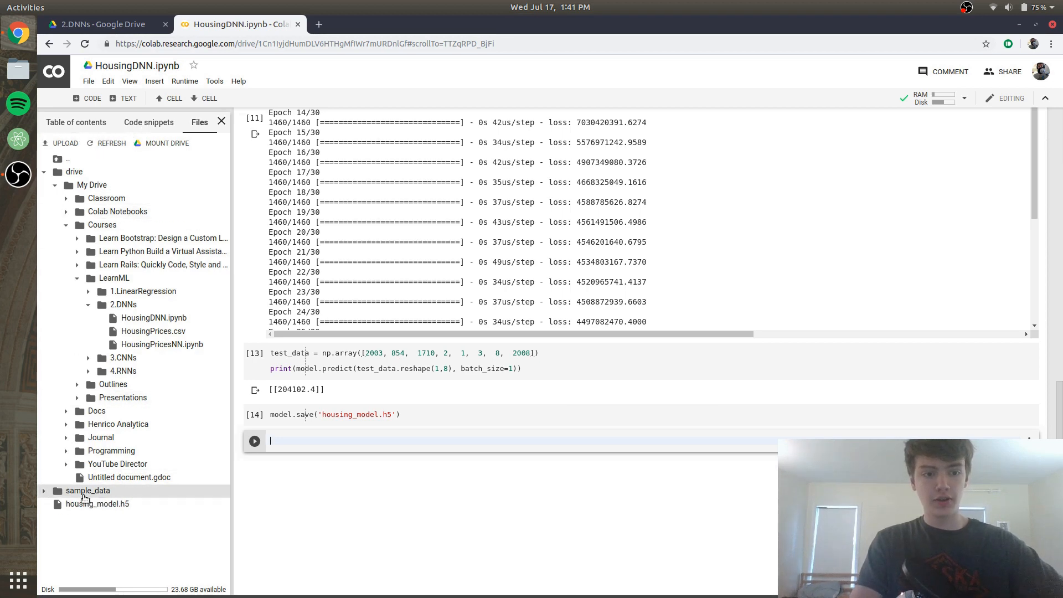
mouse_move(98, 504)
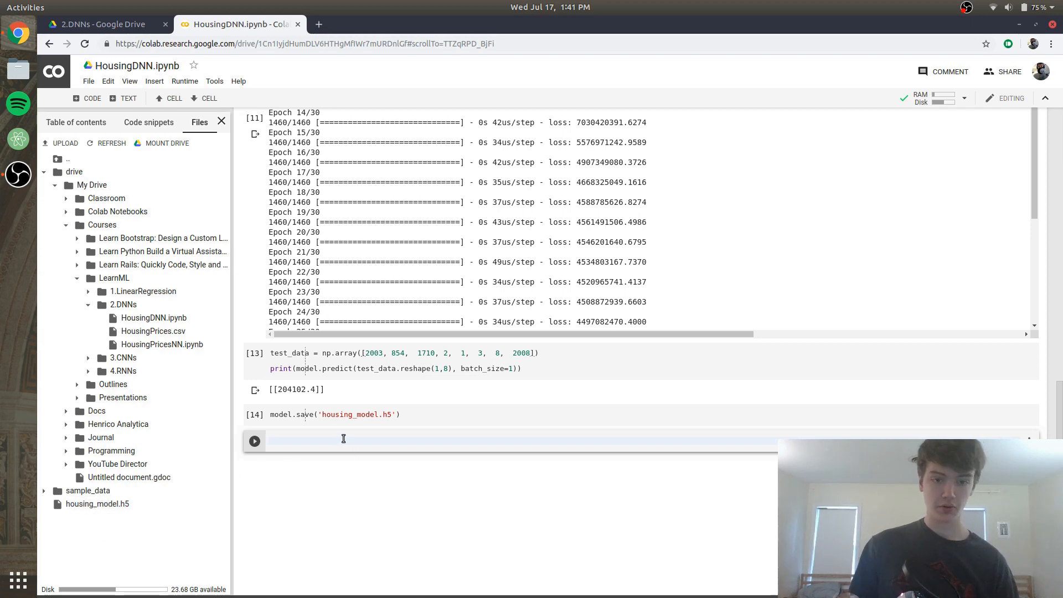
Run old_model = keras.models.load_model('housing_model.h5') to reload the saved model
text(od)
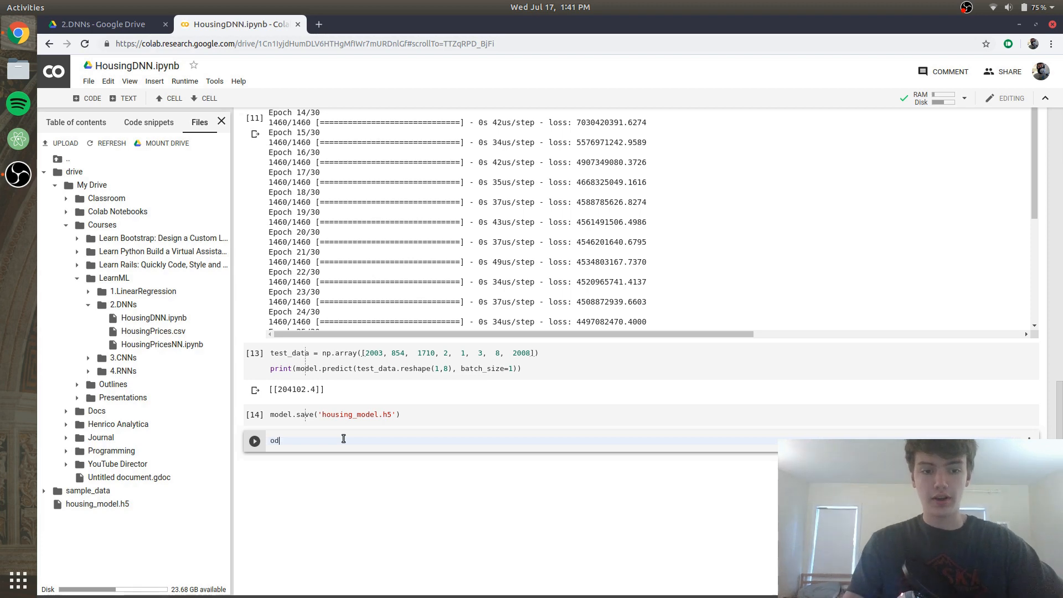
text(l_model =)
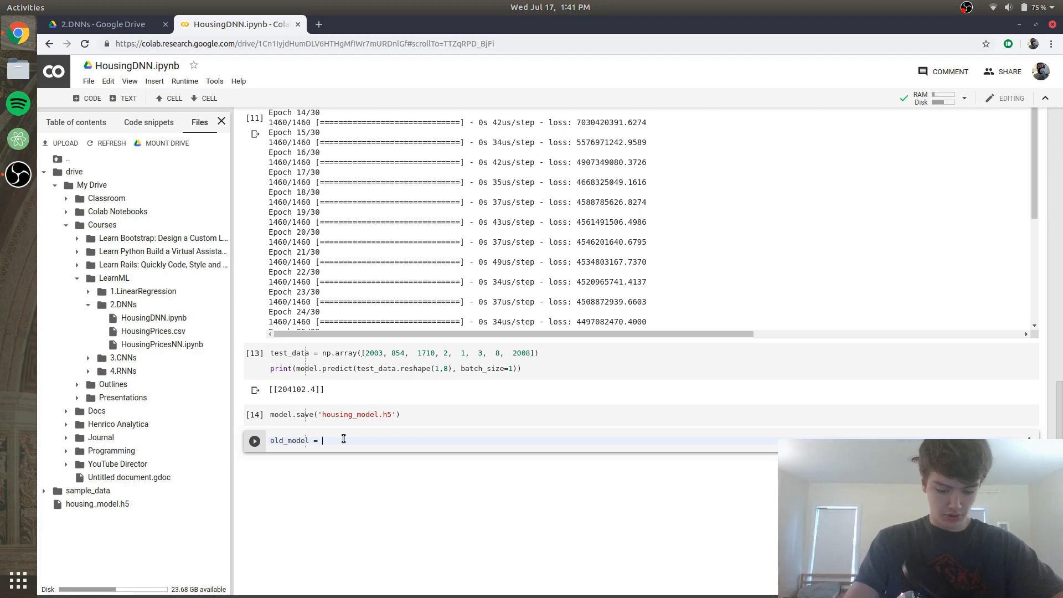
text(keras.models.load)
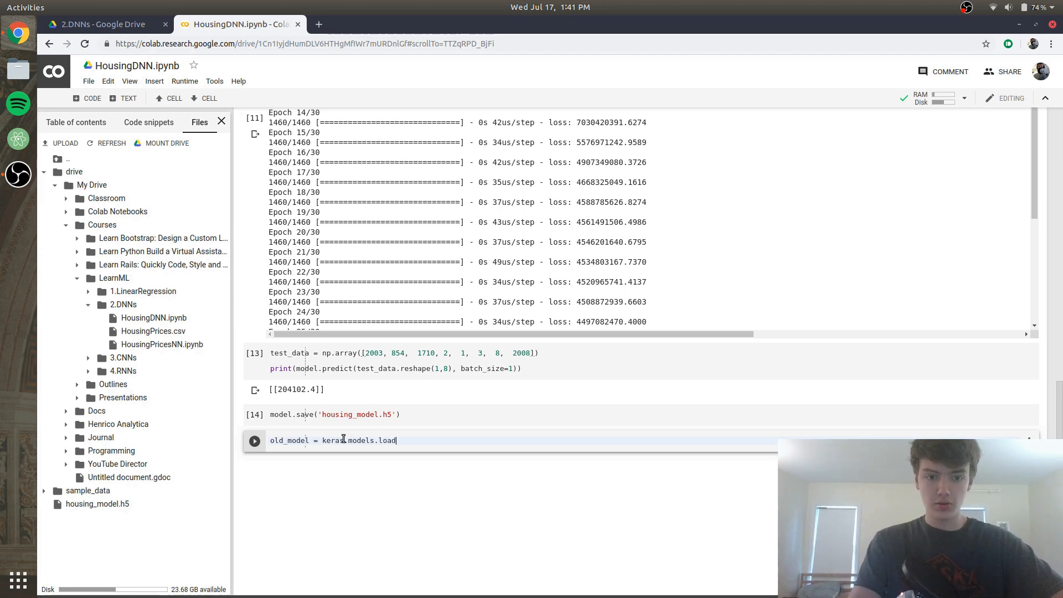
text(_model)
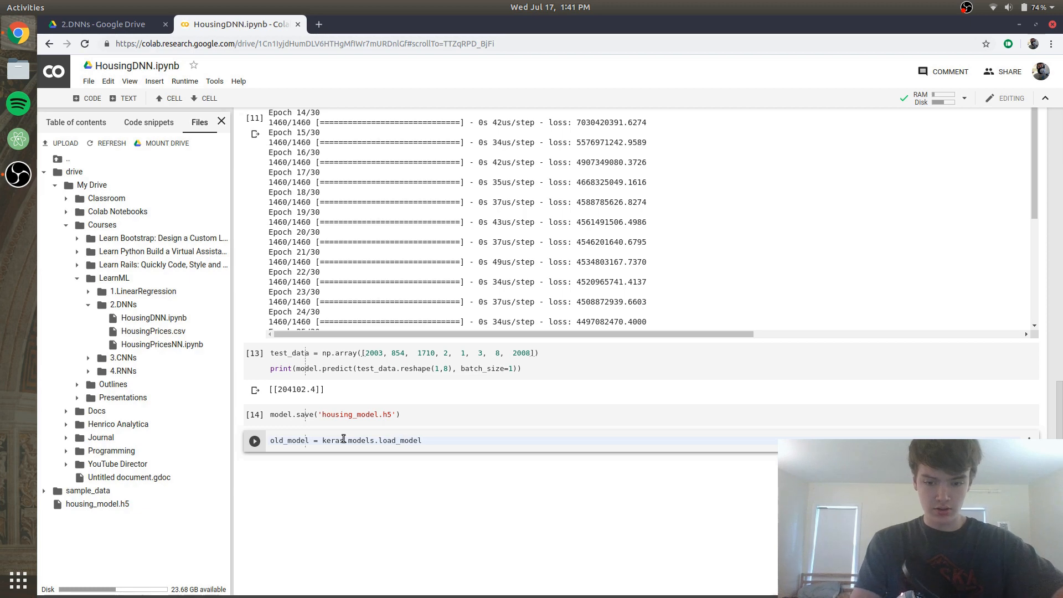
text((''))
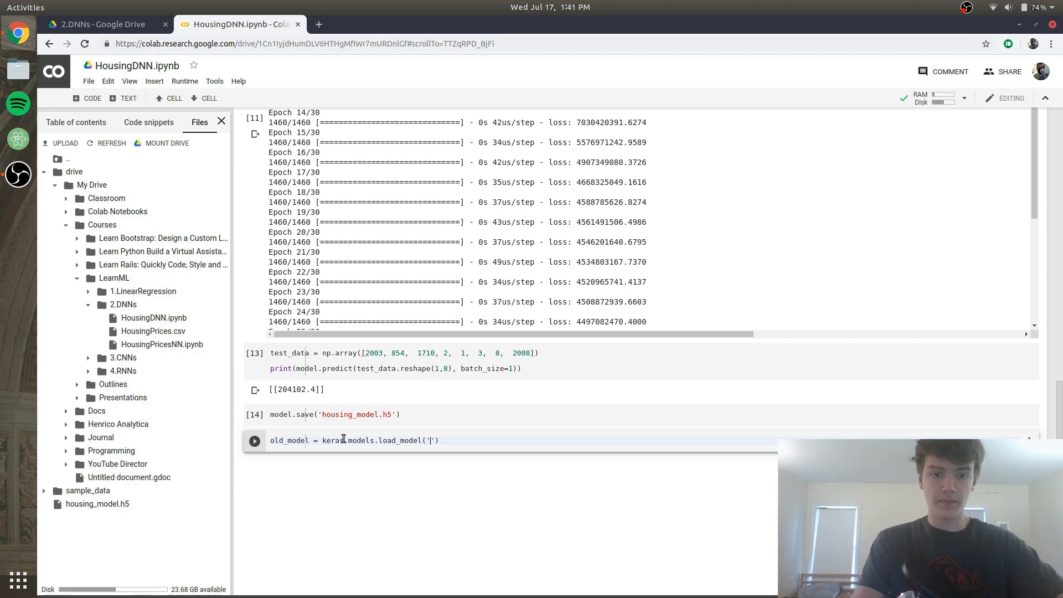
text(housing_o)
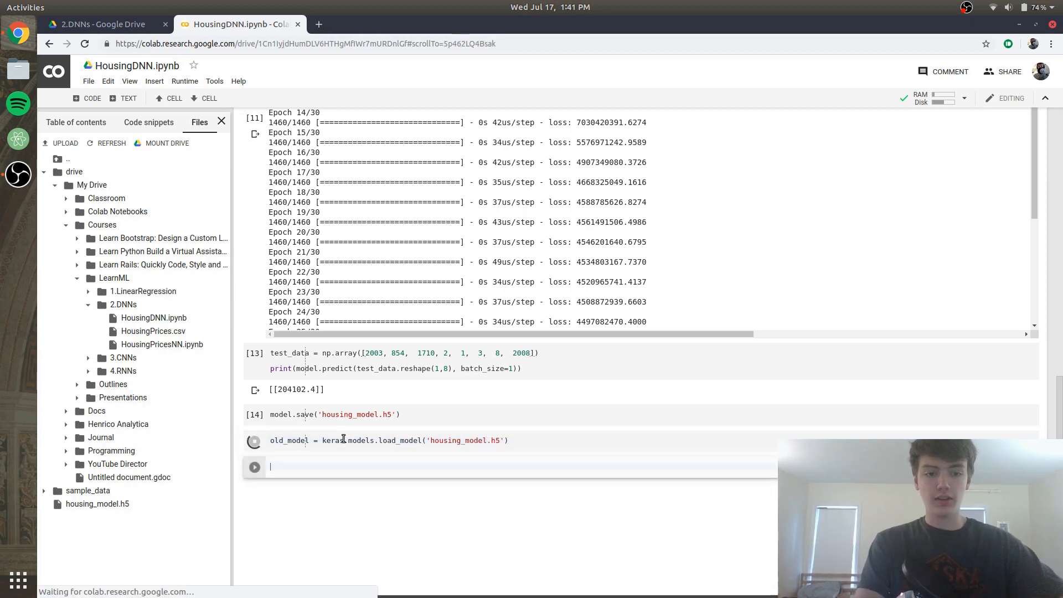
click(254, 439)
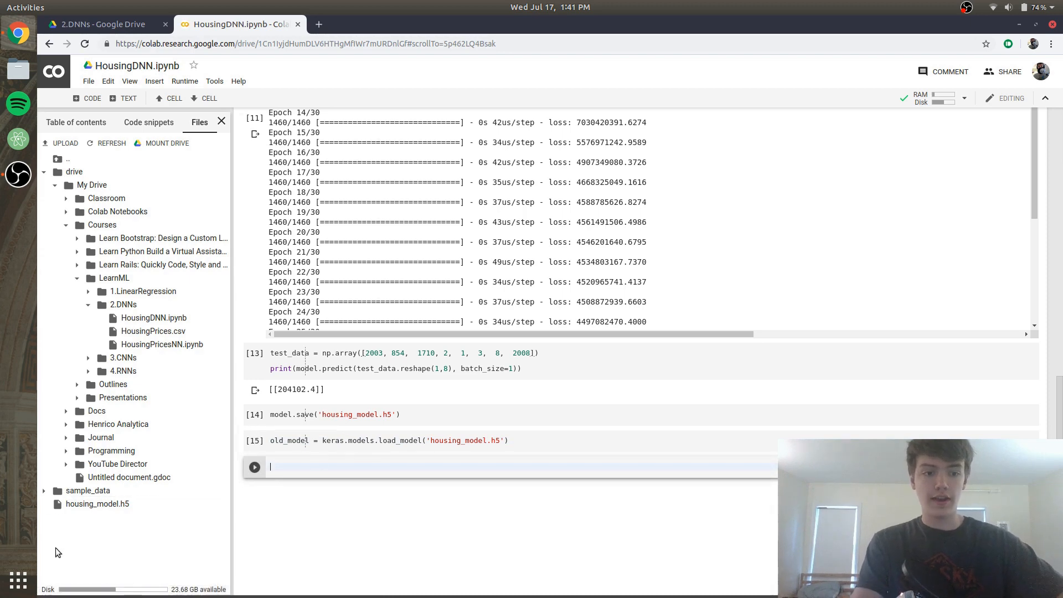
mouse_move(98, 504)
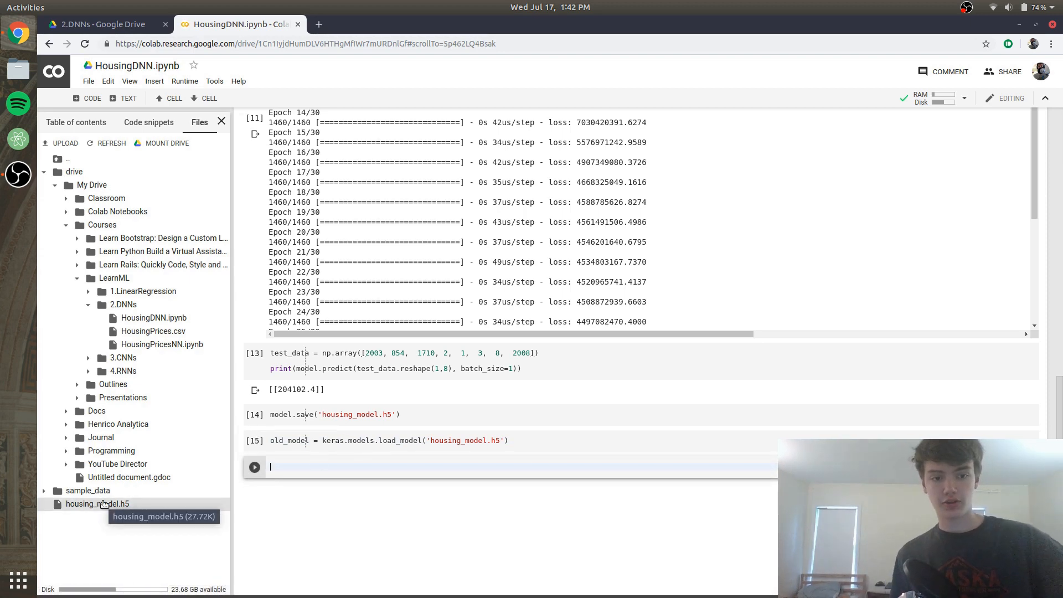
mouse_move(350, 549)
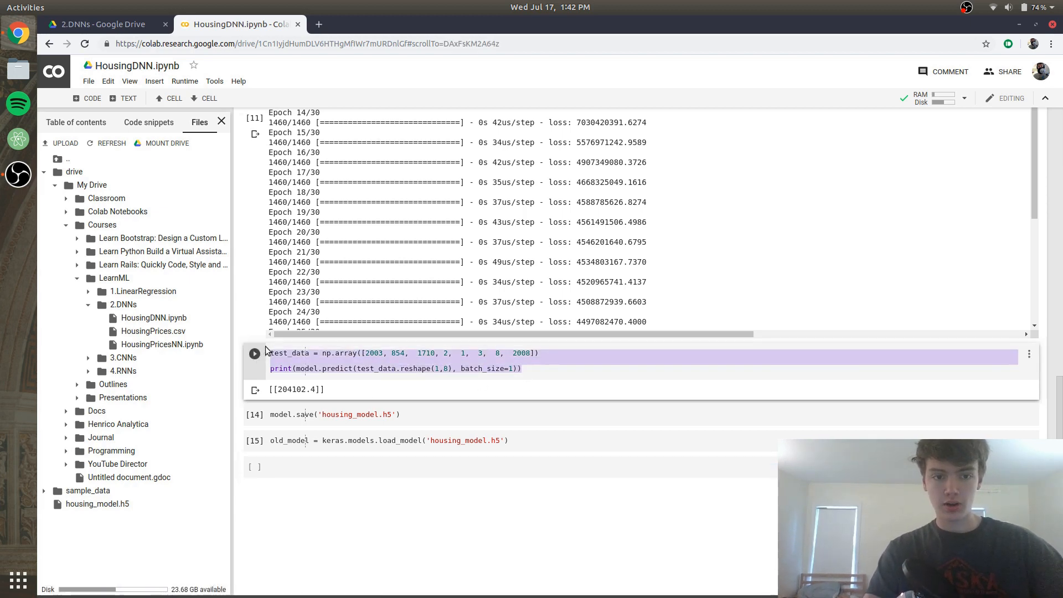
Reuse the earlier prediction cell as a new cell, printing 204102.4 again
click(296, 466)
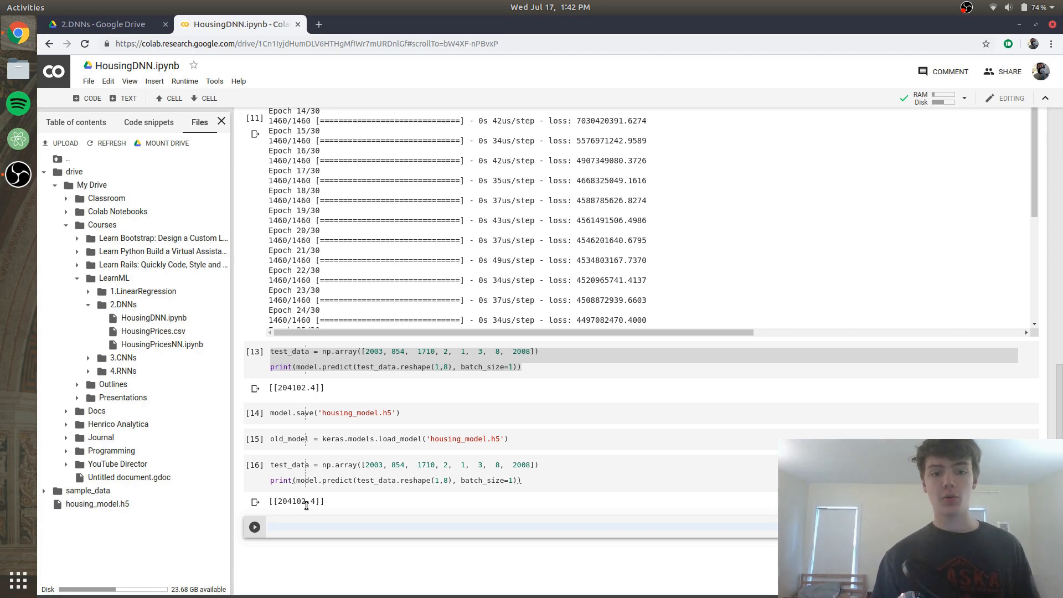
mouse_move(417, 410)
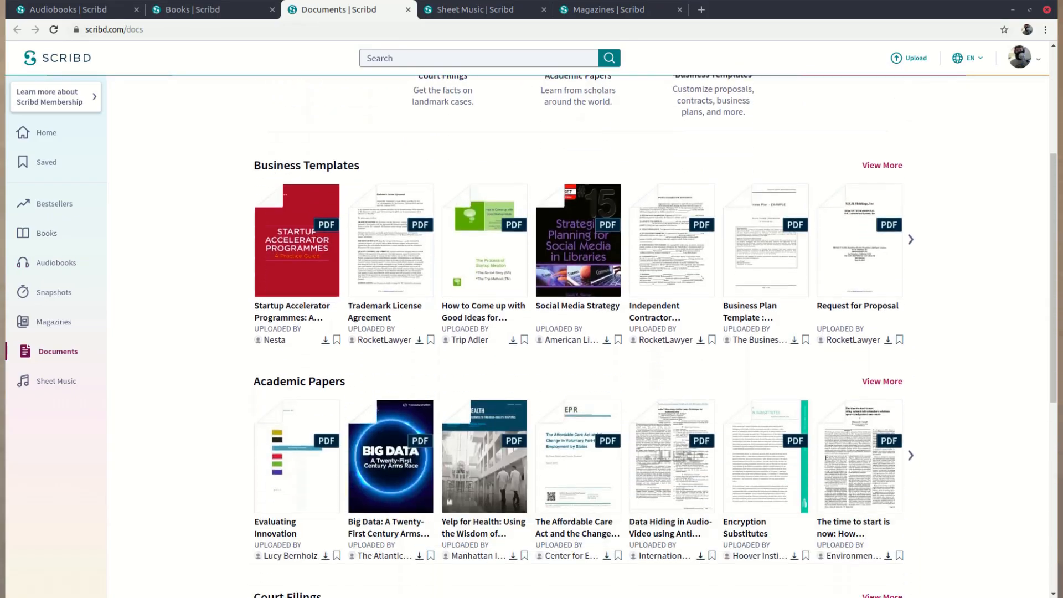
Switch the browser to the Magazines | Scribd page
click(616, 10)
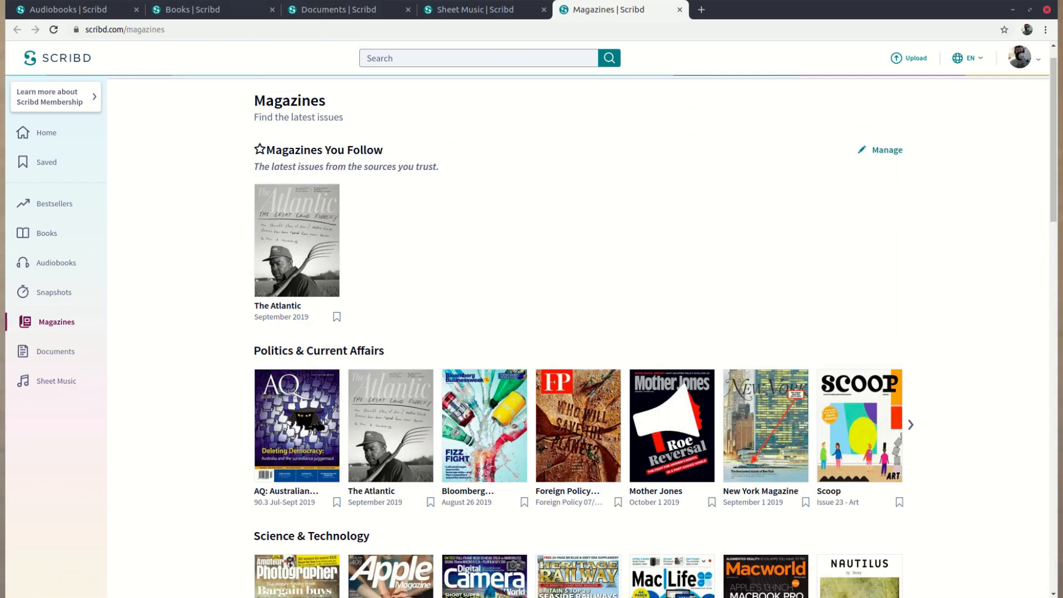